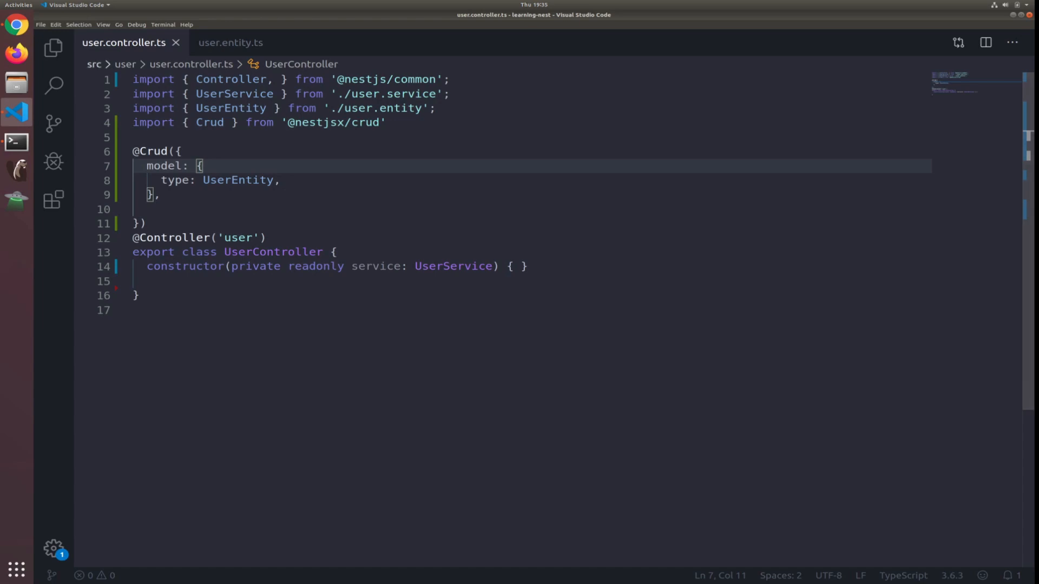
Step: Open user-follower.entity.ts from the Explorer, then return to user.controller.ts beside it
{"action": "left_click", "coordinate": [53, 48]}
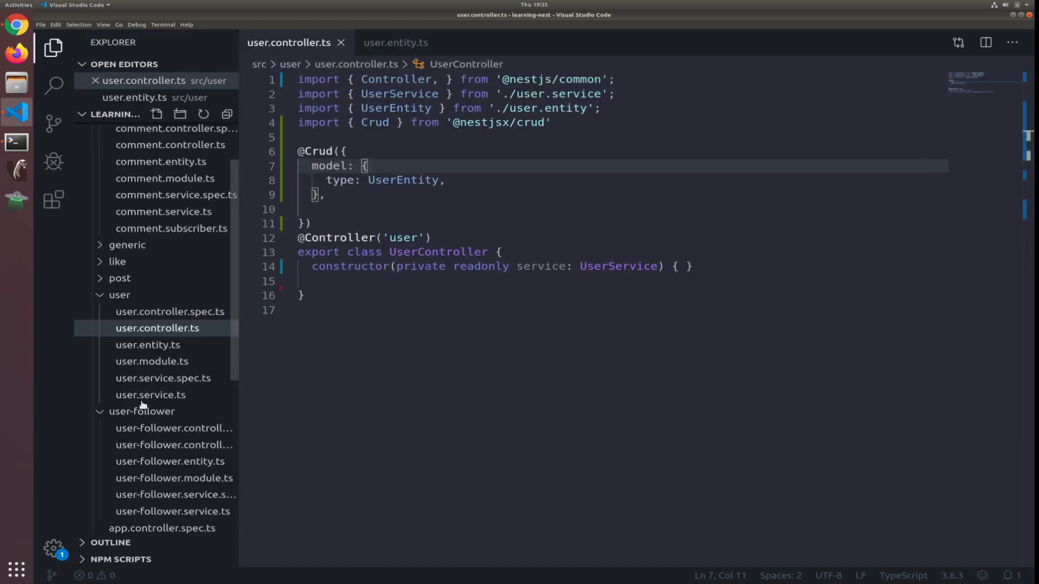
{"action": "left_click", "coordinate": [171, 460]}
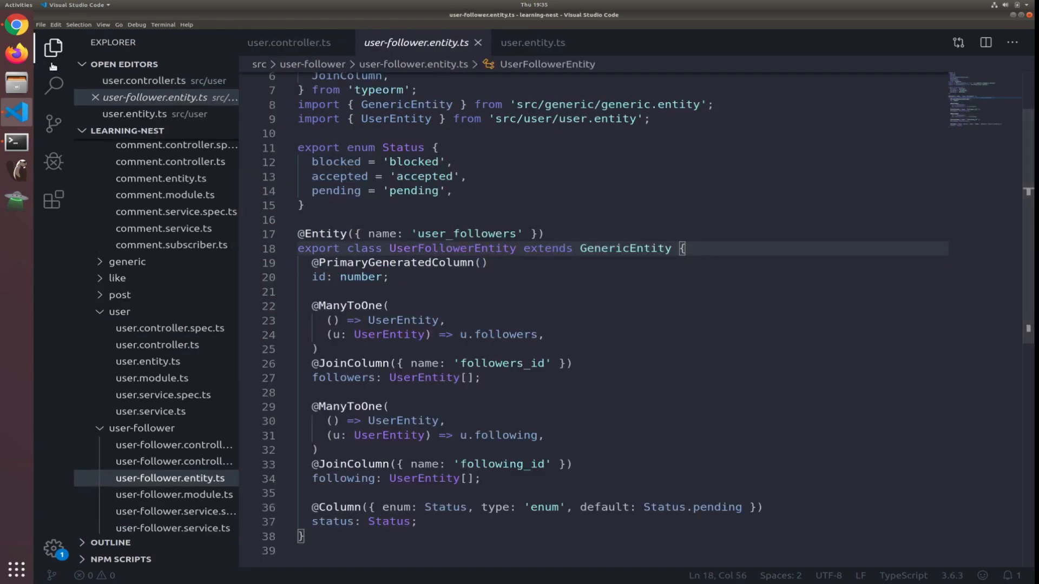
{"action": "left_click", "coordinate": [53, 48]}
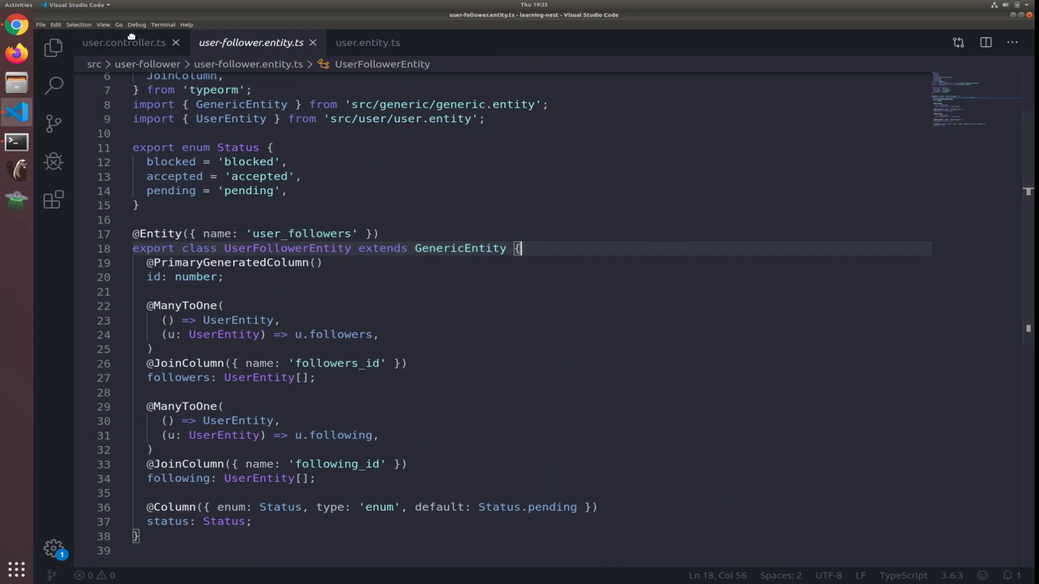
{"action": "left_click", "coordinate": [124, 43]}
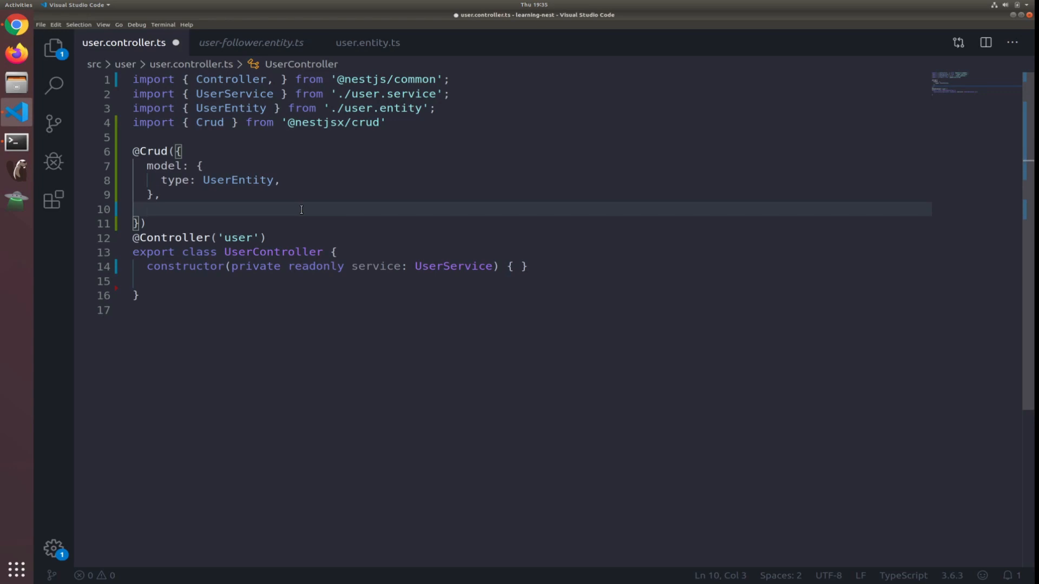
{"action": "type", "text": "g"}
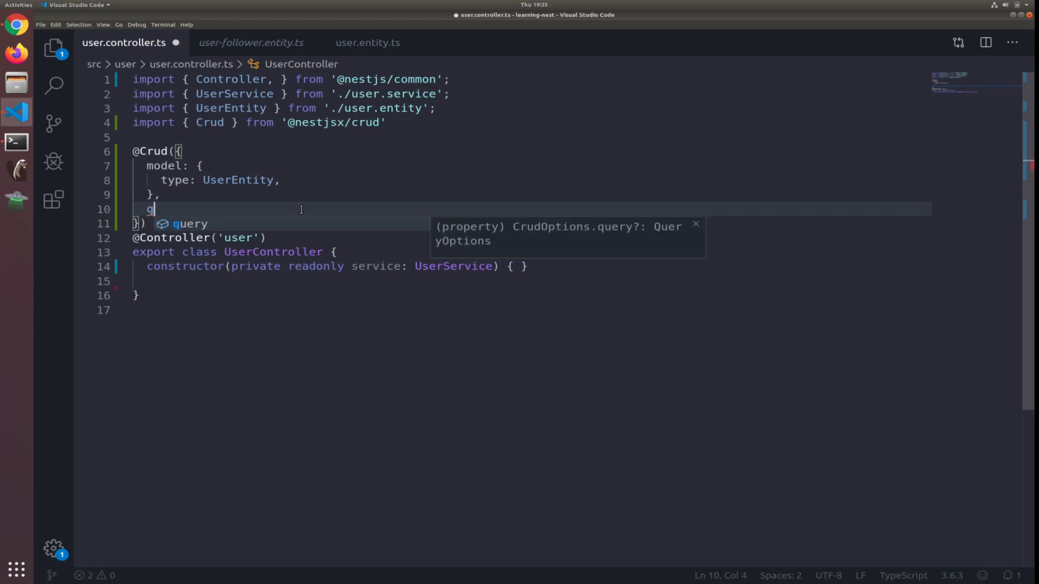
{"action": "key", "text": "Tab"}
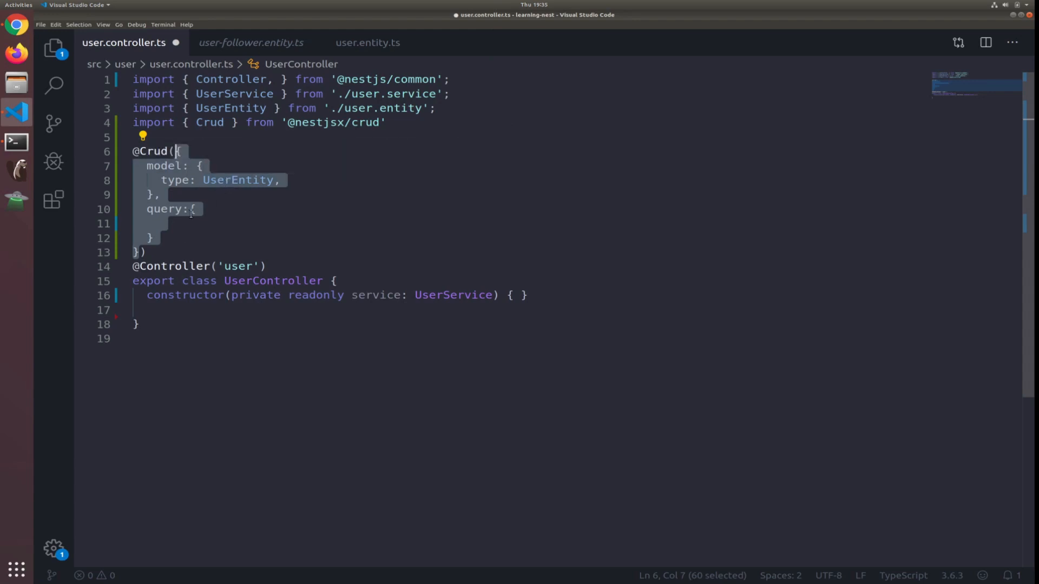
{"action": "left_click", "coordinate": [214, 223]}
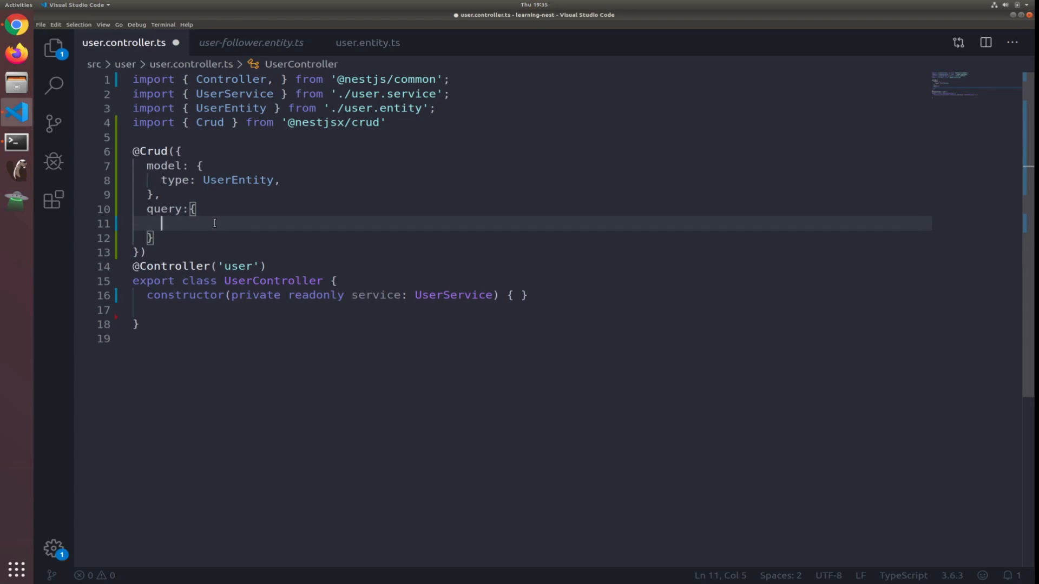
{"action": "type", "text": "limit"}
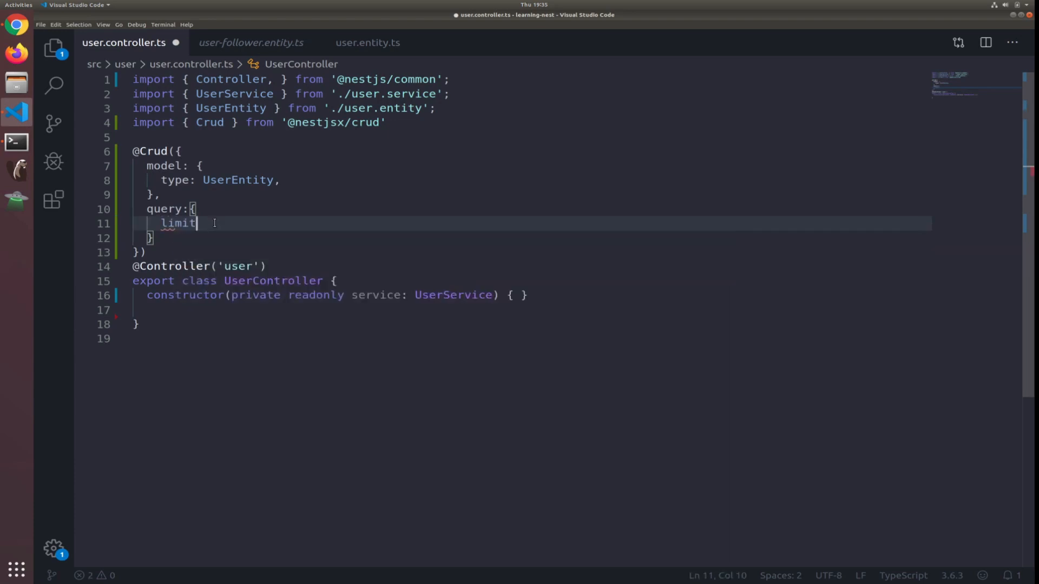
{"action": "type", "text": ": 10,"}
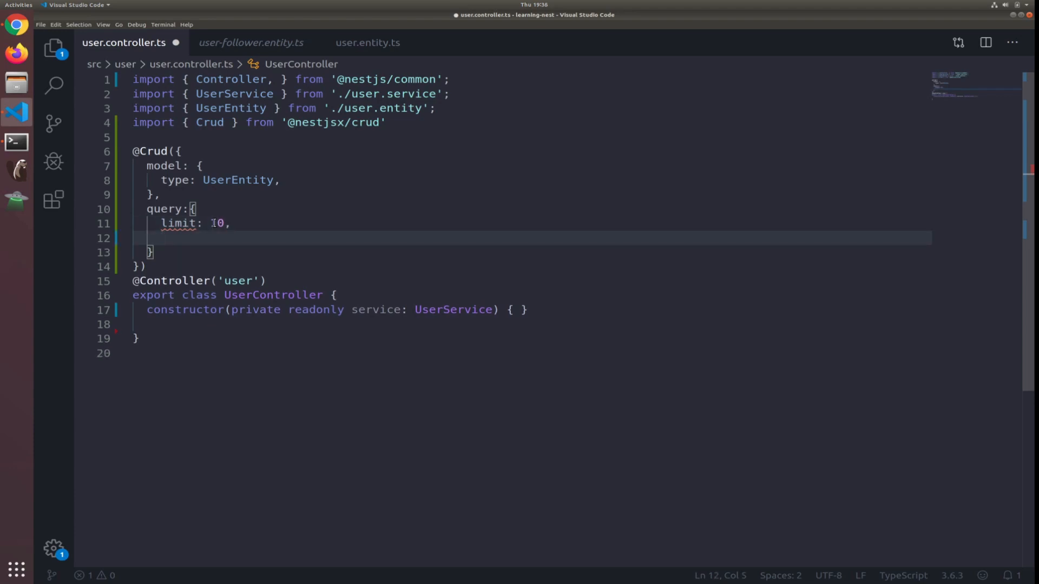
{"action": "type", "text": "aly"}
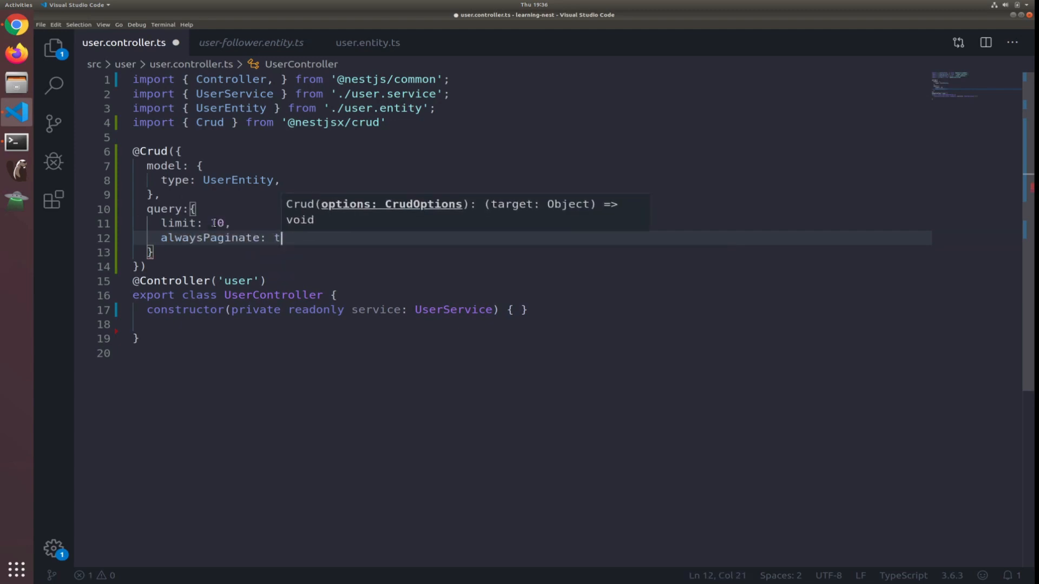
{"action": "type", "text": "rue,"}
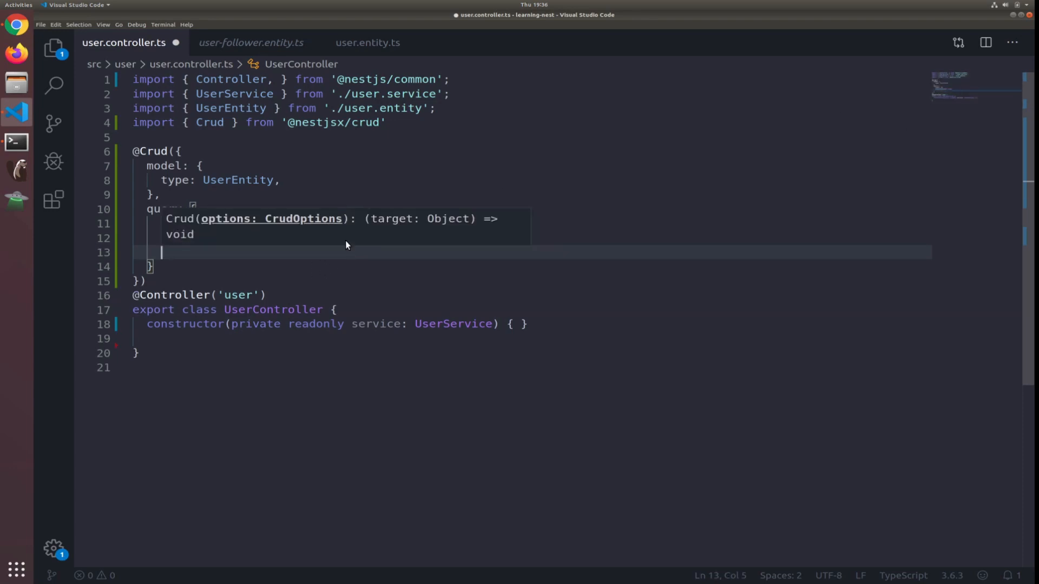
{"action": "type", "text": "join"}
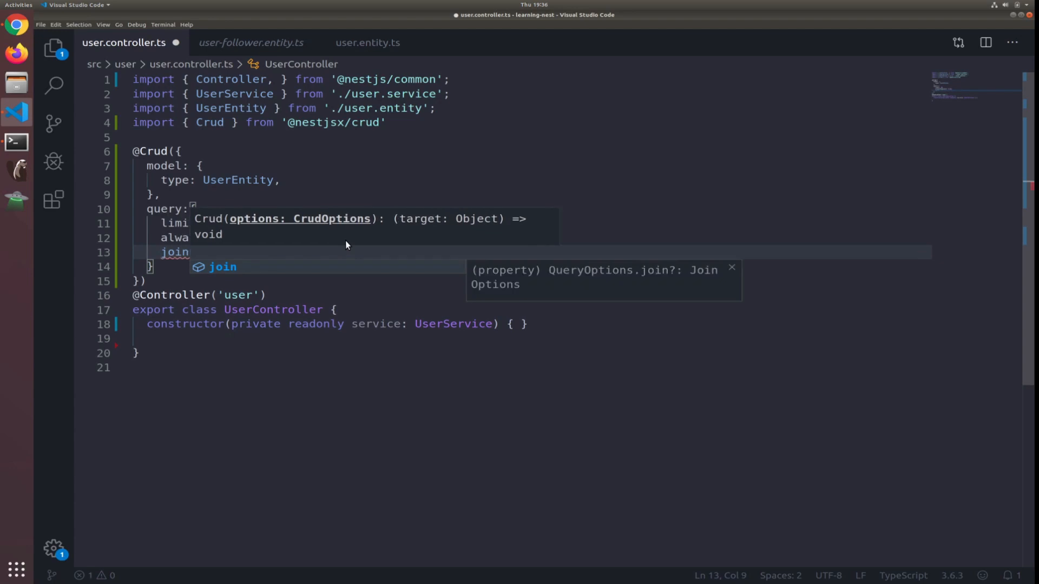
{"action": "type", "text": ":{}"}
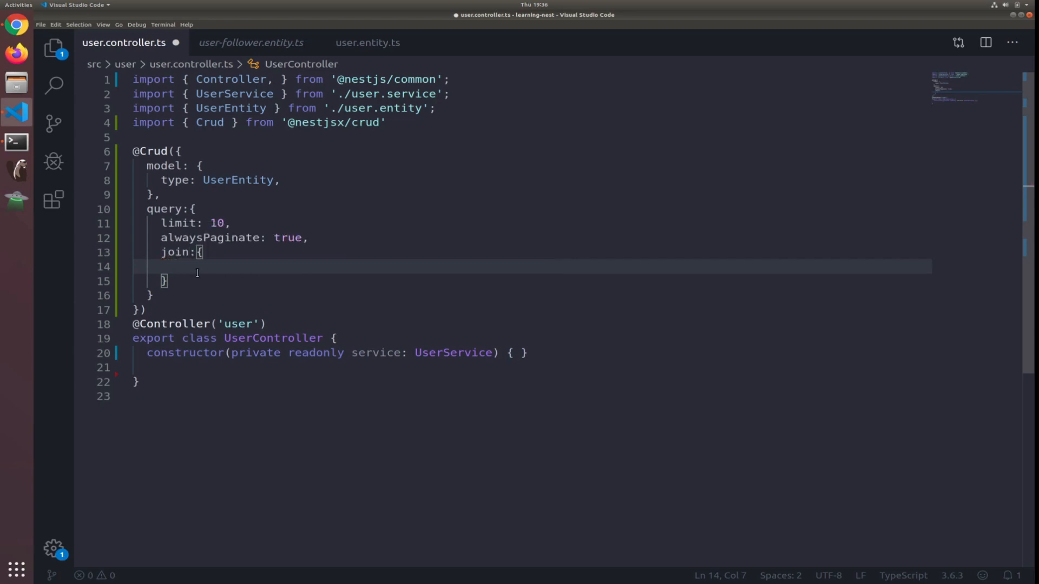
Step: Scroll to the bottom of user.entity.ts and select the followers relation property name
{"action": "left_click", "coordinate": [367, 42]}
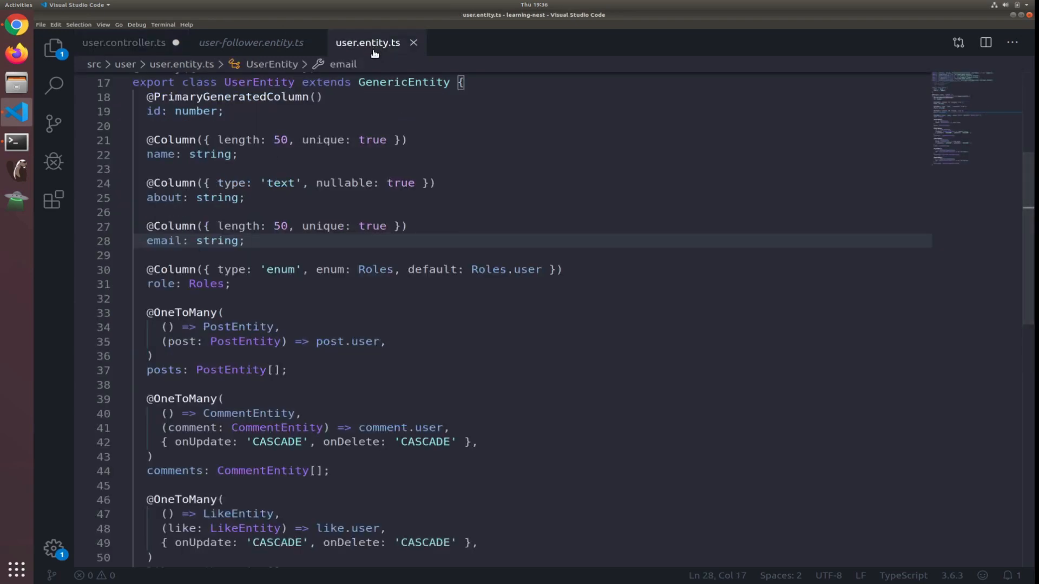
{"action": "scroll", "scroll_direction": "down", "scroll_amount": 3}
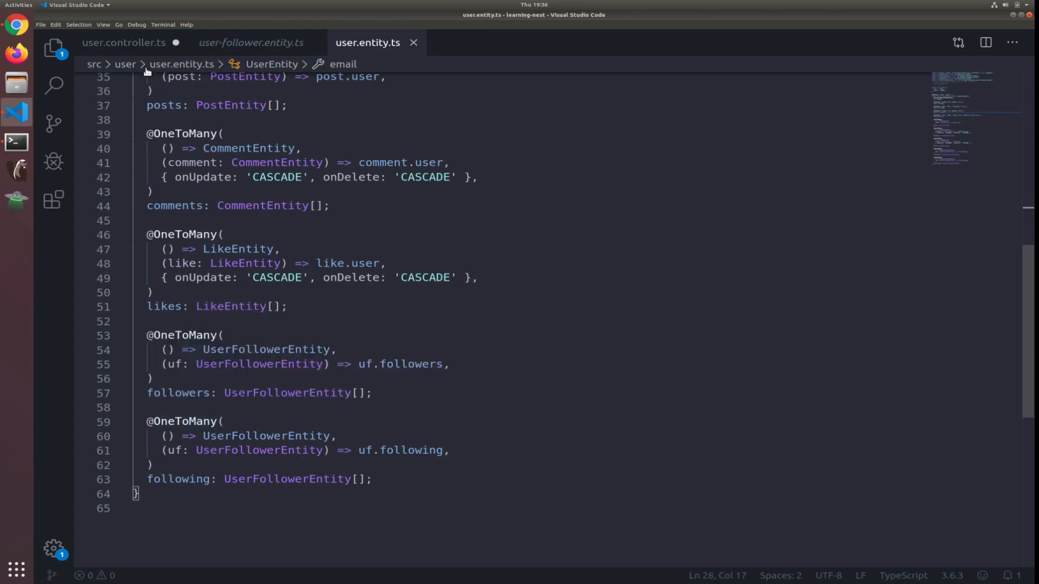
{"action": "mouse_move", "coordinate": [124, 42]}
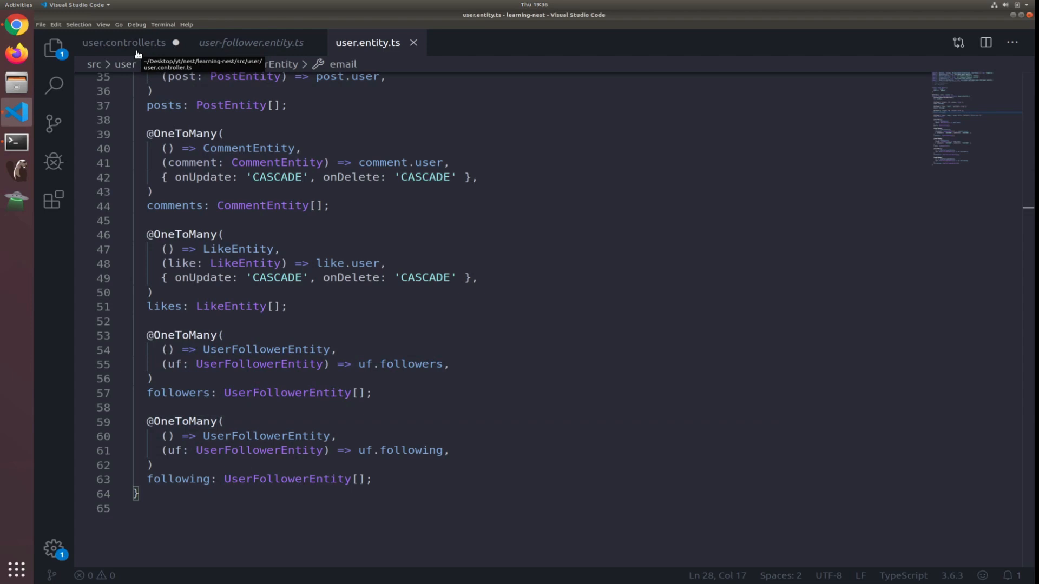
{"action": "left_click", "coordinate": [125, 42]}
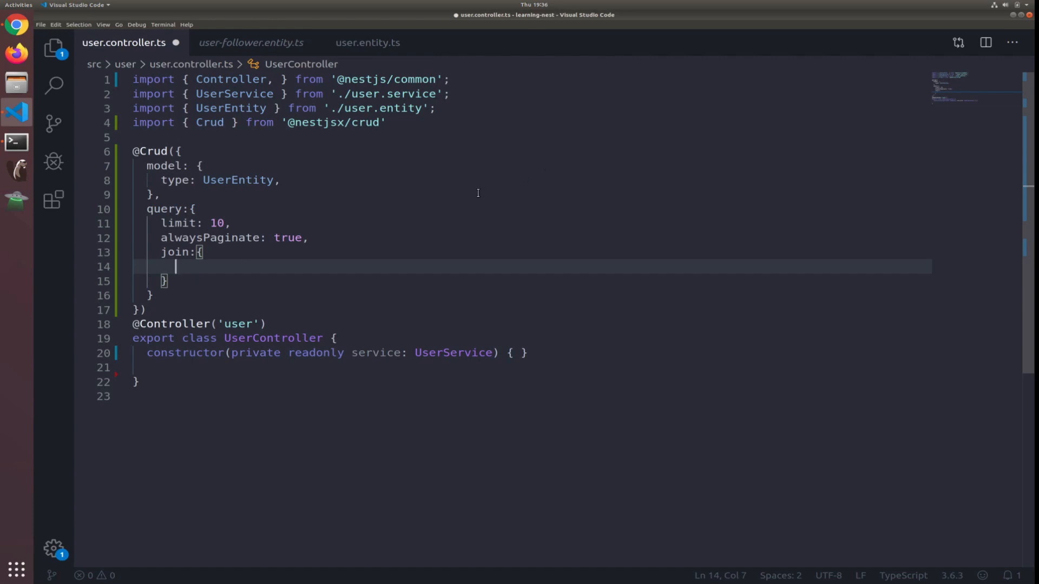
{"action": "mouse_move", "coordinate": [220, 276]}
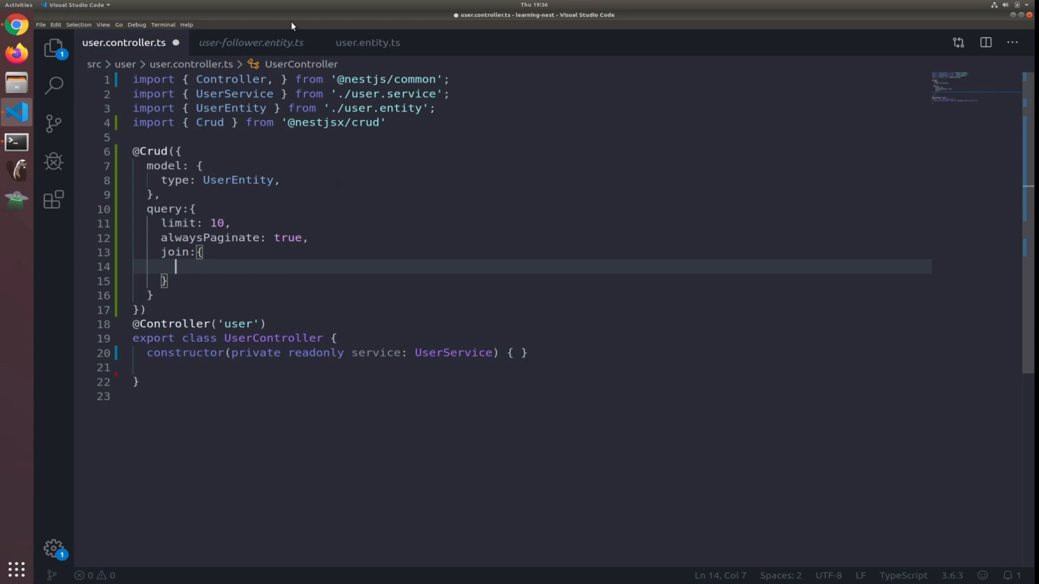
{"action": "left_click", "coordinate": [367, 42]}
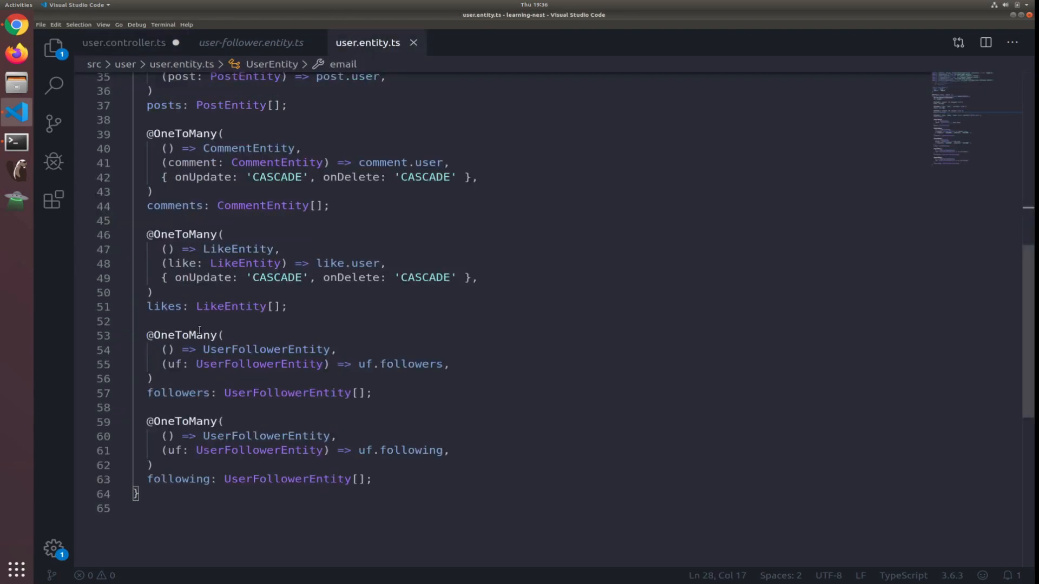
{"action": "left_click", "coordinate": [175, 393]}
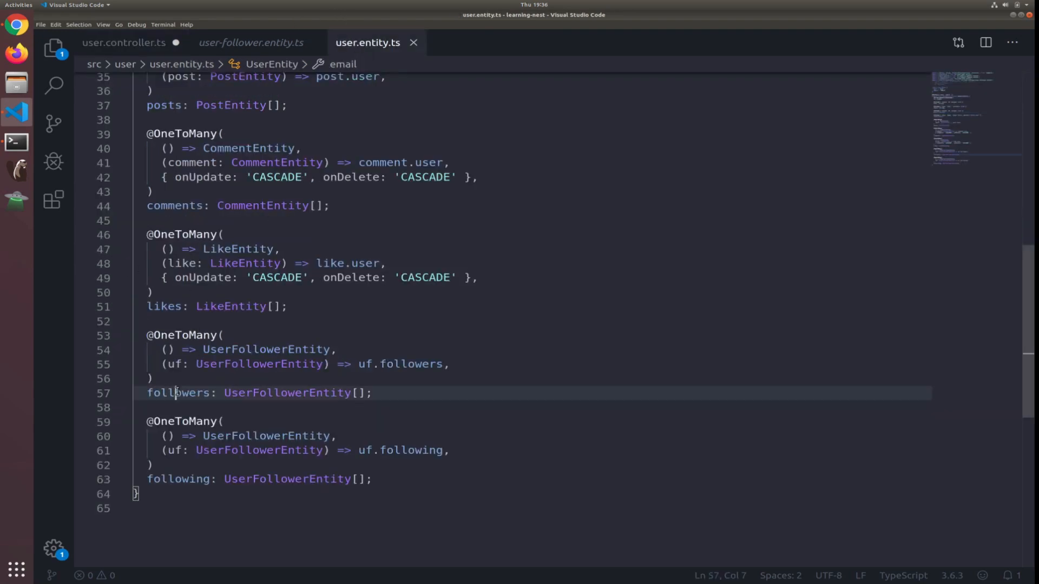
{"action": "double_click", "coordinate": [177, 392]}
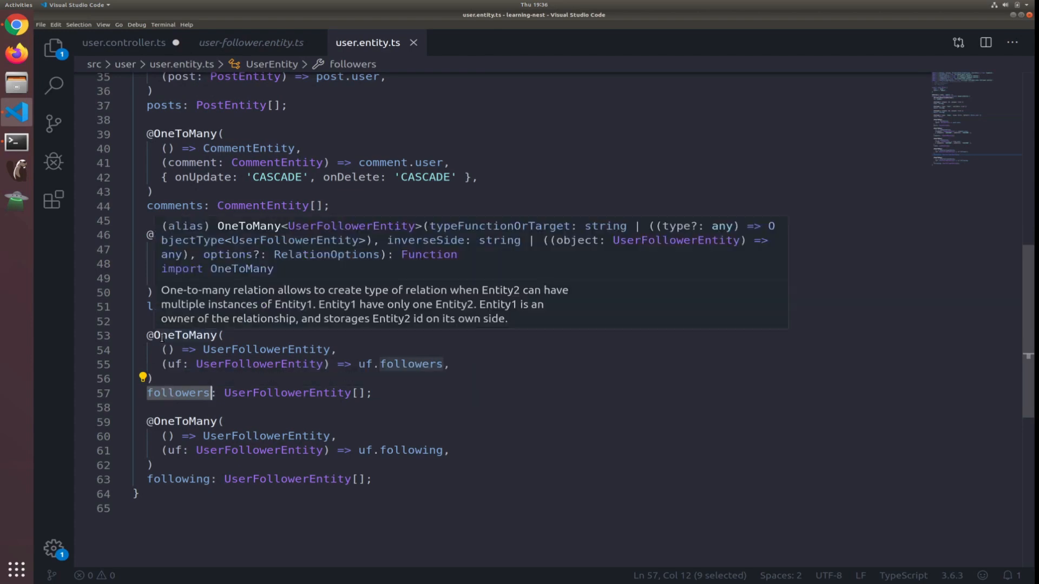
{"action": "mouse_move", "coordinate": [186, 336]}
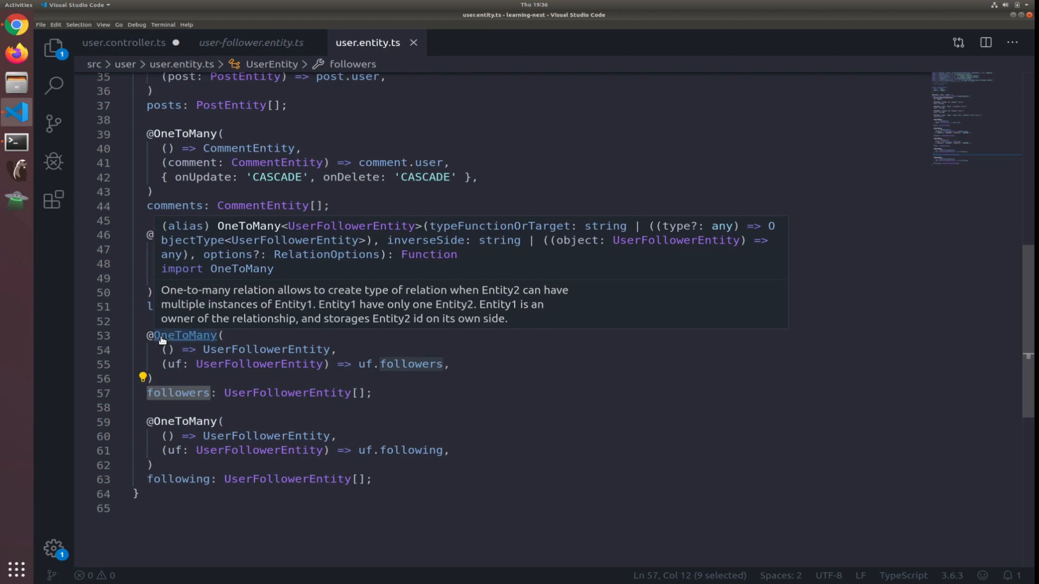
Step: Set followers: { eager: true }, in the controller's join object
{"action": "left_click", "coordinate": [123, 43]}
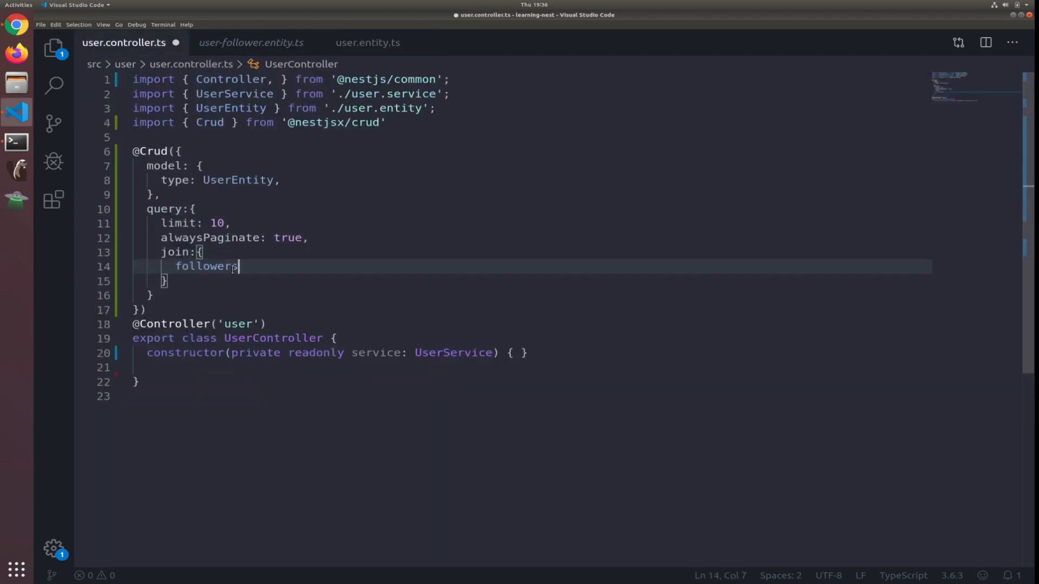
{"action": "type", "text": ":"}
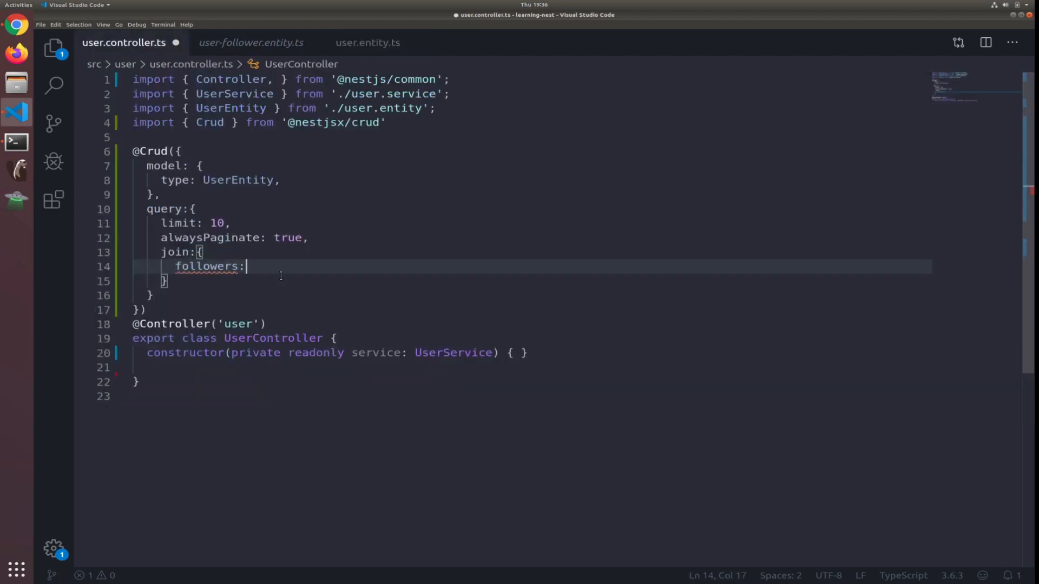
{"action": "type", "text": "{"}
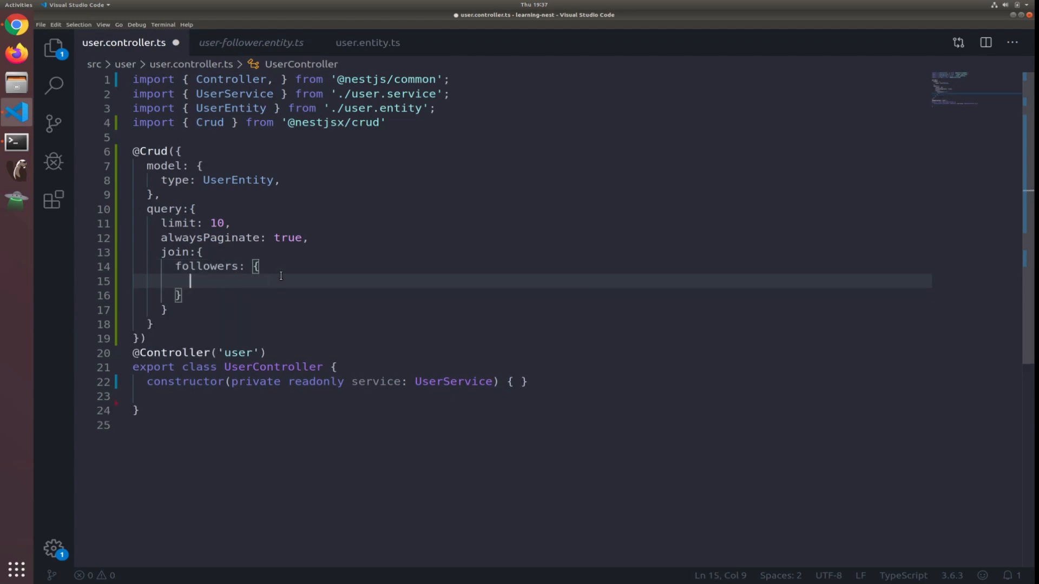
{"action": "type", "text": "eager"}
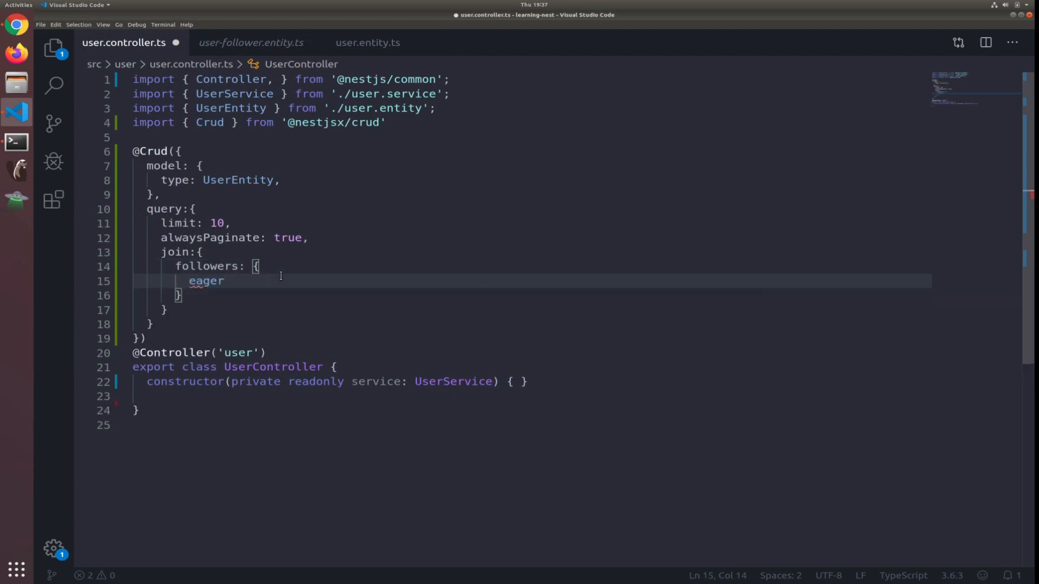
{"action": "type", "text": ": true"}
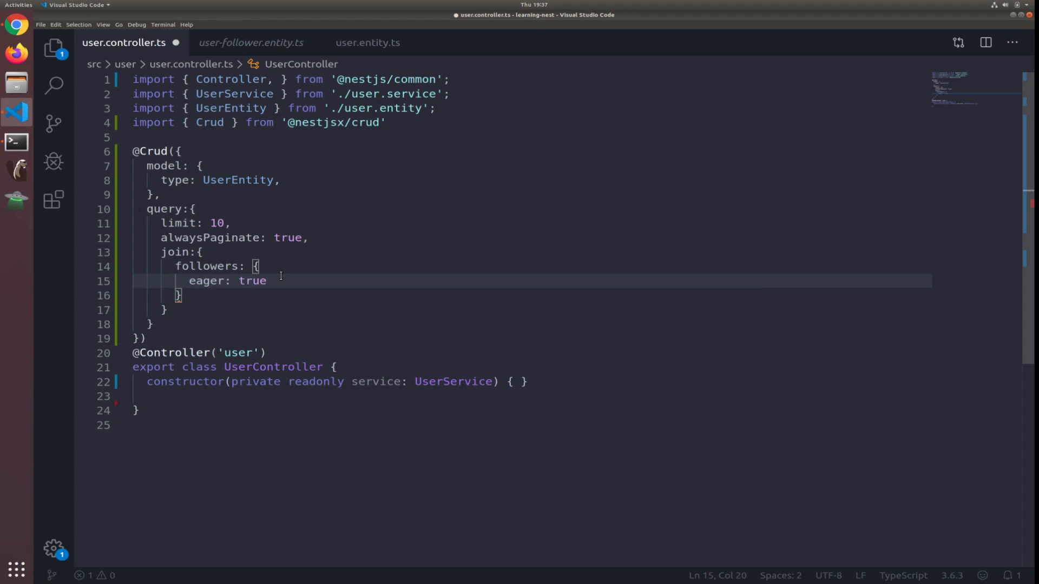
{"action": "key", "text": "ctrl+space"}
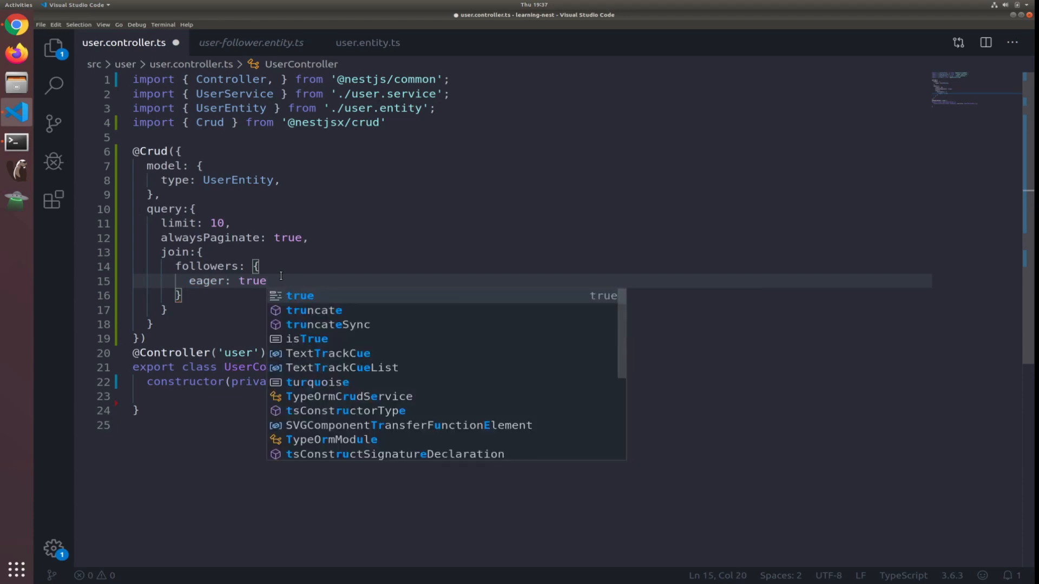
{"action": "type", "text": ","}
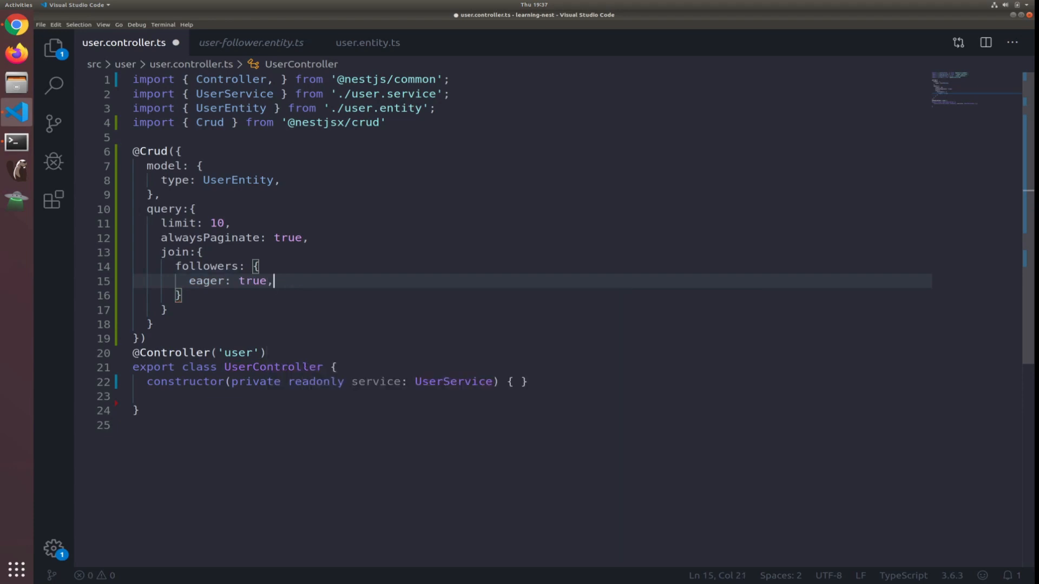
Step: Begin a second join entry 'fo', checking user.entity.ts for the following relation name
{"action": "left_click", "coordinate": [179, 295]}
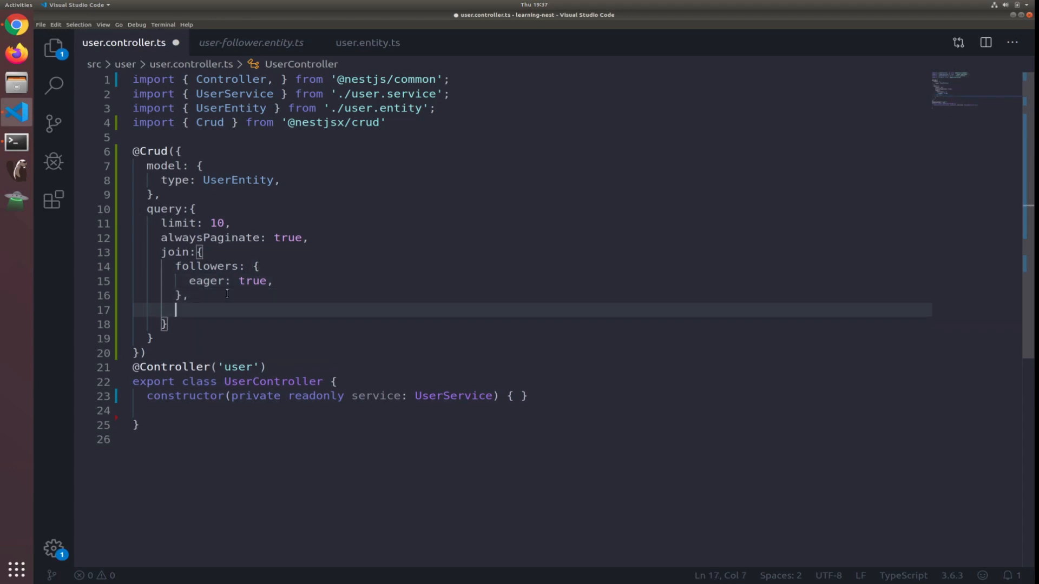
{"action": "type", "text": "fo"}
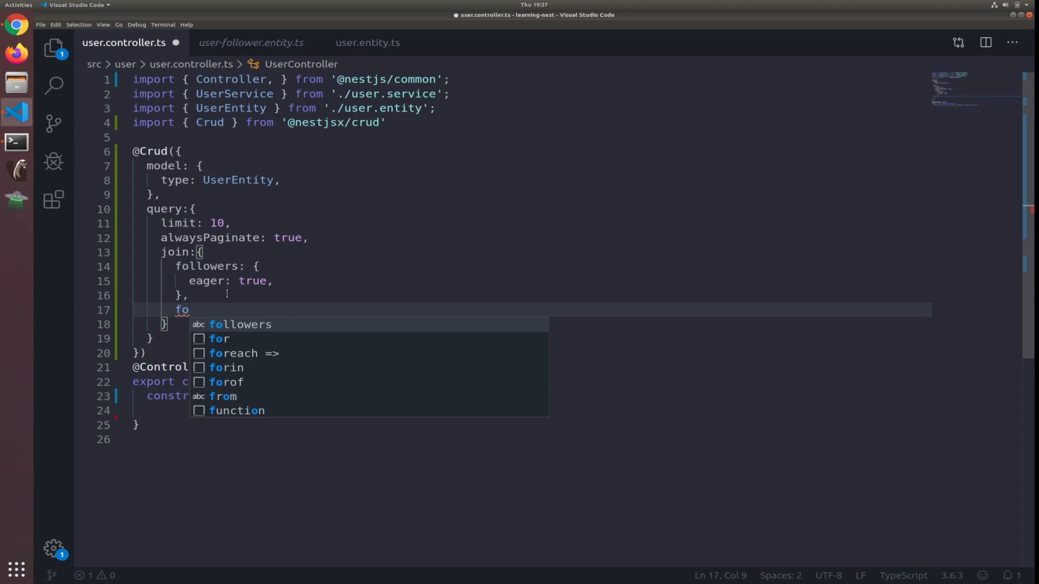
{"action": "left_click", "coordinate": [367, 42]}
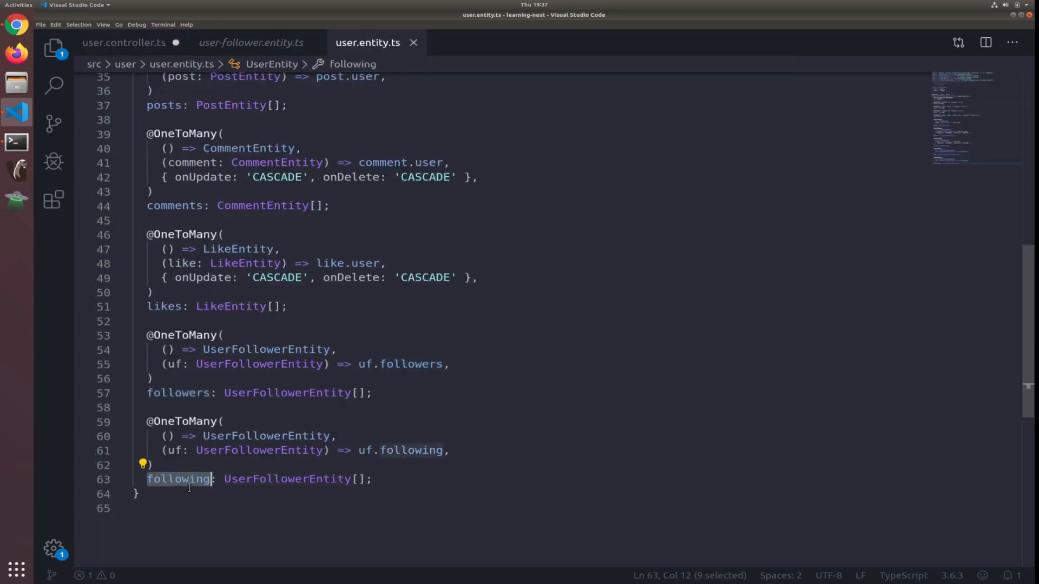
{"action": "left_click", "coordinate": [124, 43]}
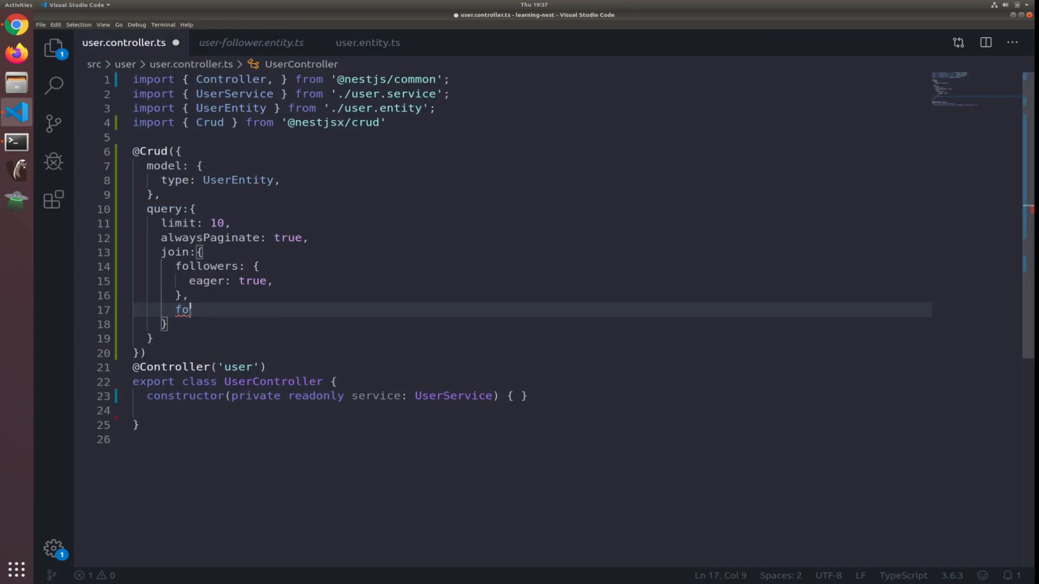
{"action": "double_click", "coordinate": [184, 309]}
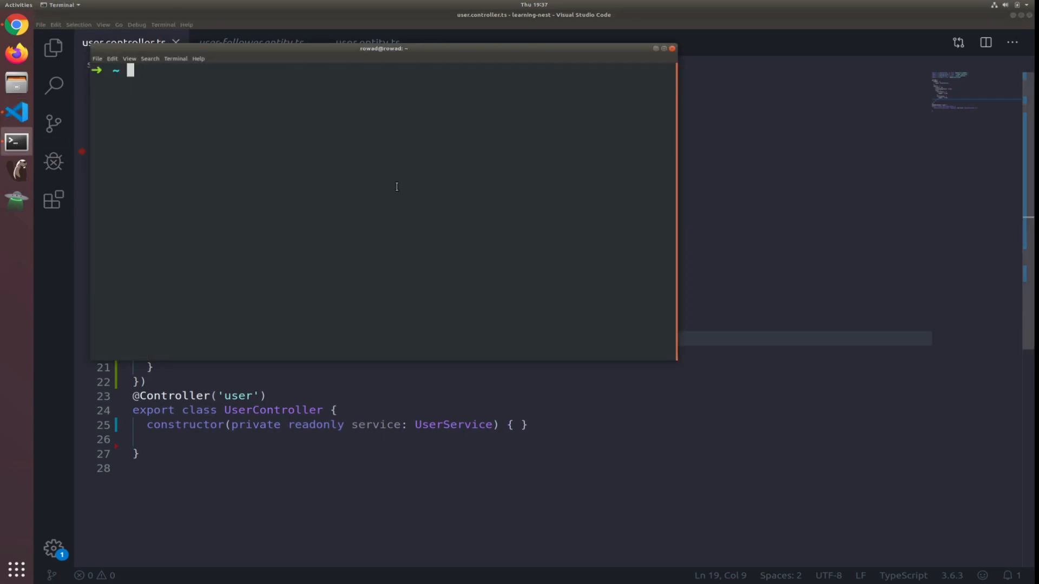
Step: Run cd Desktop then ./ngrok http 3030 to start a tunnel to localhost:3030
{"action": "type", "text": "cd Desktop"}
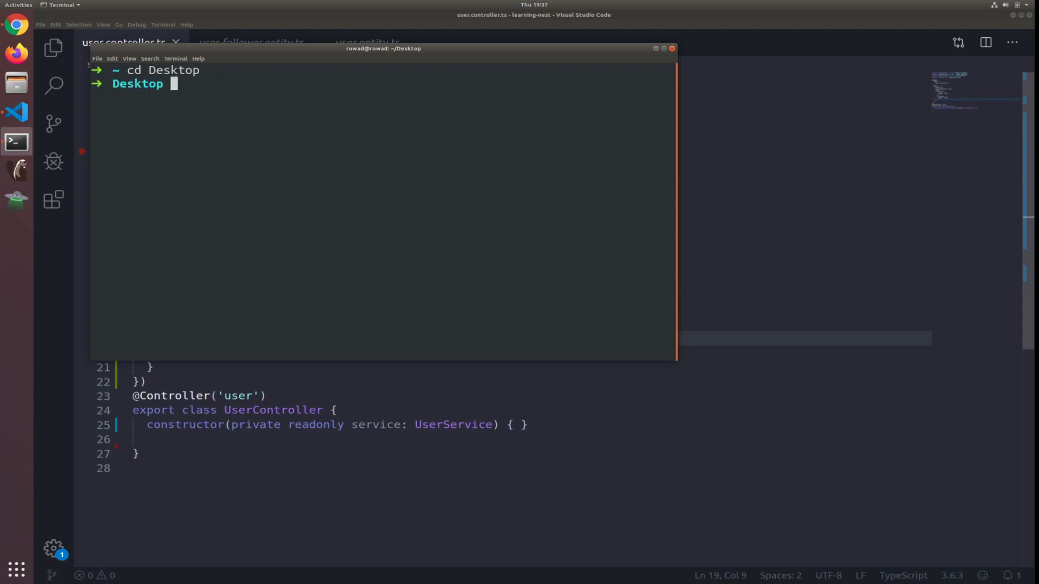
{"action": "type", "text": "./g"}
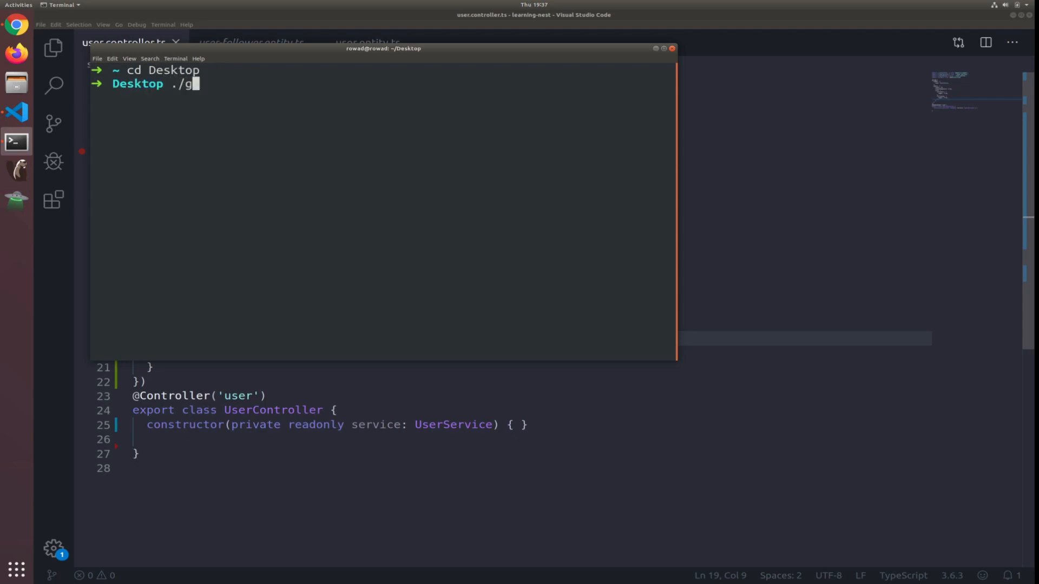
{"action": "type", "text": "grok"}
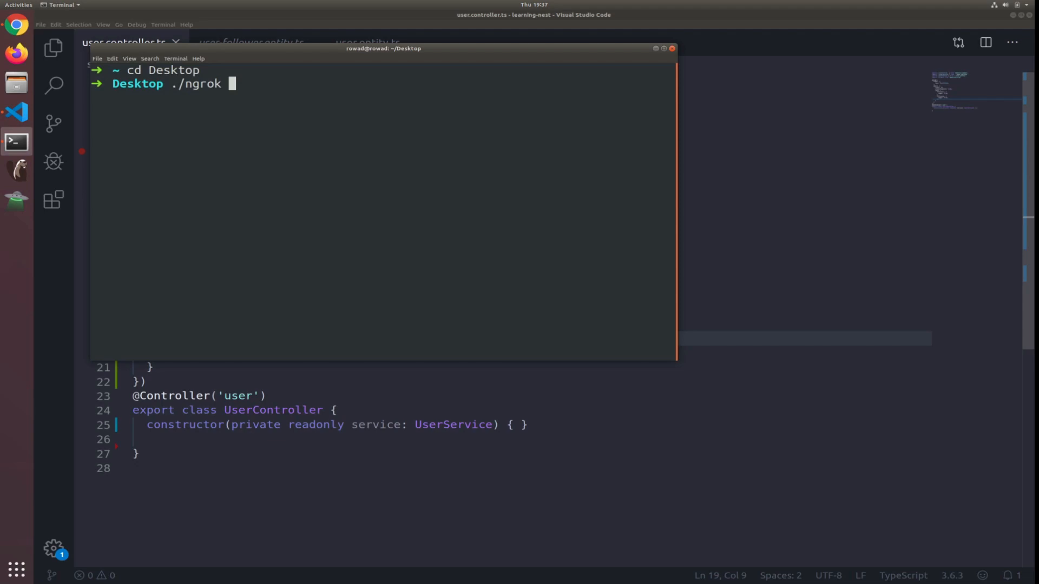
{"action": "type", "text": "http"}
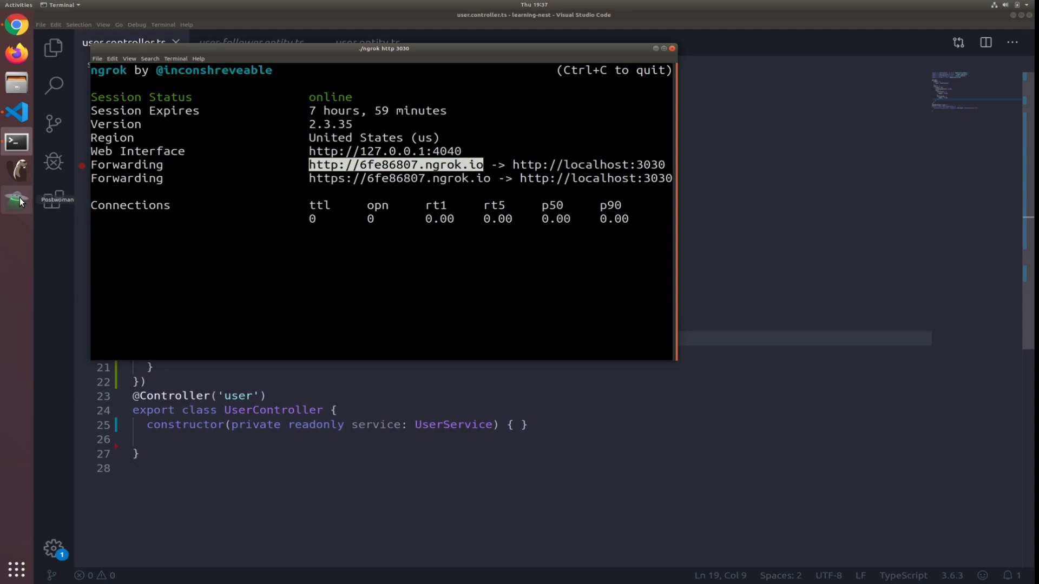
{"action": "left_click", "coordinate": [16, 201]}
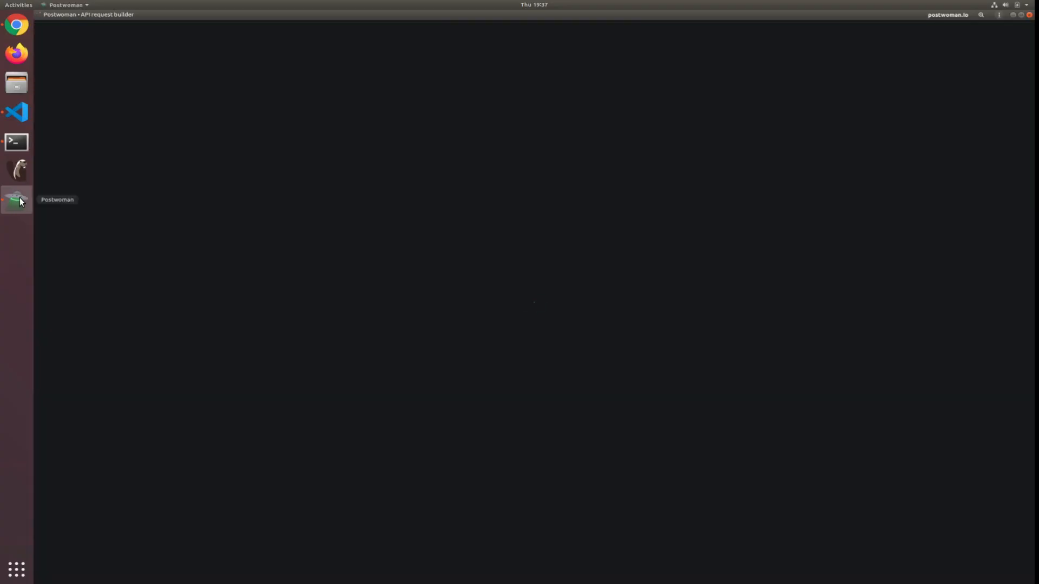
{"action": "left_click", "coordinate": [16, 200]}
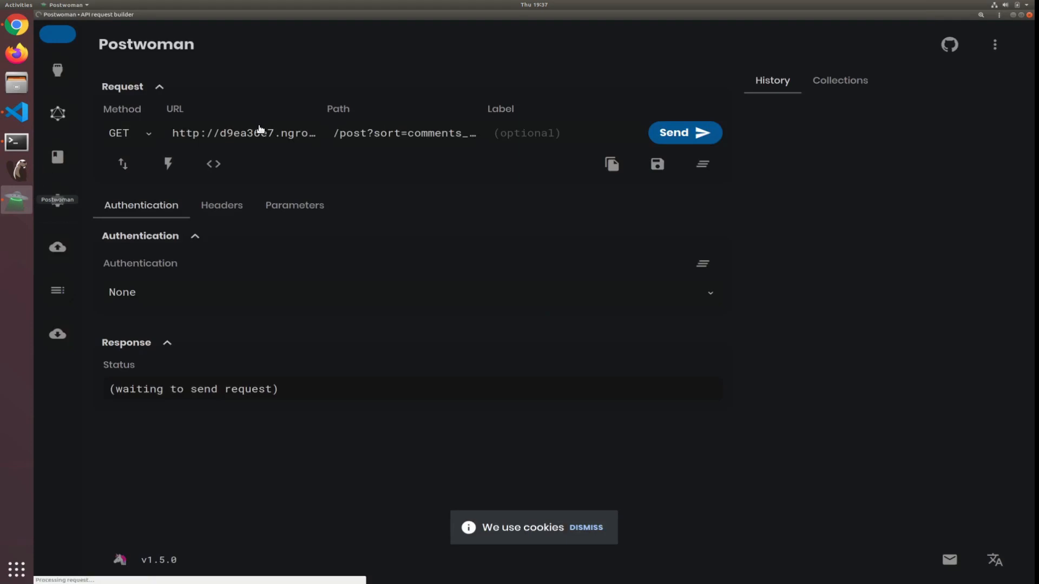
{"action": "left_click", "coordinate": [242, 132]}
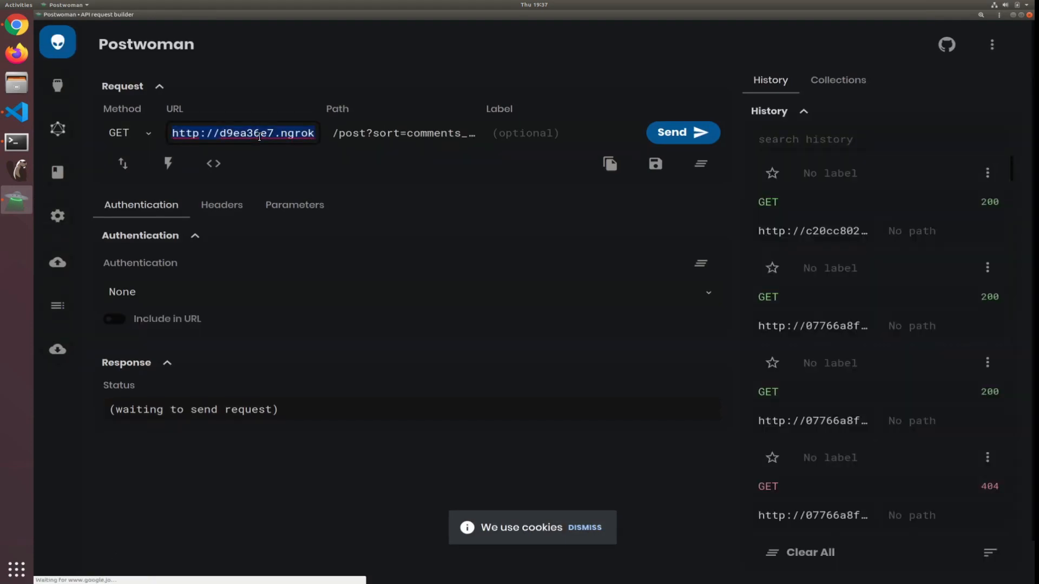
{"action": "type", "text": "http://6fe86807.ngrok.io"}
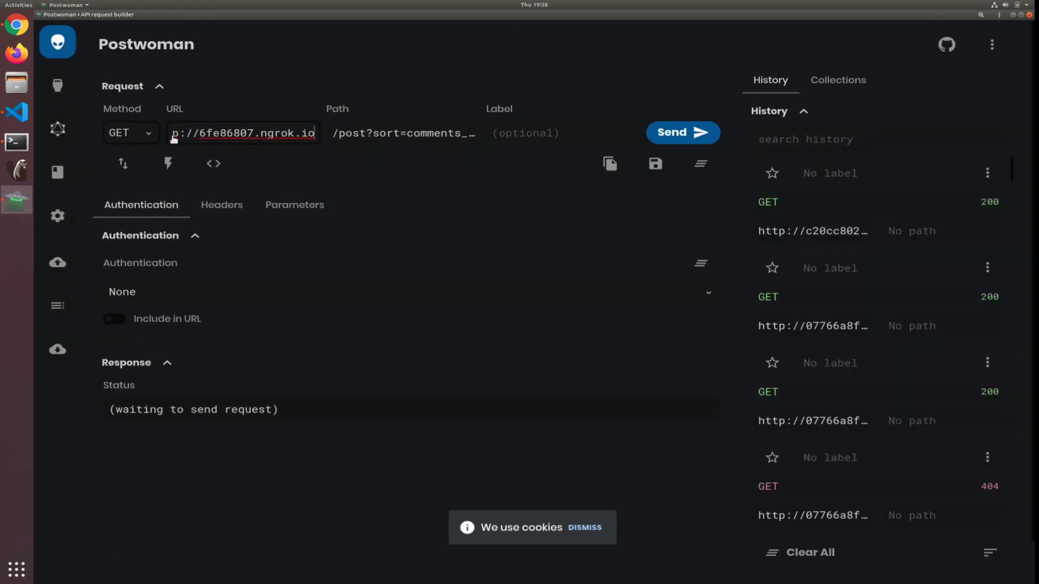
{"action": "left_click", "coordinate": [403, 132]}
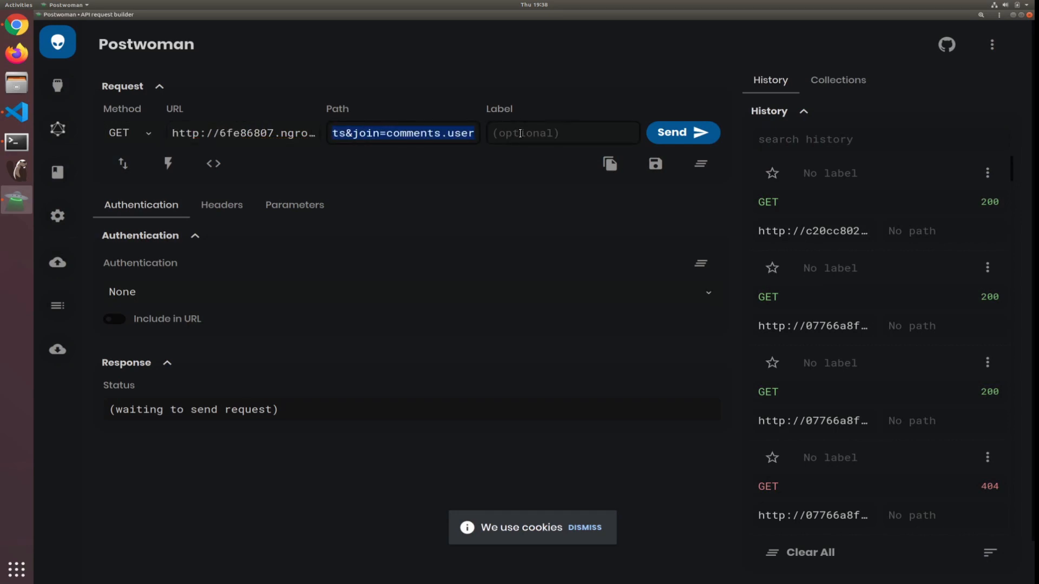
{"action": "type", "text": "/"}
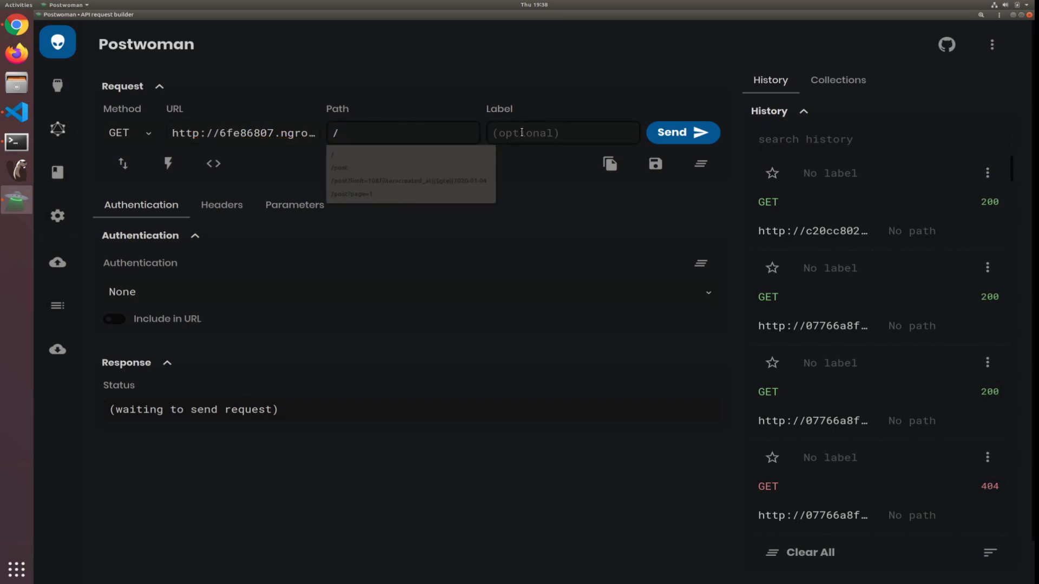
{"action": "type", "text": "user"}
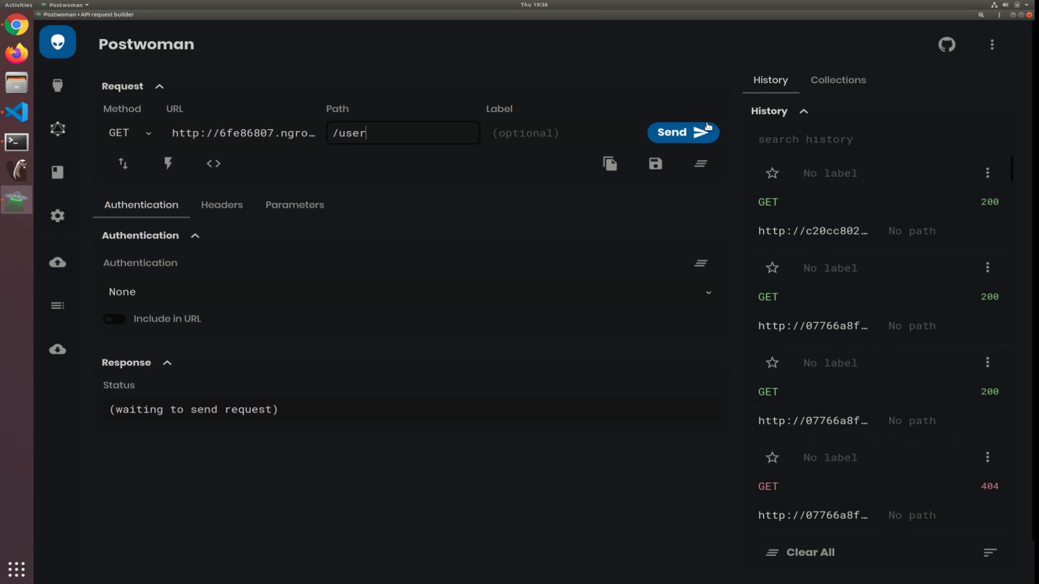
{"action": "left_click", "coordinate": [683, 132]}
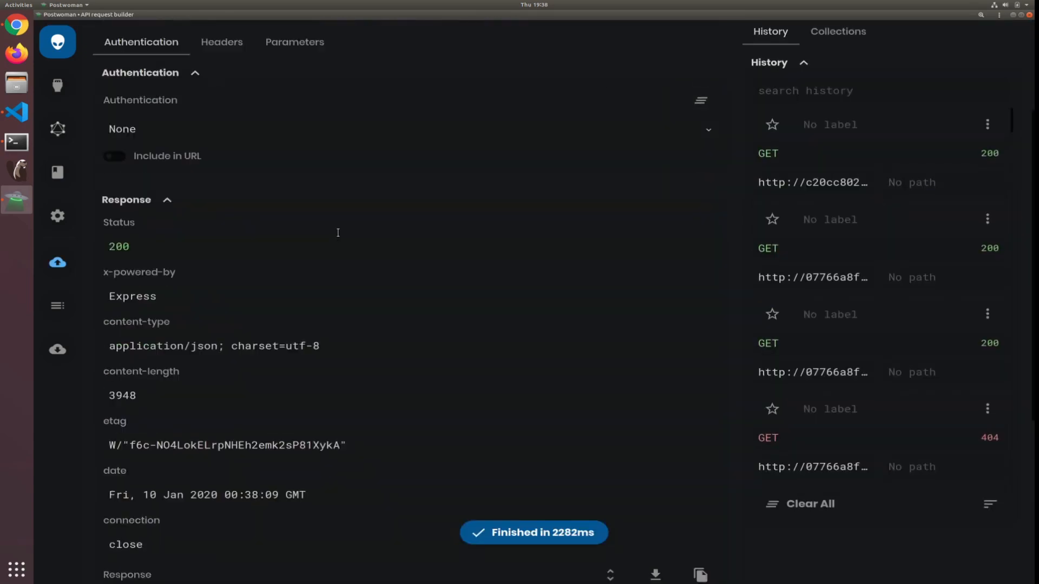
Step: Scroll through the 200 response headers and JSON body of user records
{"action": "scroll", "scroll_direction": "down", "scroll_amount": 3}
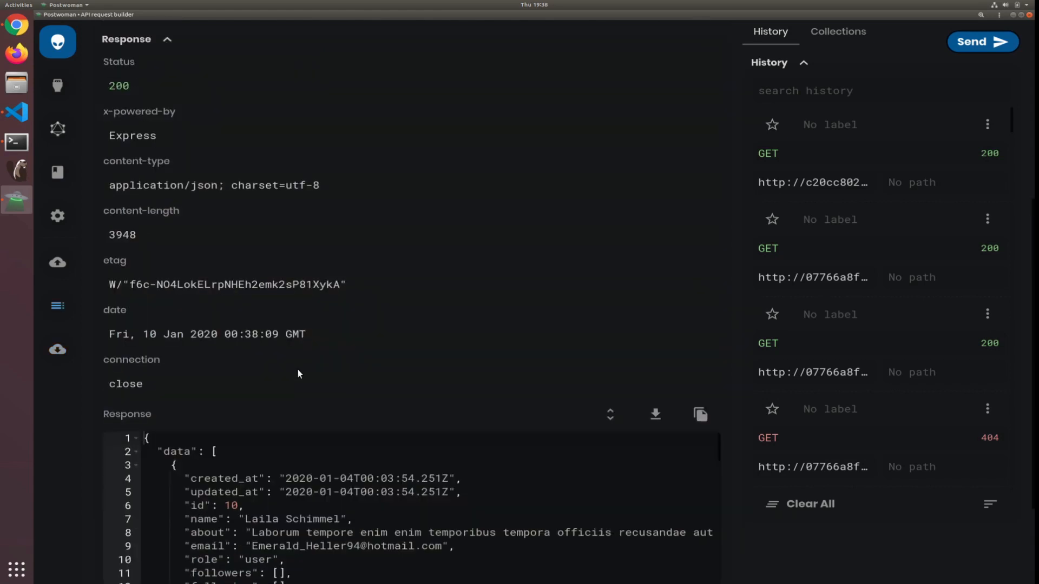
{"action": "scroll", "scroll_direction": "down", "scroll_amount": 3}
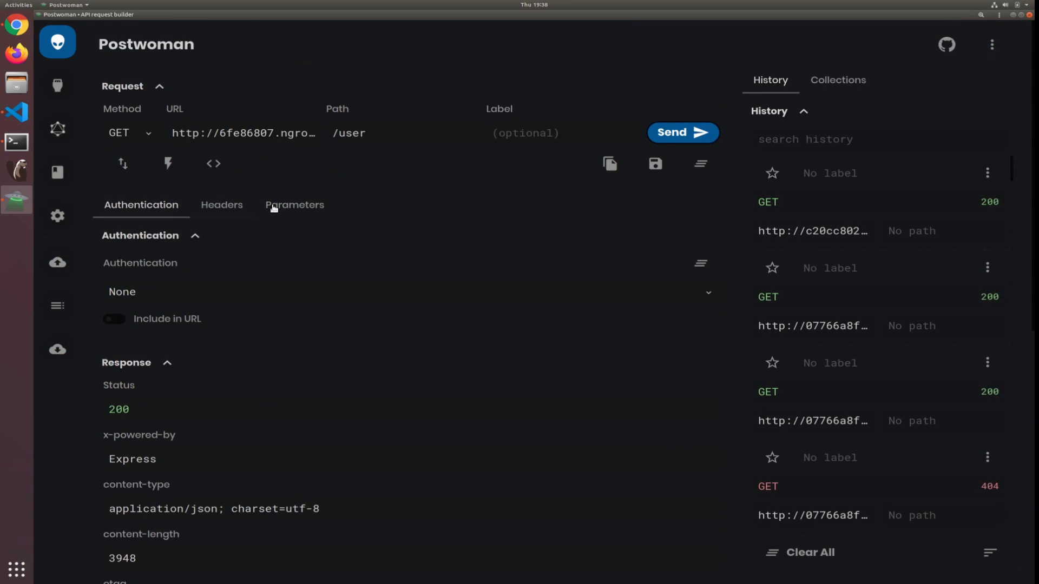
Step: Add a query parameter page = 32 and resend the /user request
{"action": "left_click", "coordinate": [295, 205]}
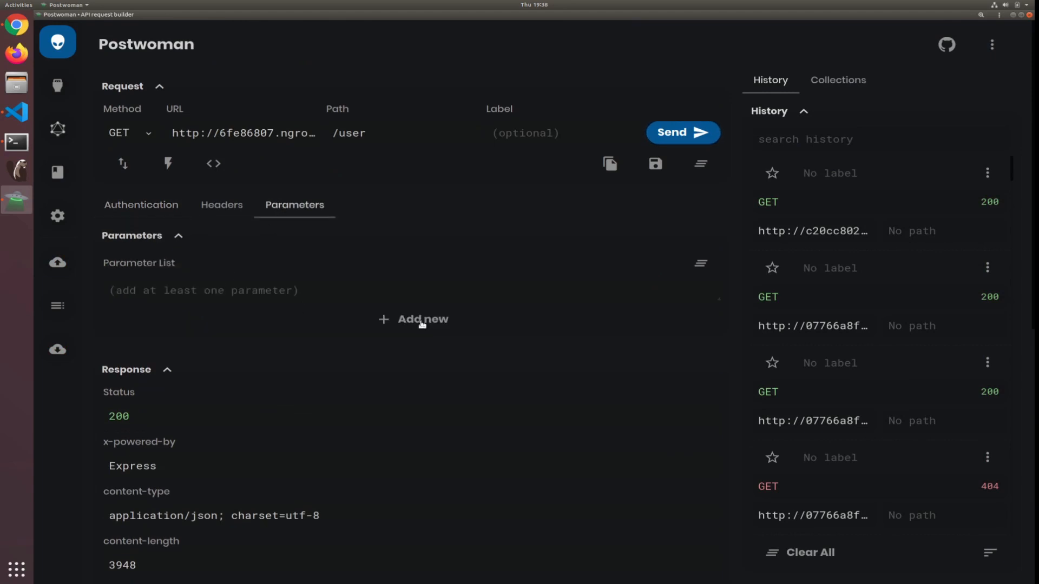
{"action": "left_click", "coordinate": [413, 318]}
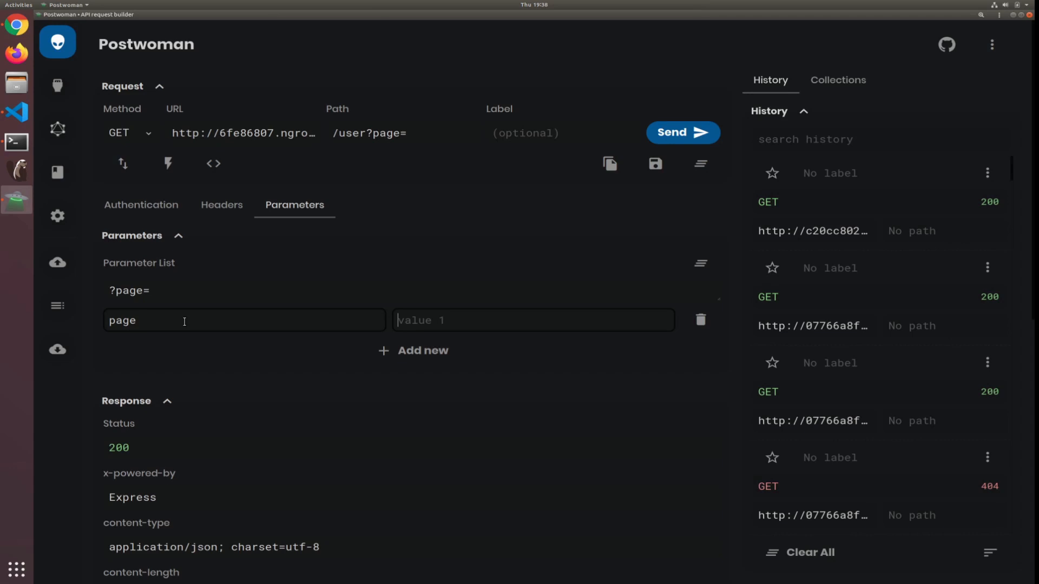
{"action": "type", "text": "32"}
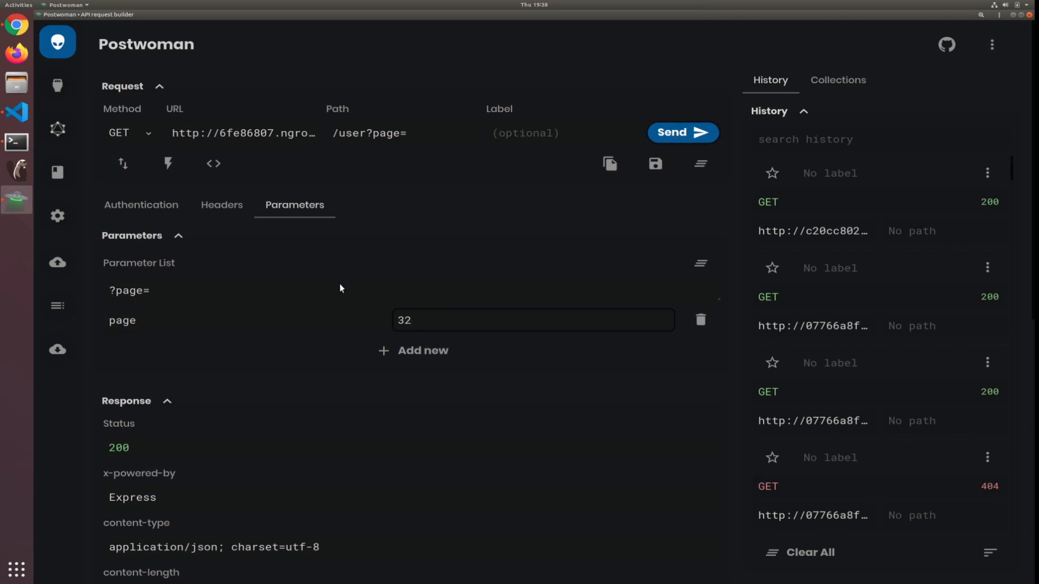
{"action": "left_click", "coordinate": [683, 132]}
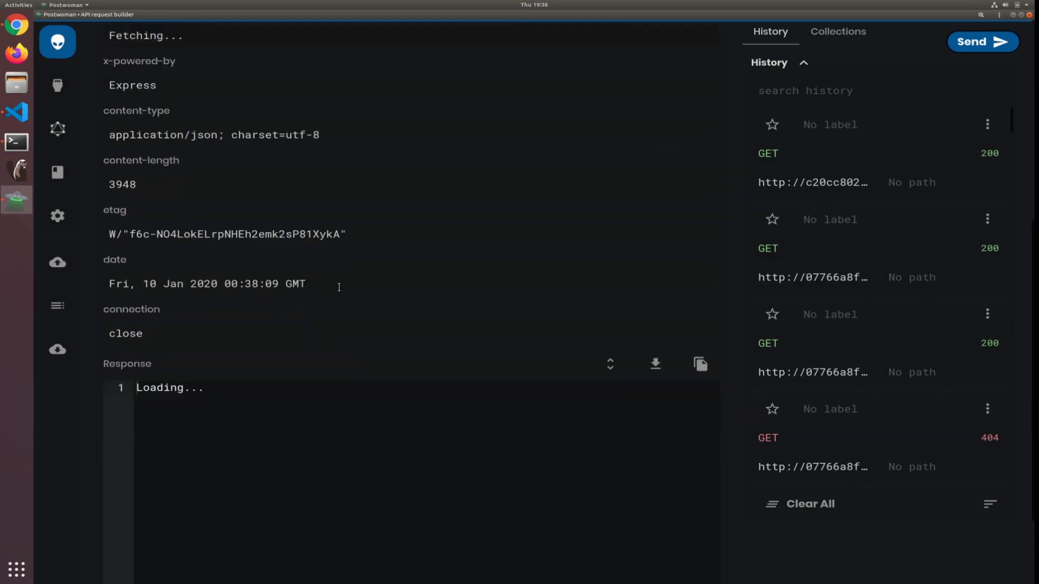
{"action": "left_click", "coordinate": [982, 41]}
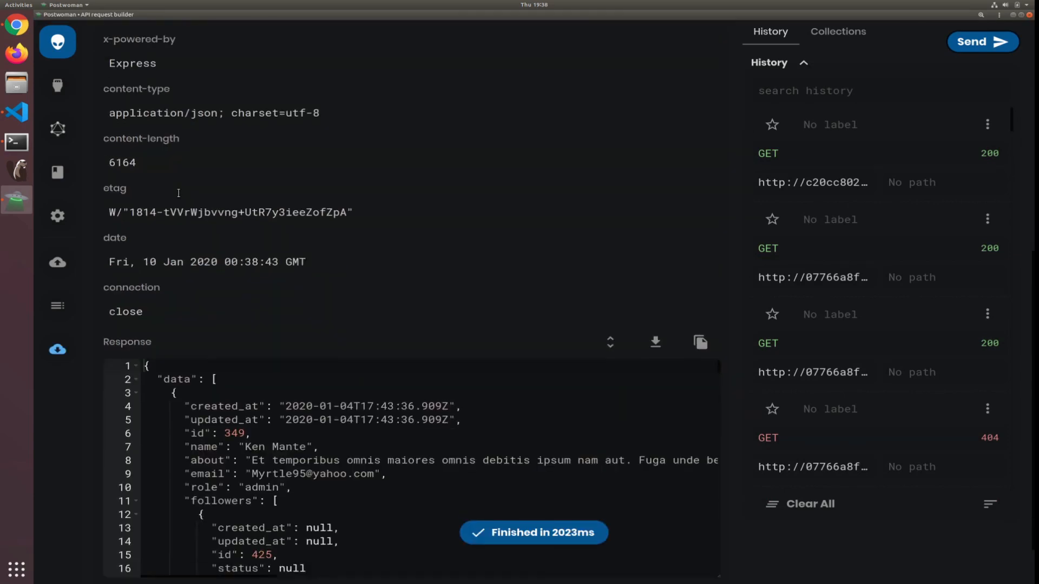
{"action": "scroll", "scroll_direction": "down", "scroll_amount": 3}
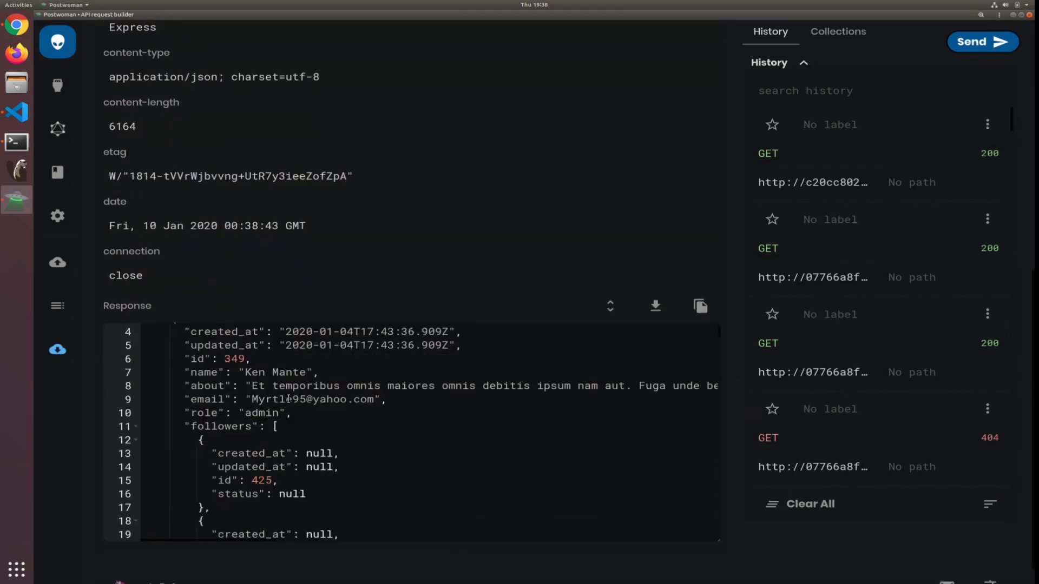
{"action": "scroll", "scroll_direction": "down", "scroll_amount": 3}
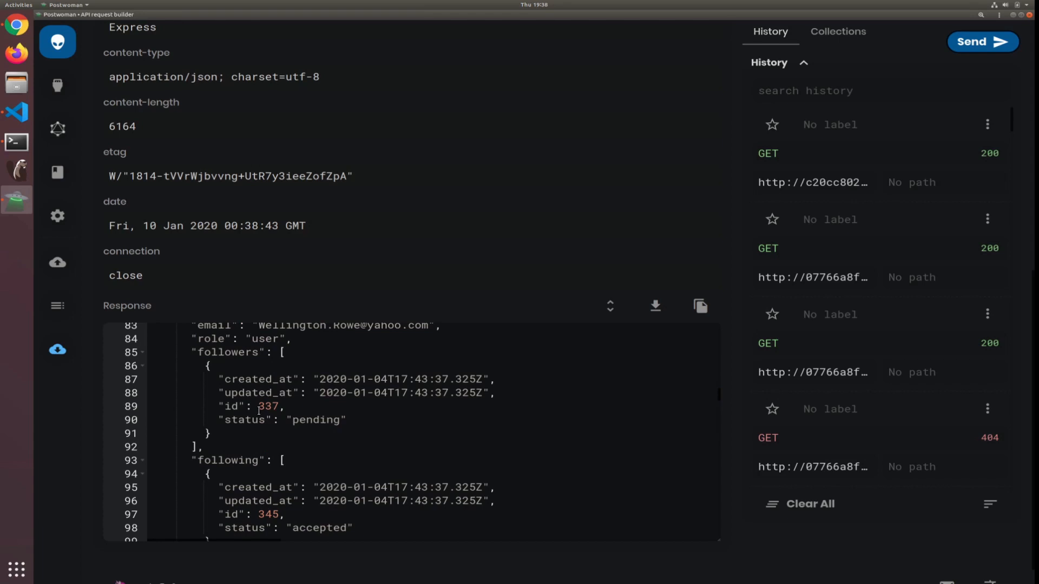
{"action": "mouse_move", "coordinate": [187, 350]}
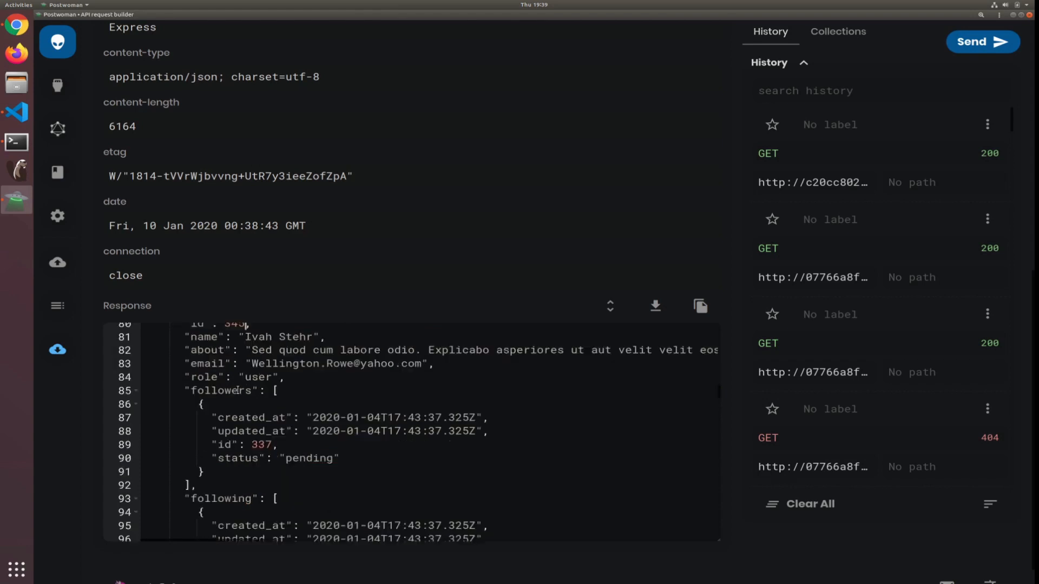
{"action": "scroll", "scroll_direction": "down", "scroll_amount": 3}
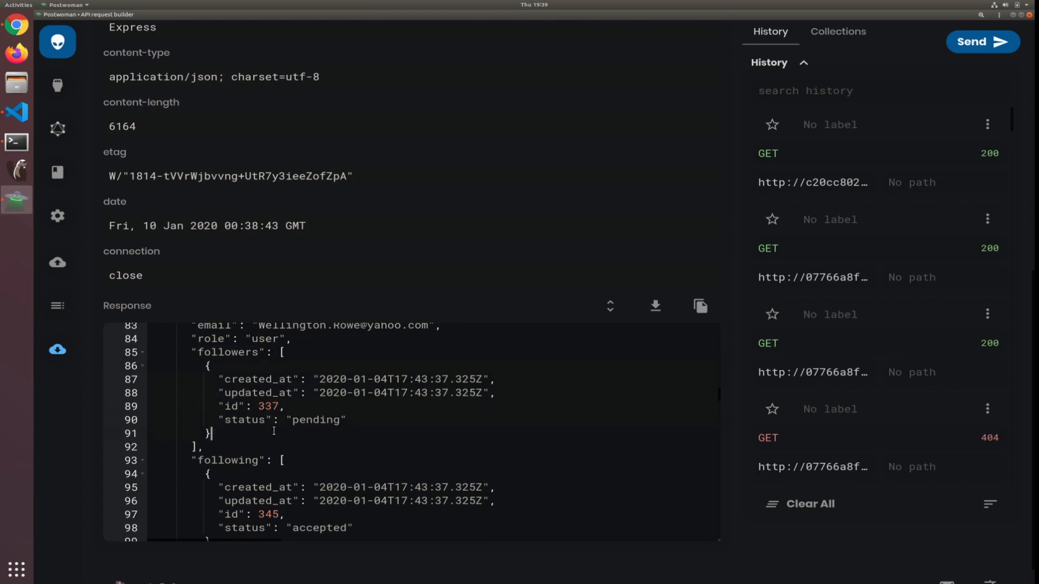
{"action": "scroll", "scroll_direction": "down", "scroll_amount": 3}
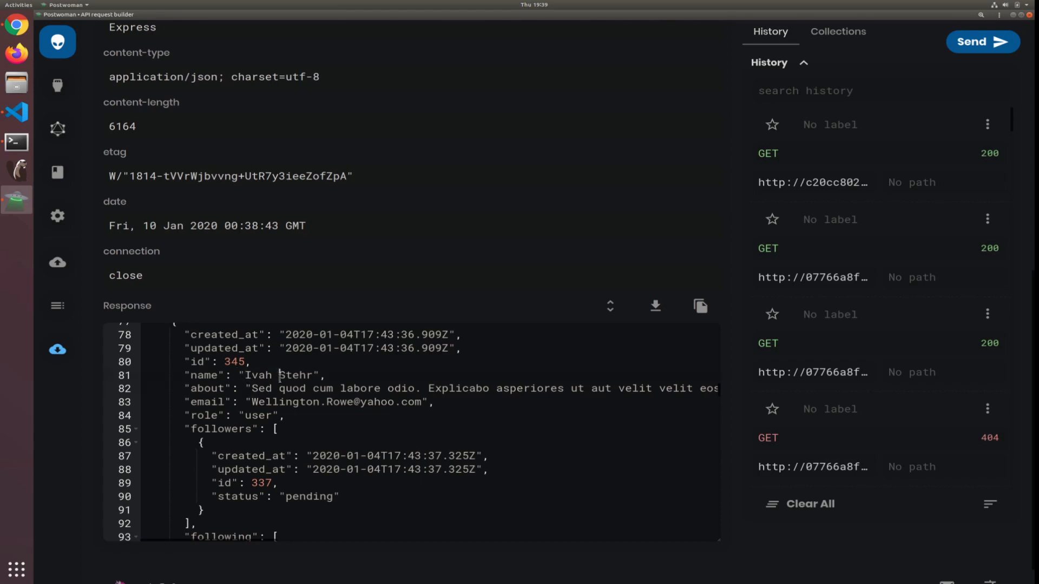
{"action": "mouse_move", "coordinate": [16, 112]}
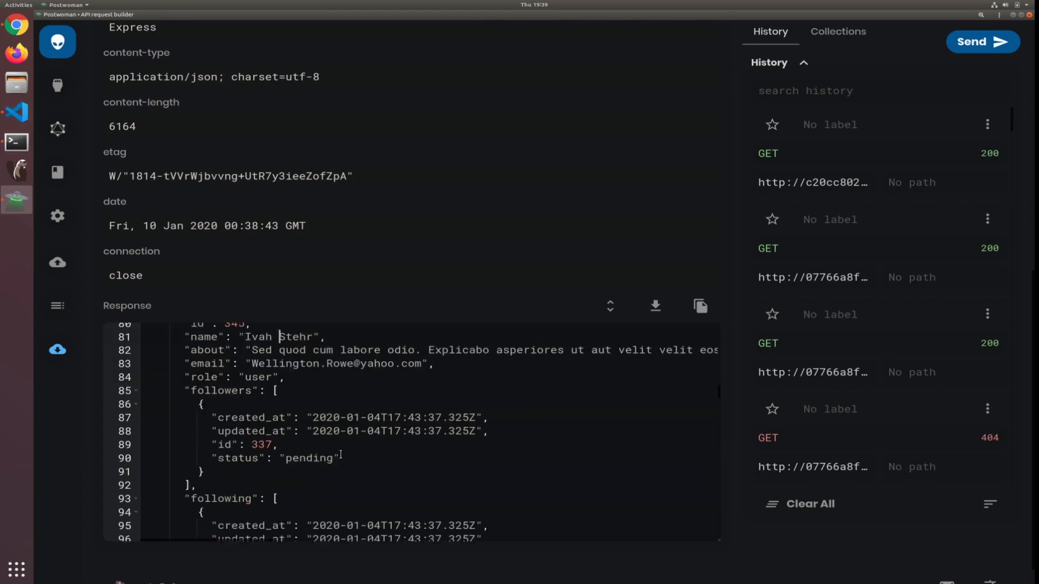
{"action": "left_click", "coordinate": [265, 430]}
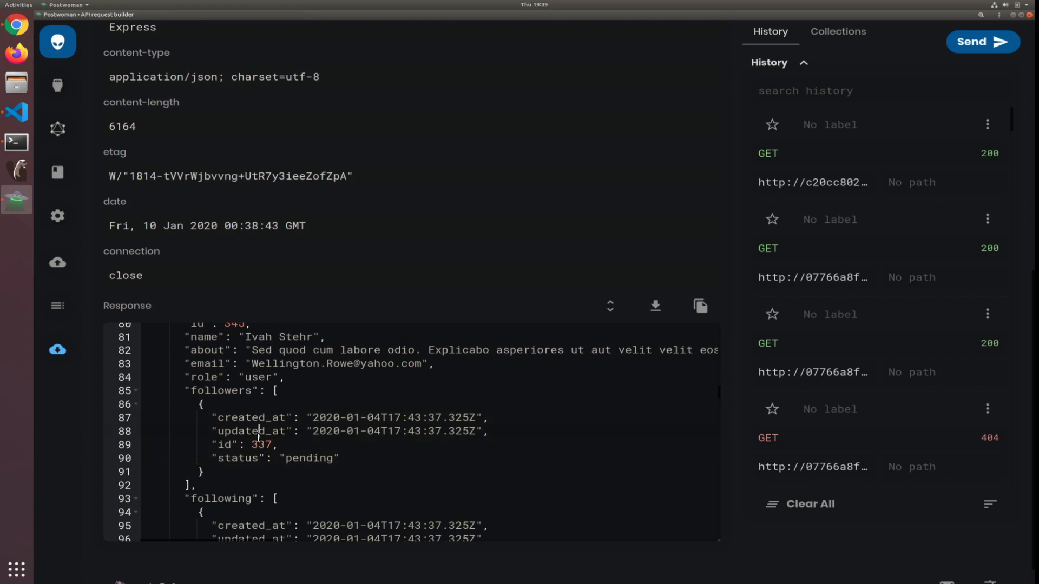
{"action": "mouse_move", "coordinate": [14, 112]}
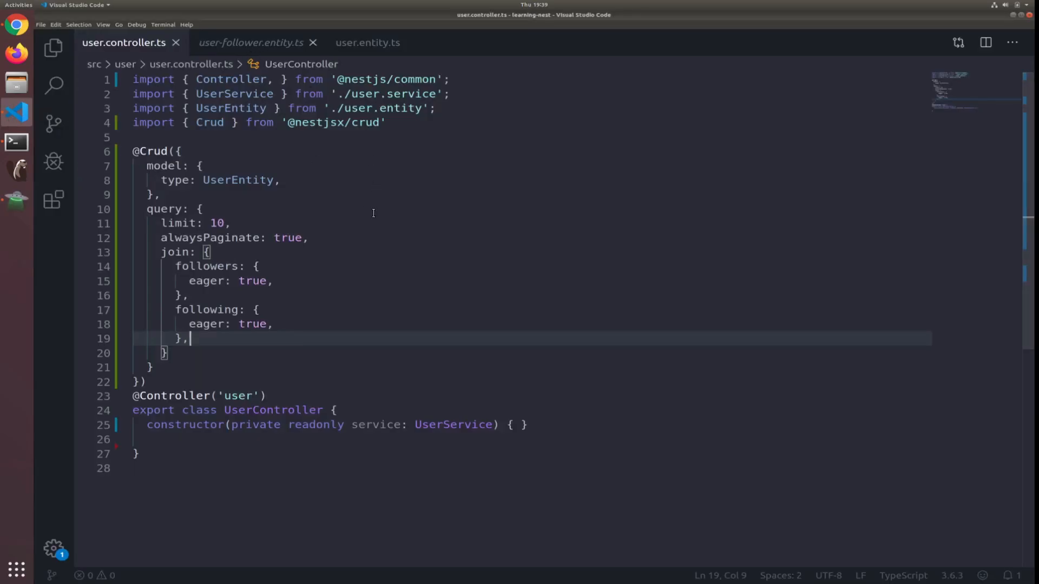
Step: Quick-open user-follower.entity.ts via Ctrl+P 'user' and scroll to the id column
{"action": "key", "text": "ctrl+p"}
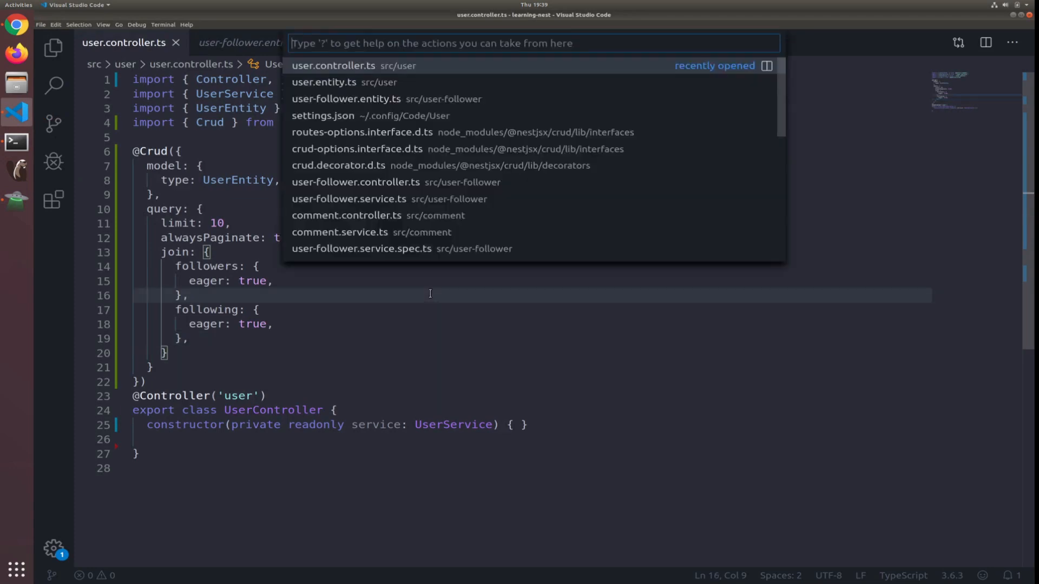
{"action": "type", "text": "user"}
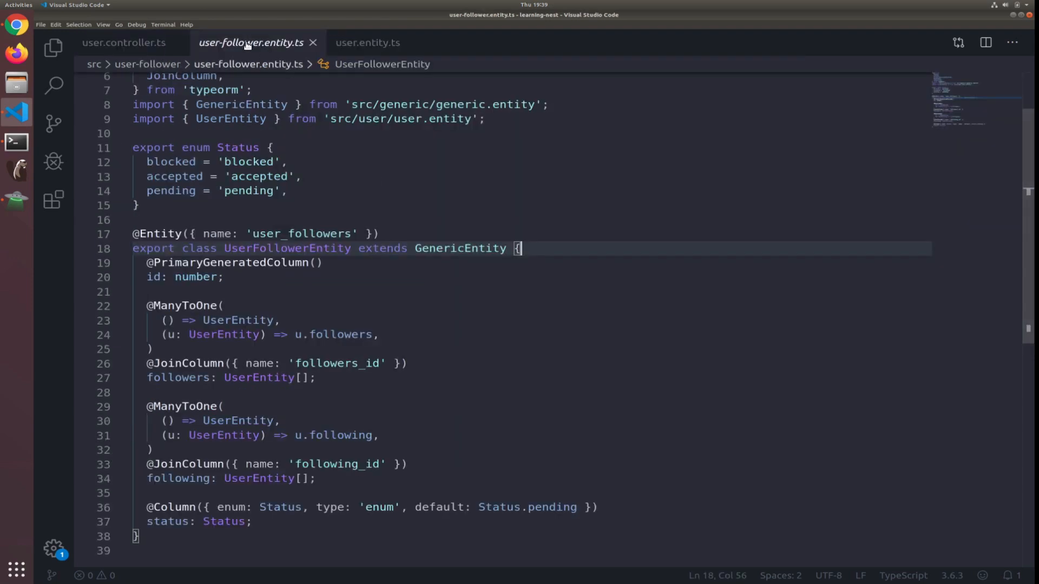
{"action": "scroll", "scroll_direction": "down", "scroll_amount": 3}
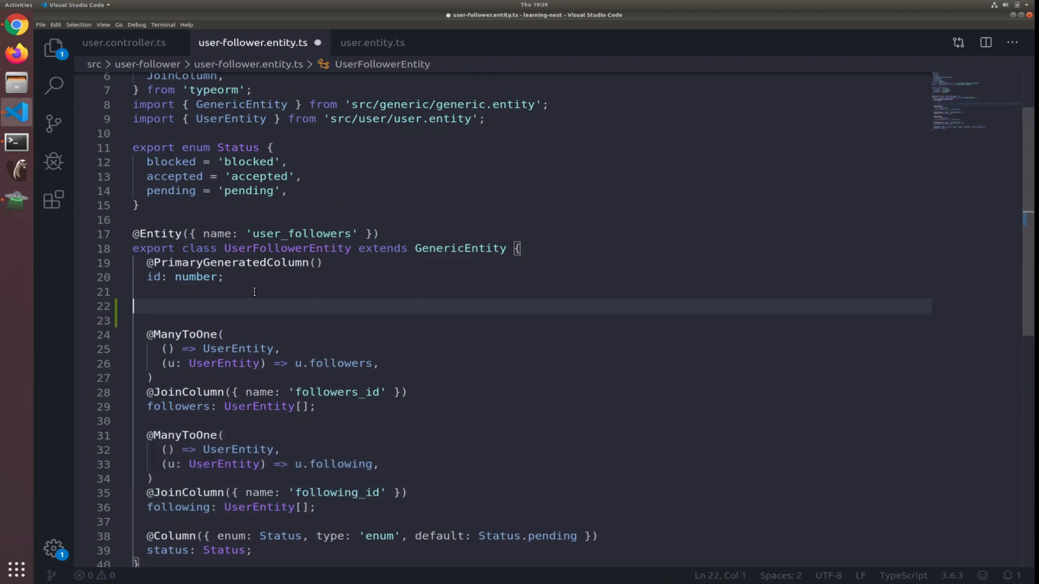
{"action": "type", "text": "@C"}
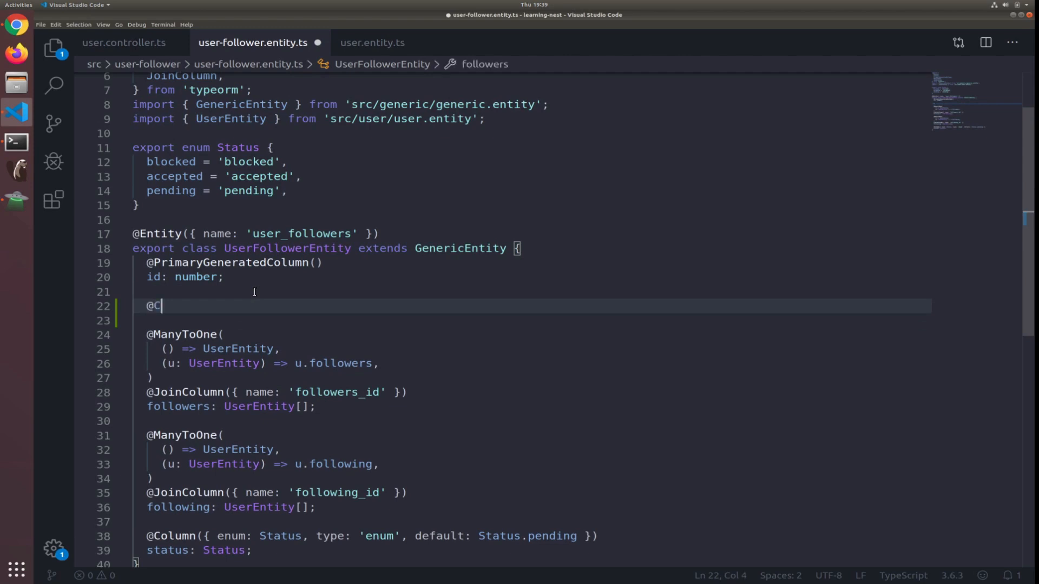
{"action": "type", "text": "olumn"}
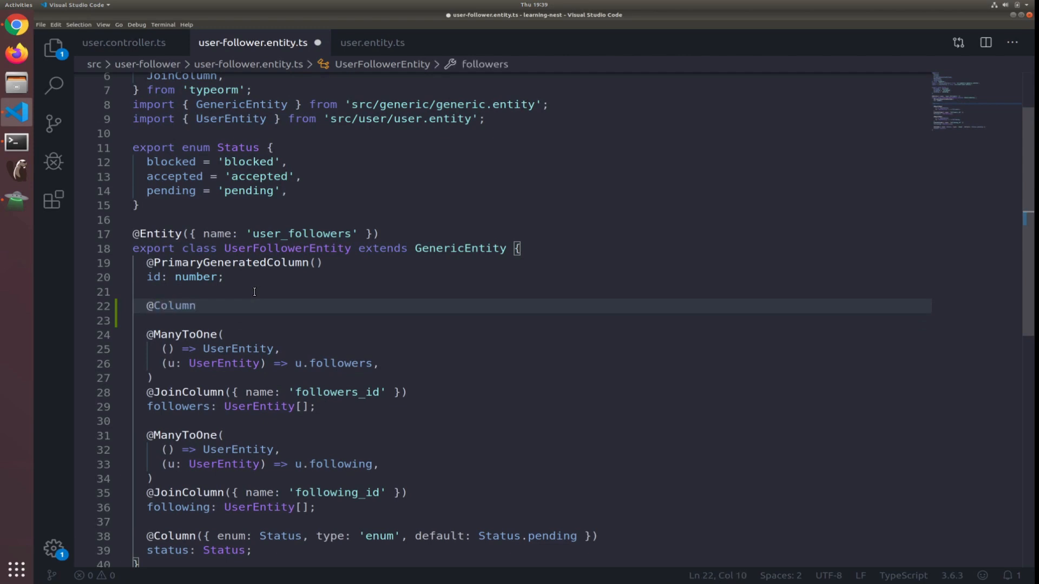
{"action": "type", "text": "("}
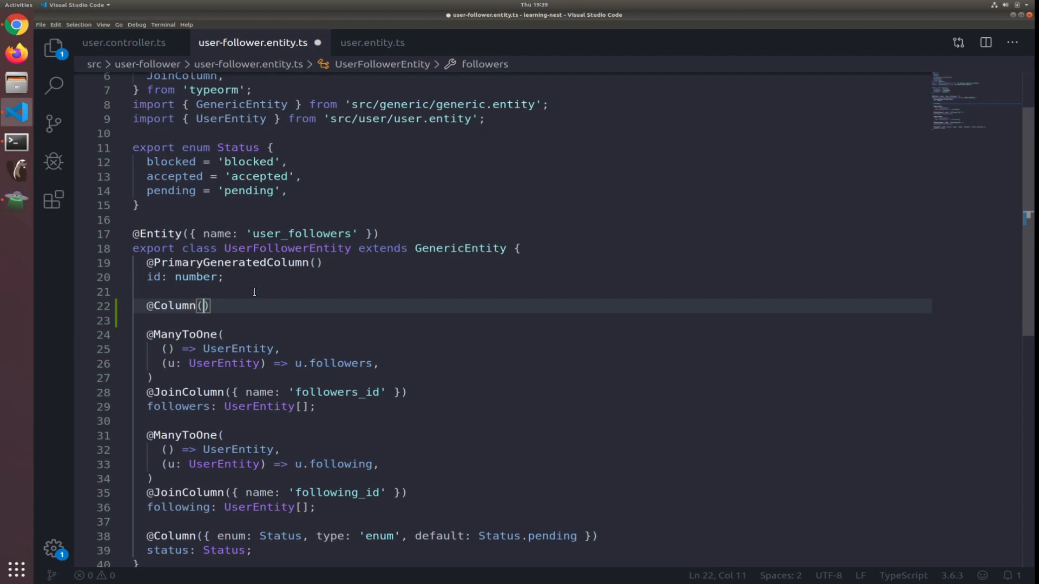
{"action": "type", "text": "{t"}
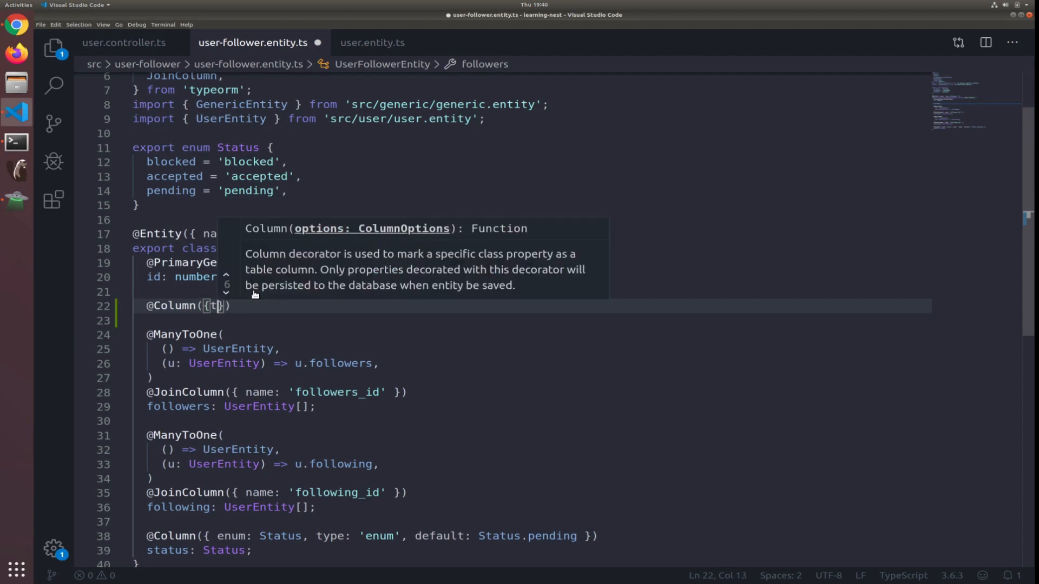
{"action": "type", "text": "type:"}
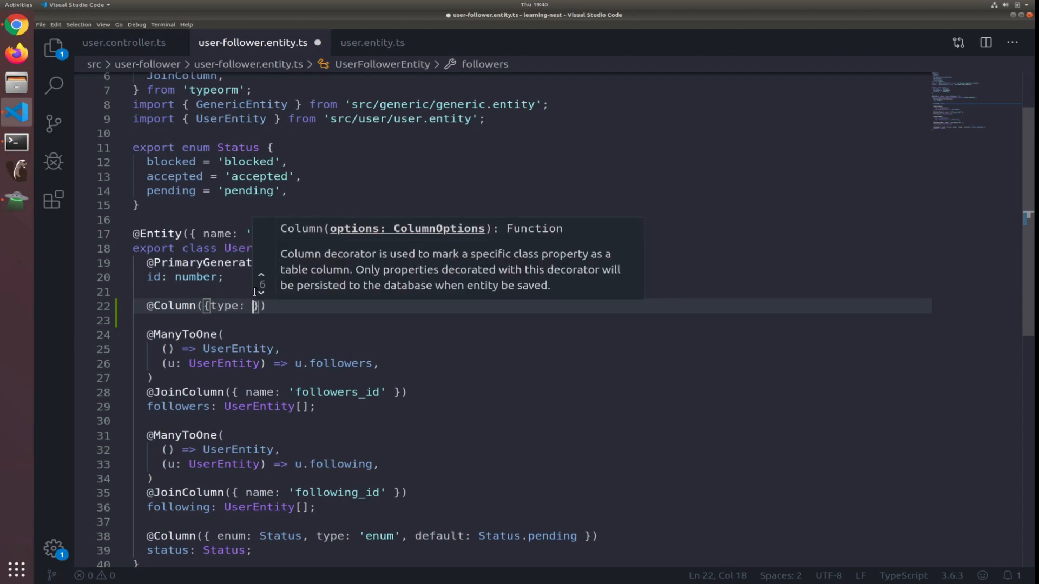
{"action": "type", "text": "number'"}
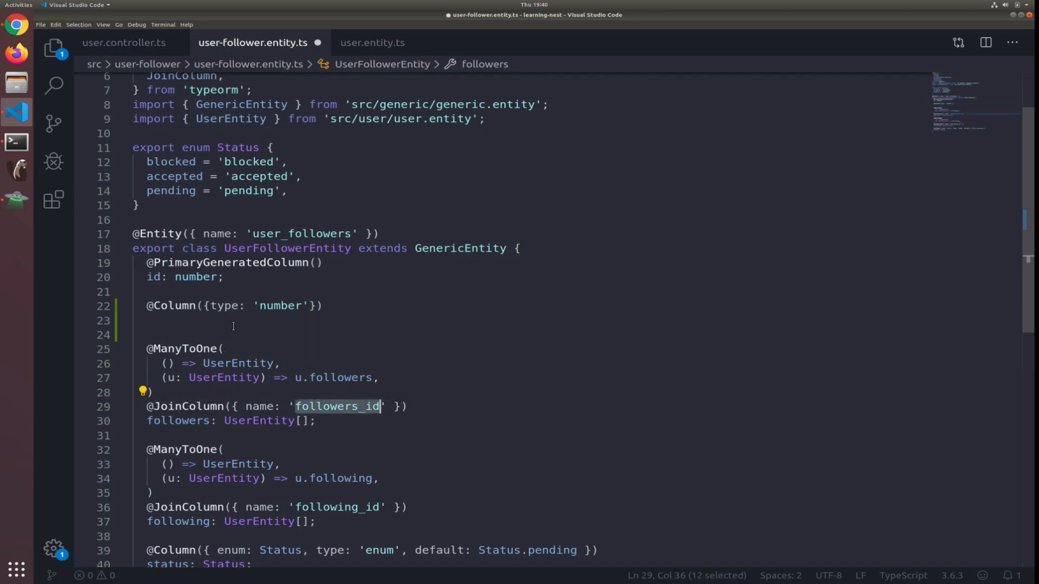
{"action": "type", "text": "followers_id"}
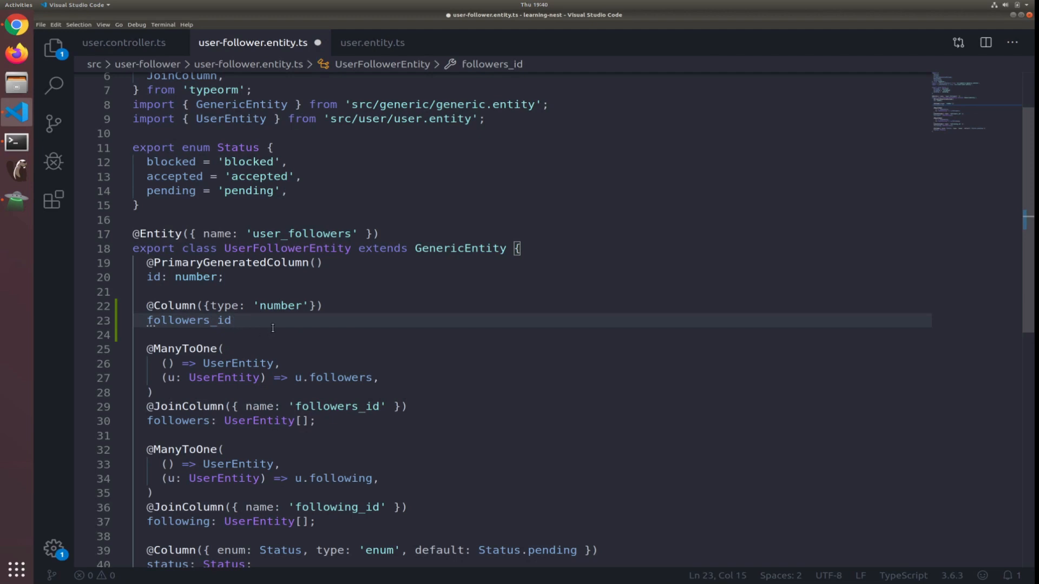
{"action": "type", "text": ":"}
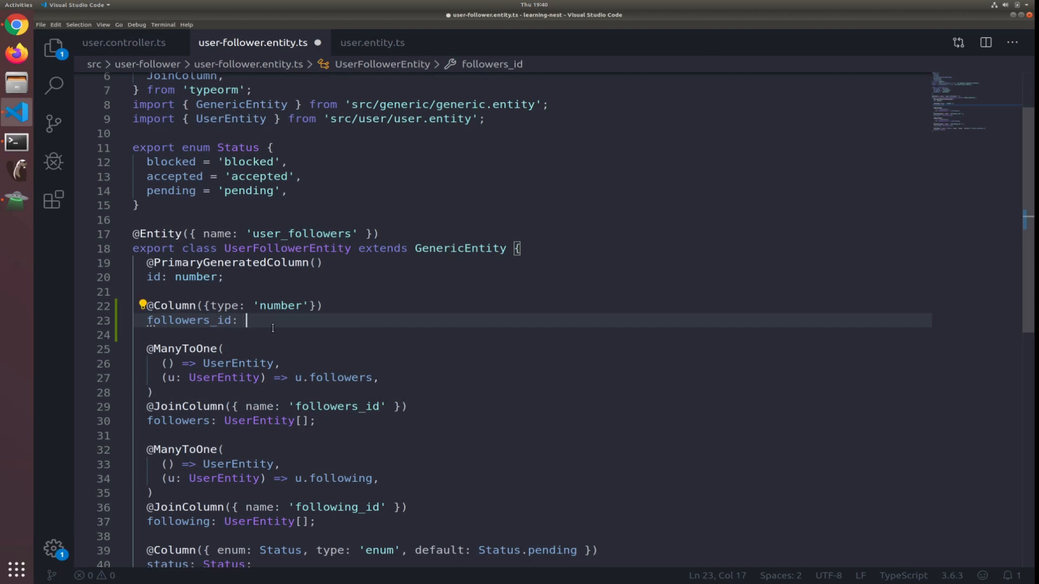
{"action": "type", "text": "number;"}
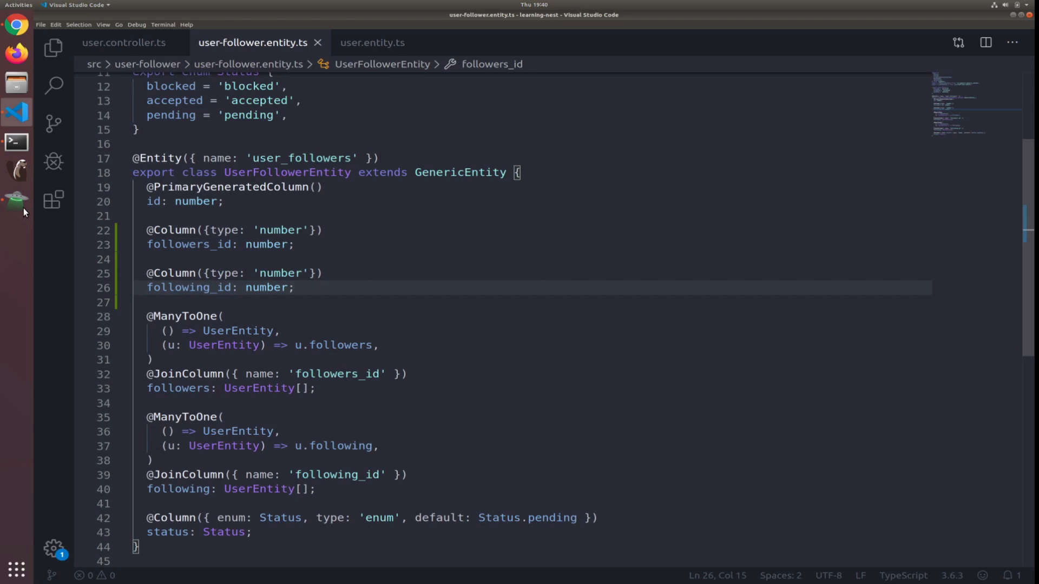
{"action": "left_click", "coordinate": [16, 202]}
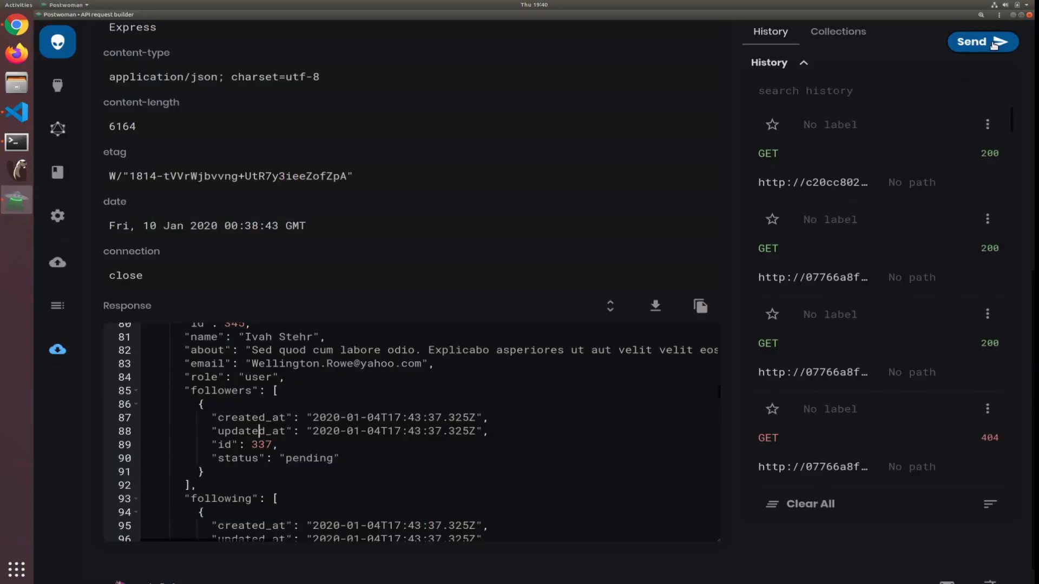
Step: Resend the GET users request and expand the response showing followers_id and following_id
{"action": "left_click", "coordinate": [981, 41]}
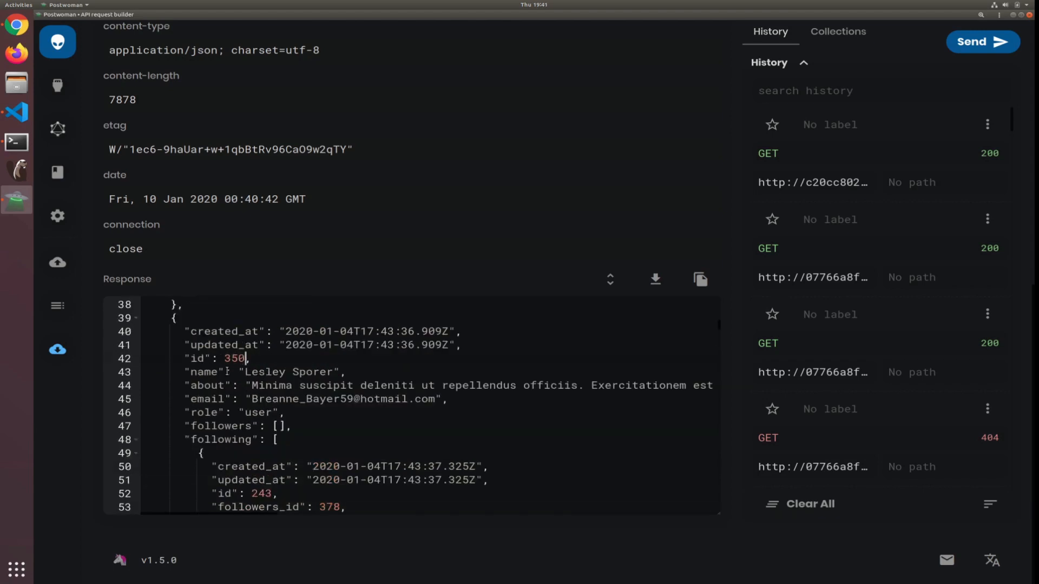
{"action": "scroll", "scroll_direction": "down", "scroll_amount": 3}
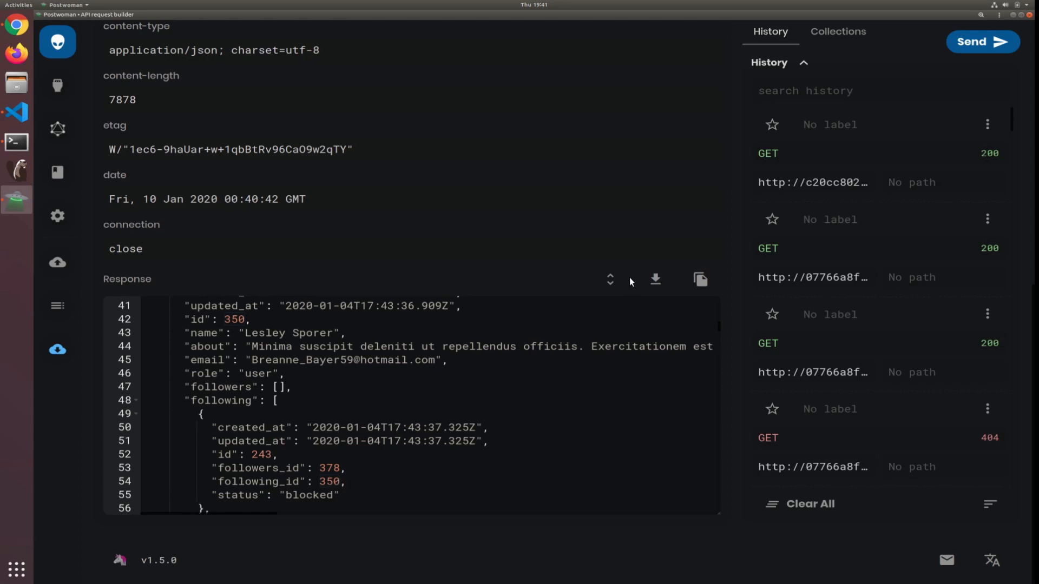
{"action": "mouse_move", "coordinate": [609, 279]}
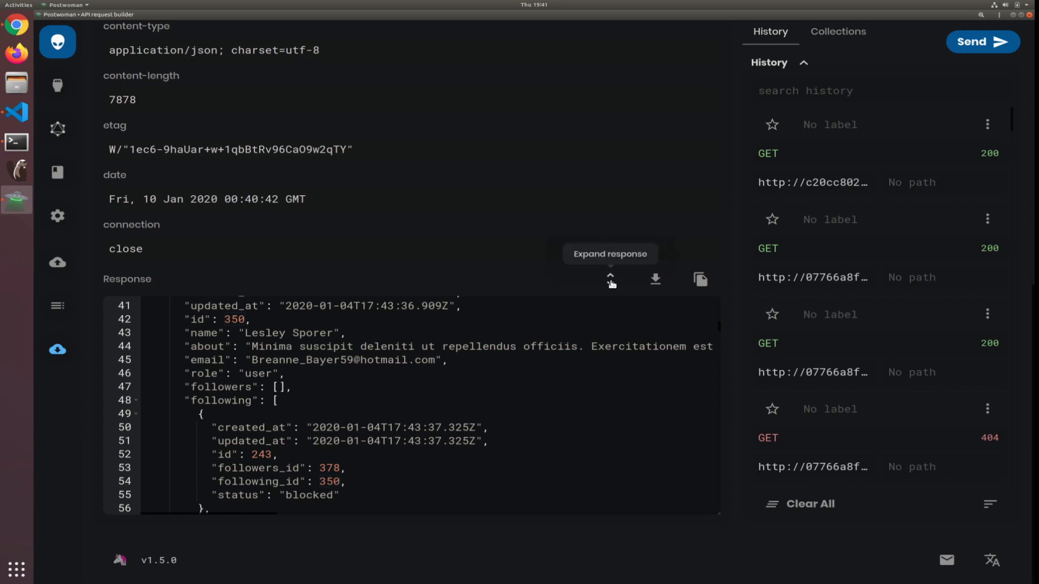
{"action": "left_click", "coordinate": [608, 279]}
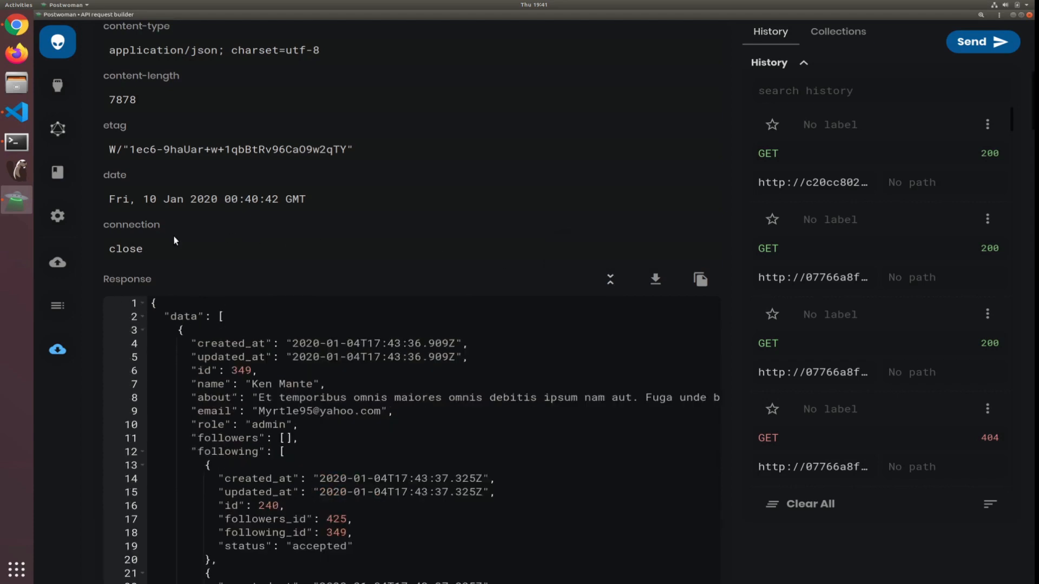
{"action": "scroll", "scroll_direction": "down", "scroll_amount": 3}
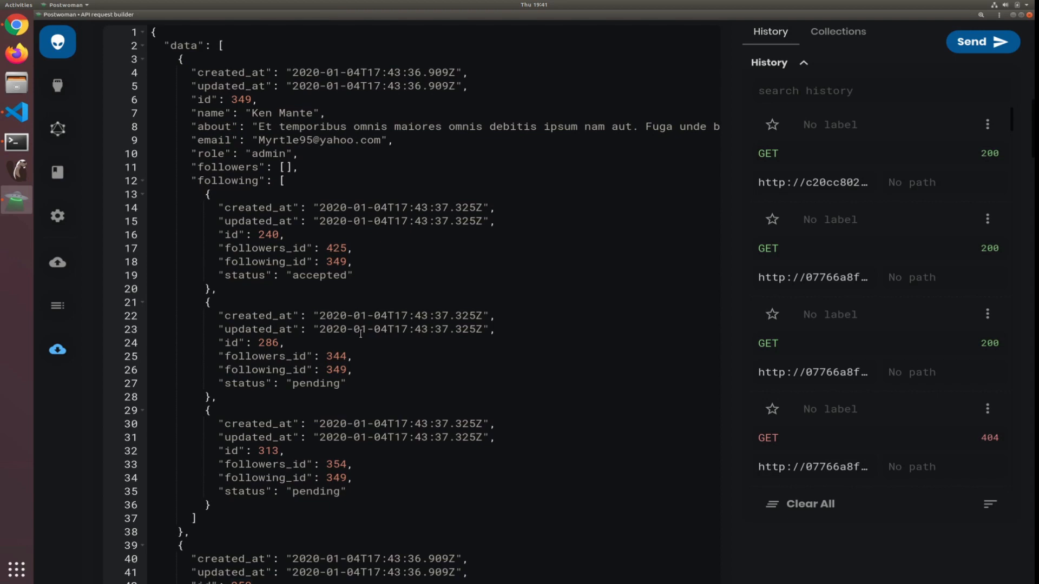
{"action": "mouse_move", "coordinate": [312, 254]}
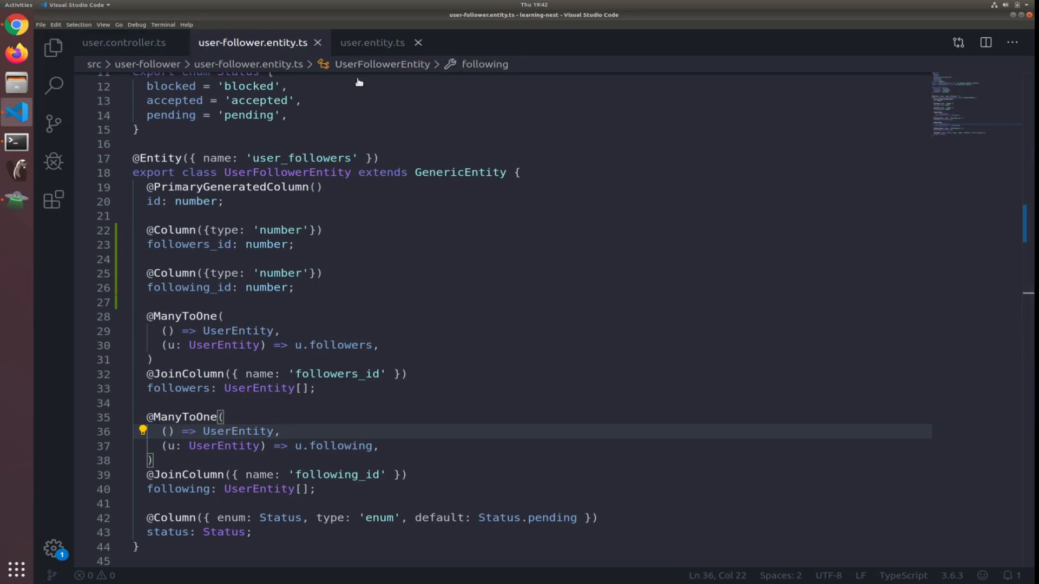
Step: Review the user and user-follower entity relations, then return to user.controller.ts with eager followers/following joins
{"action": "left_click", "coordinate": [371, 42]}
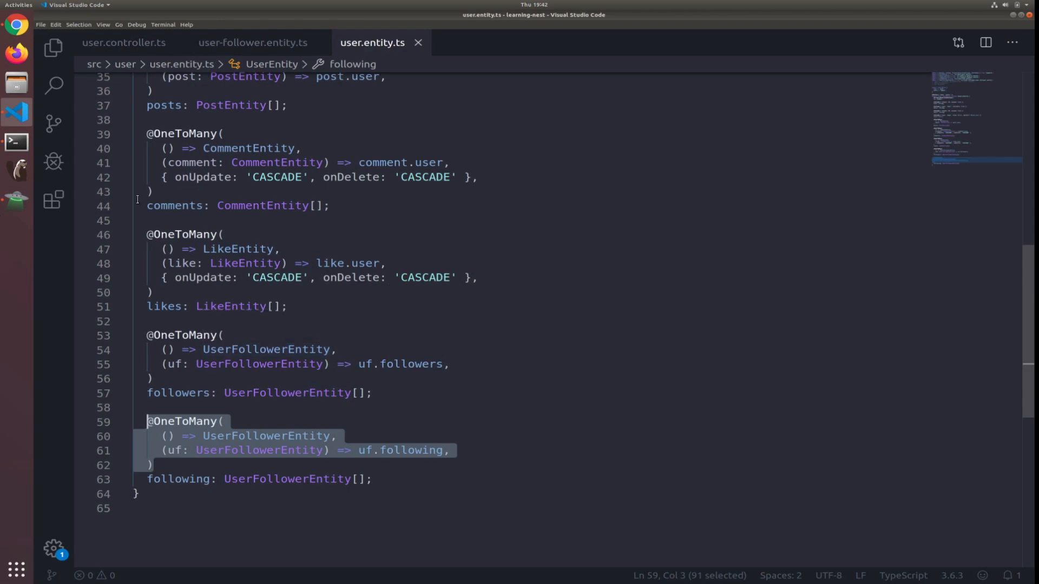
{"action": "mouse_move", "coordinate": [16, 168]}
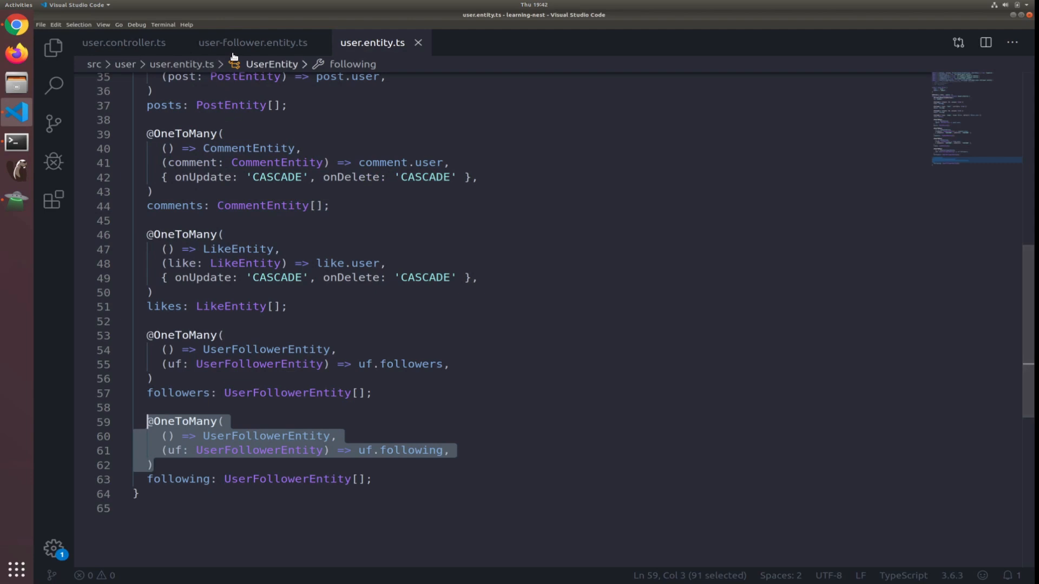
{"action": "left_click", "coordinate": [253, 42]}
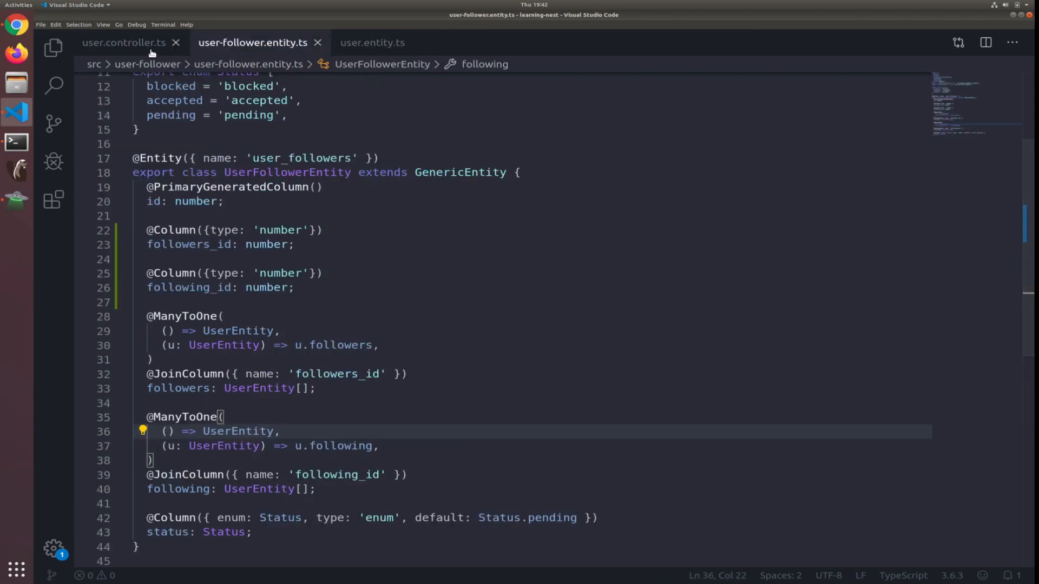
{"action": "left_click", "coordinate": [123, 42]}
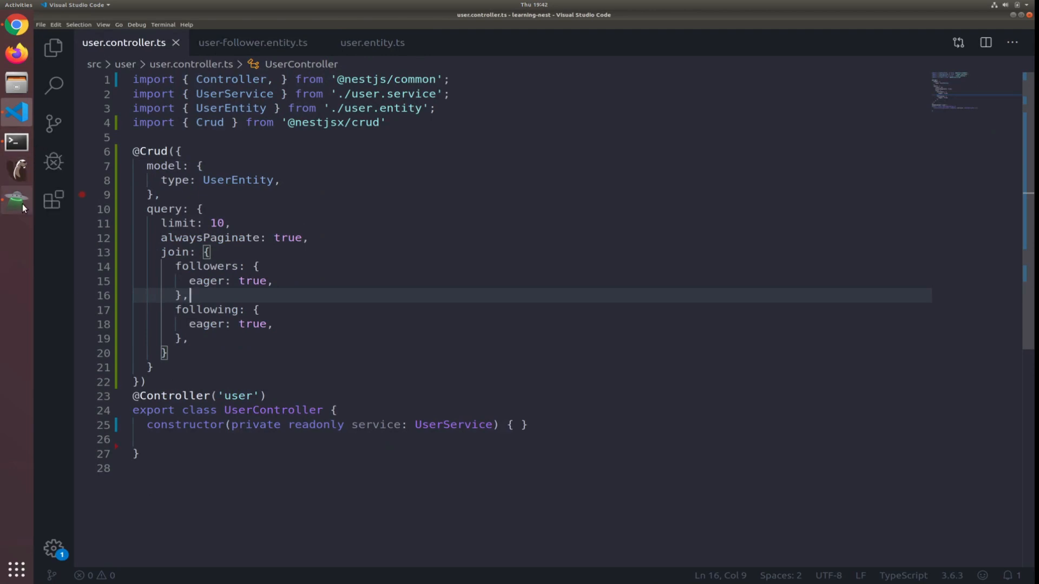
{"action": "mouse_move", "coordinate": [16, 199]}
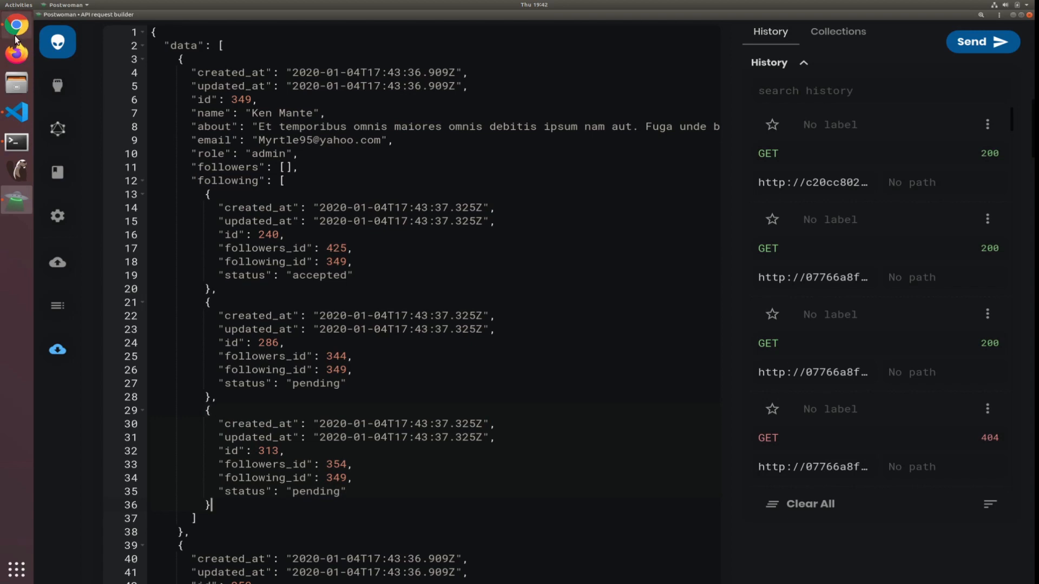
Step: Re-run the users request to inspect the joined followers and following arrays
{"action": "left_click", "coordinate": [15, 113]}
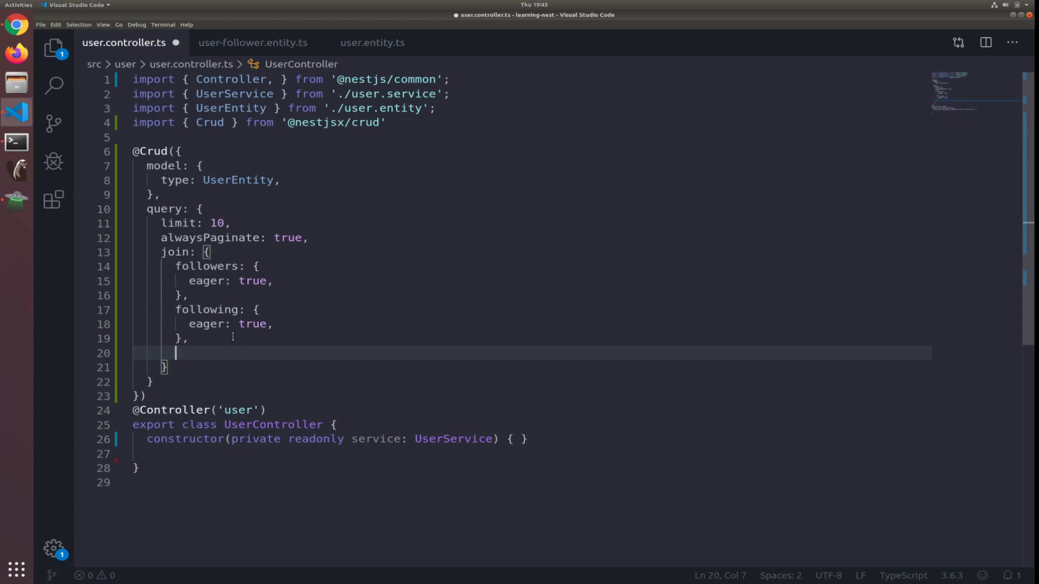
{"action": "type", "text": "'fo"}
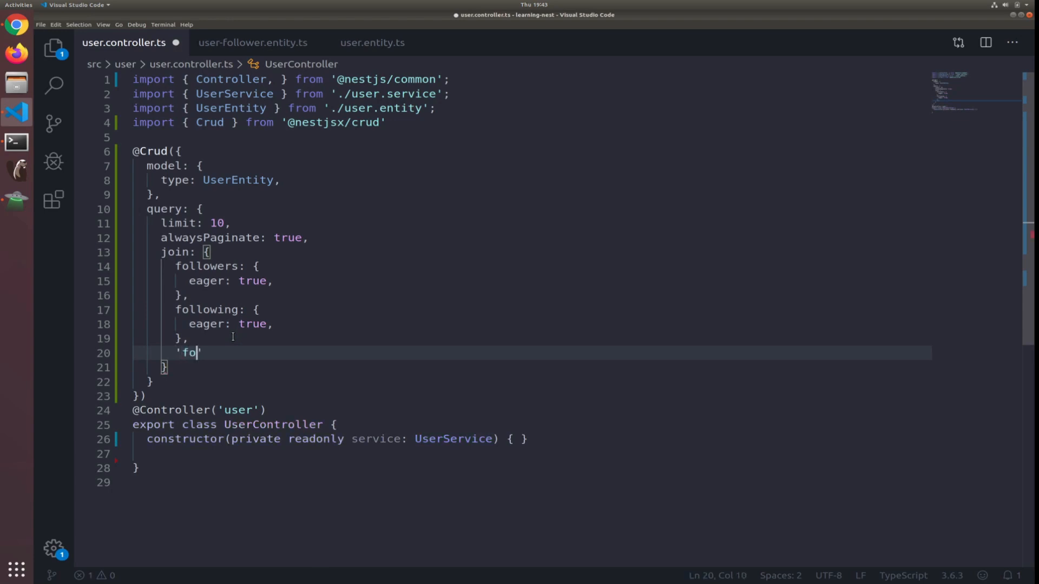
{"action": "type", "text": "llowers."}
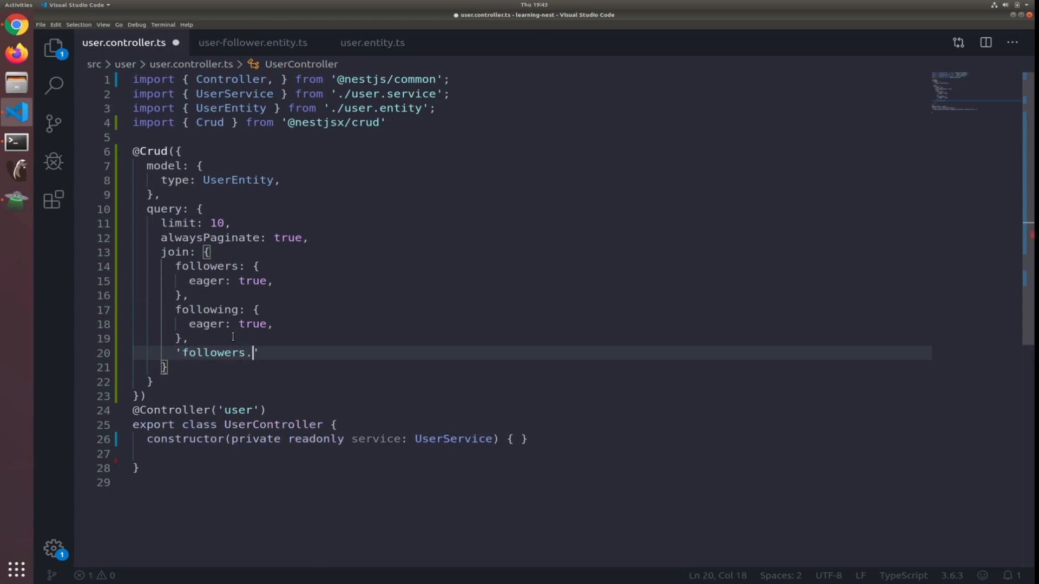
{"action": "type", "text": "':{}"}
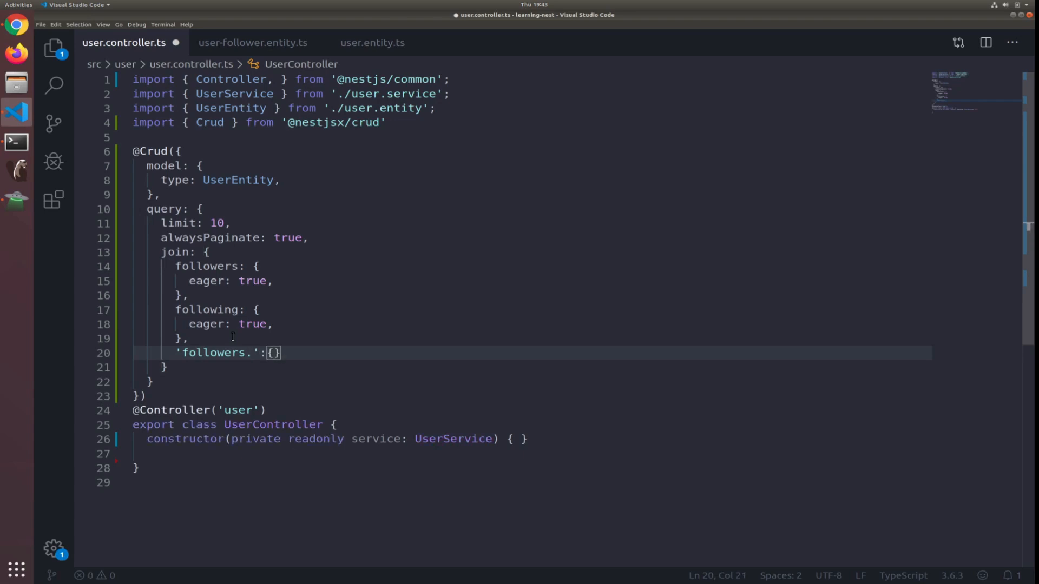
{"action": "type", "text": "e"}
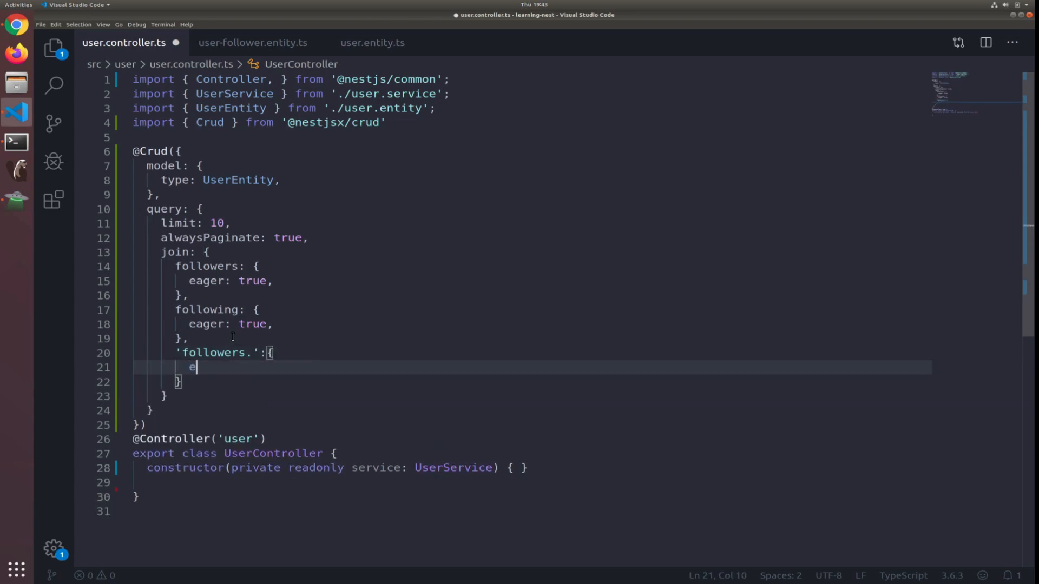
{"action": "type", "text": "ager:"}
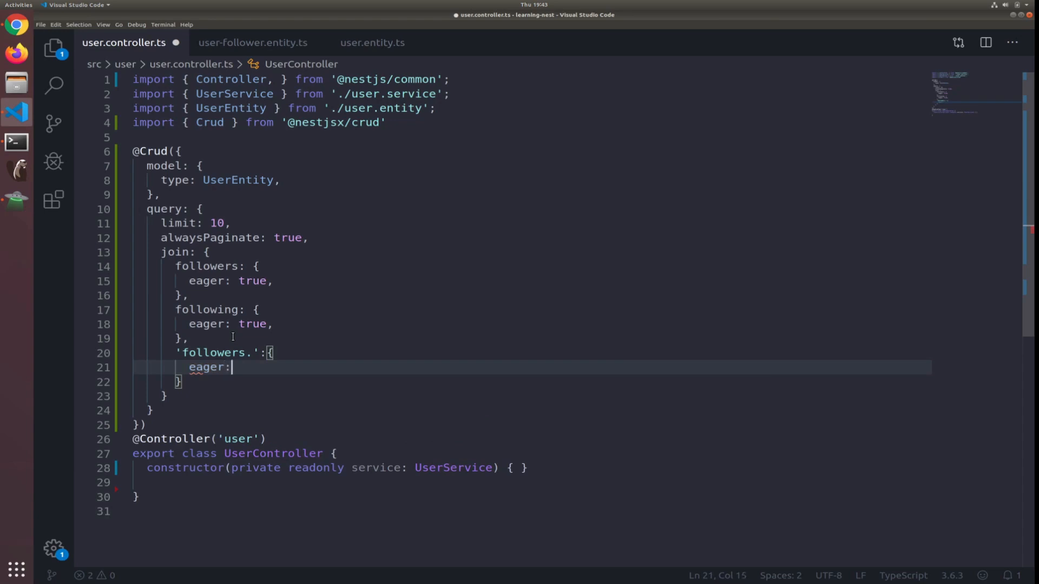
{"action": "type", "text": "true,"}
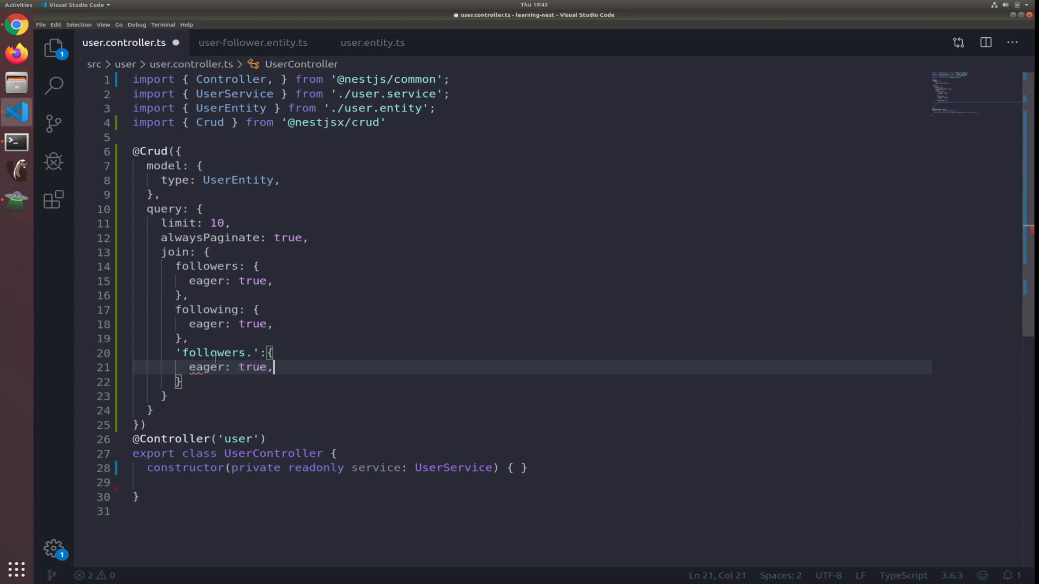
Step: Verify the followers relation name in the entity files and complete the 'followers.followers' join key
{"action": "double_click", "coordinate": [213, 353]}
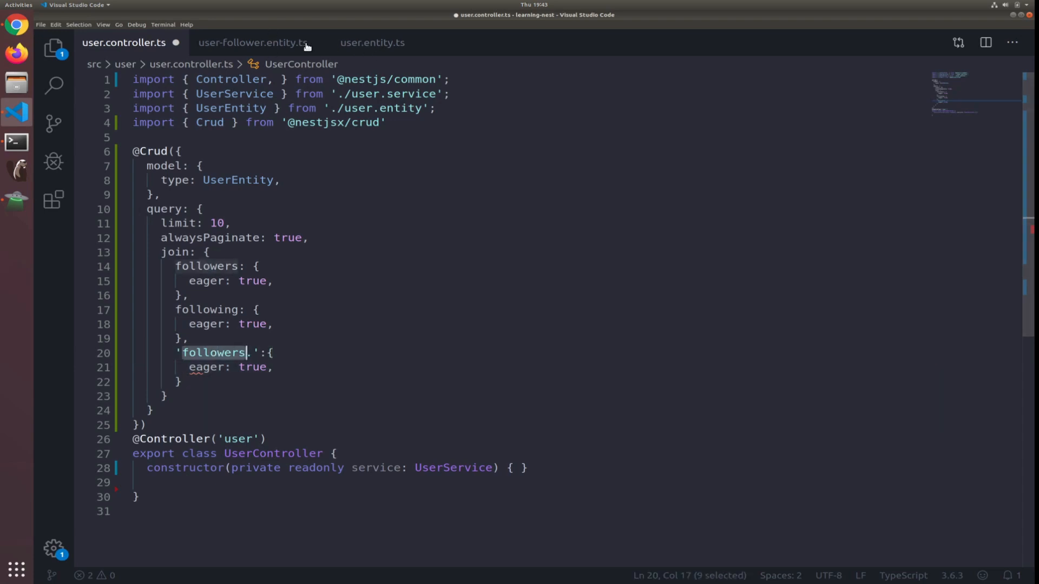
{"action": "left_click", "coordinate": [253, 42]}
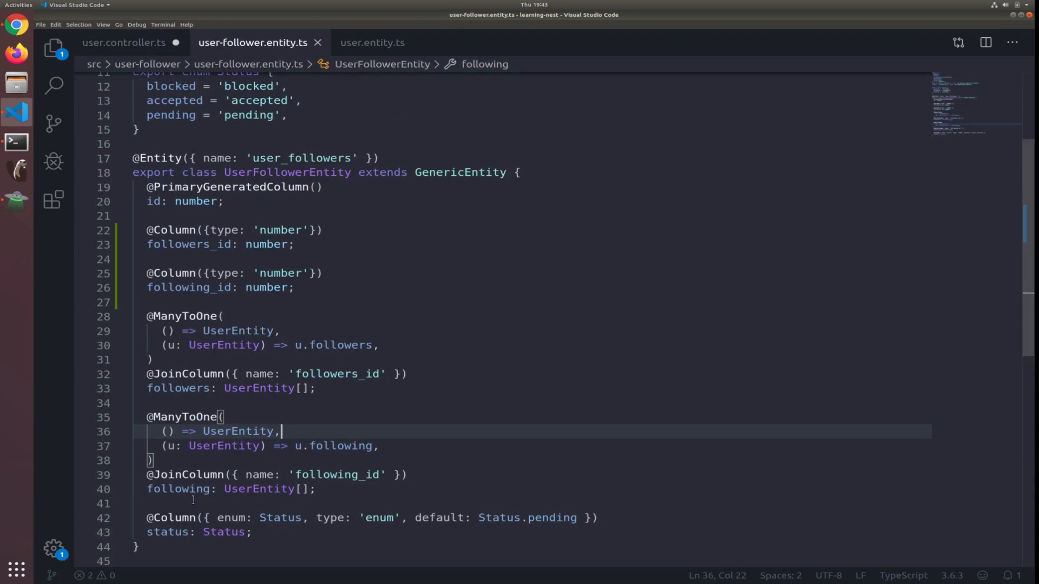
{"action": "double_click", "coordinate": [178, 387]}
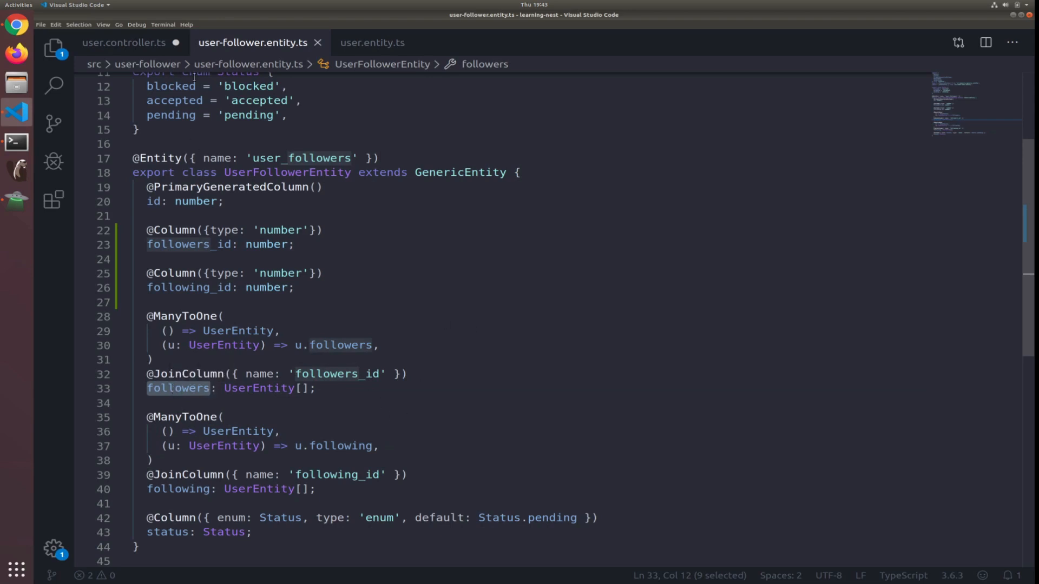
{"action": "left_click", "coordinate": [371, 42]}
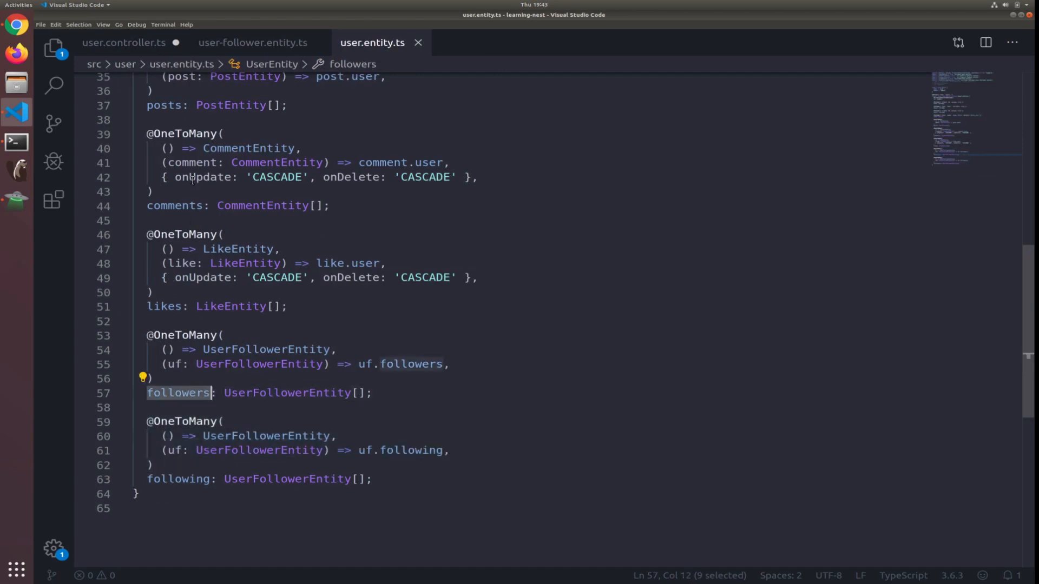
{"action": "left_click", "coordinate": [124, 42]}
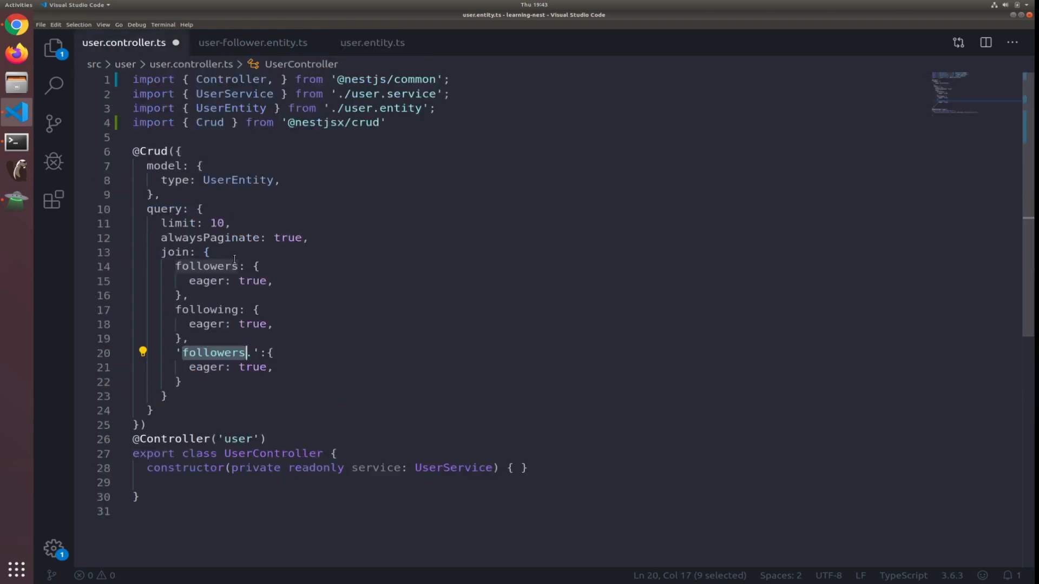
{"action": "type", "text": "."}
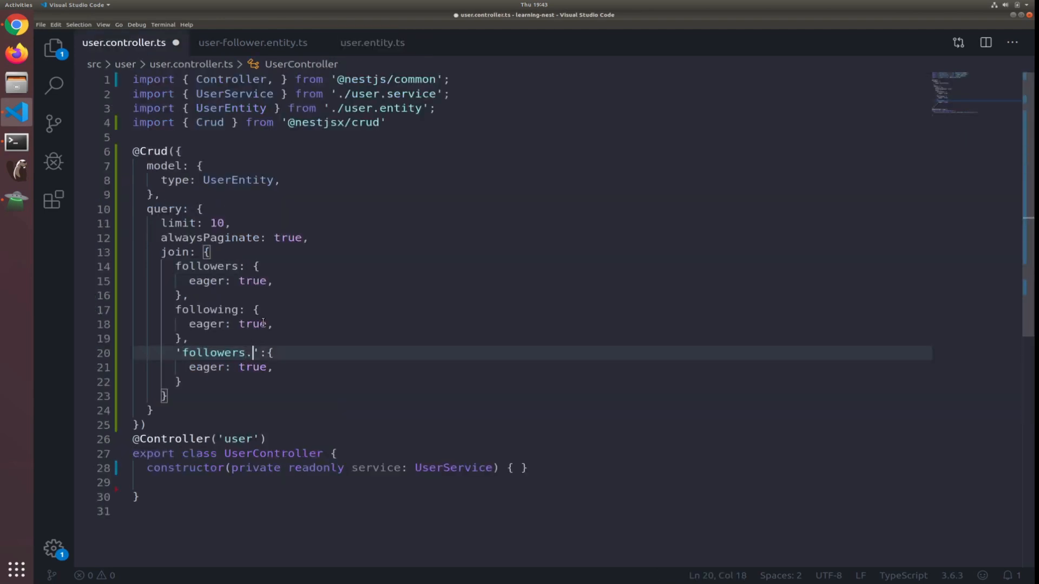
{"action": "type", "text": "followers"}
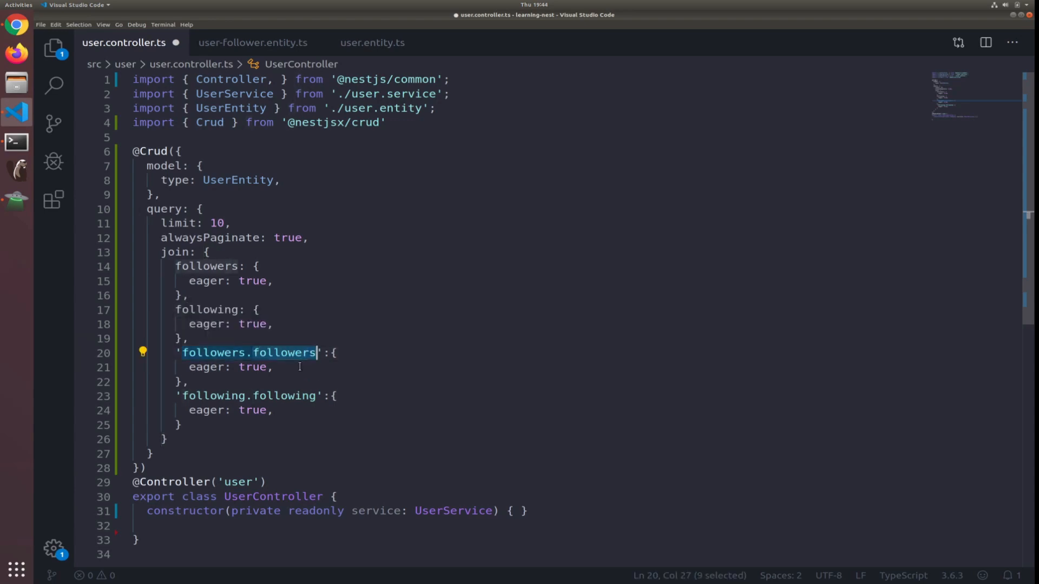
Step: Give the nested joins aliases 'user_followers' and 'user_following' and save the controller
{"action": "key", "text": "Enter"}
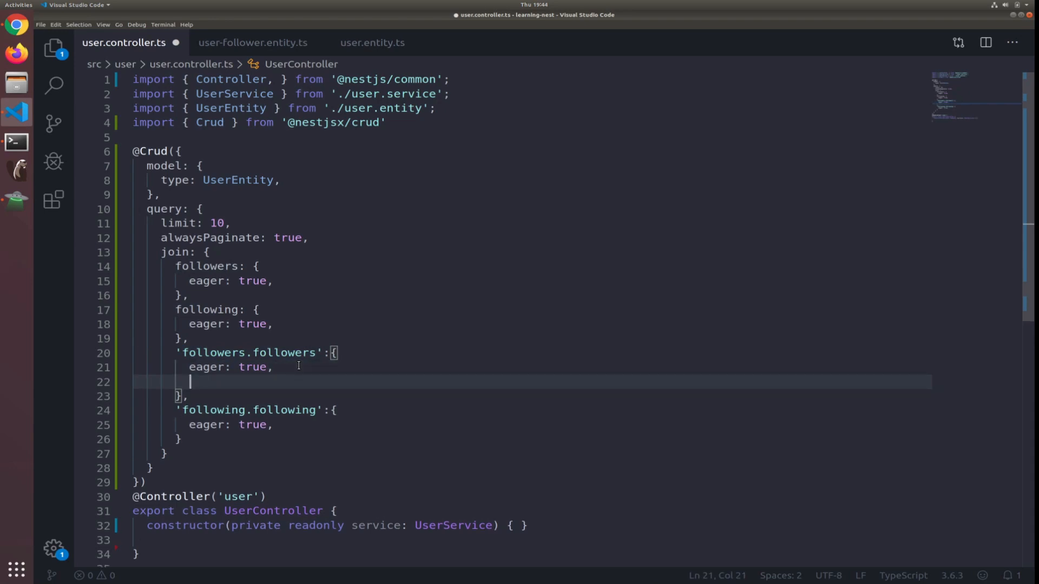
{"action": "type", "text": "alias"}
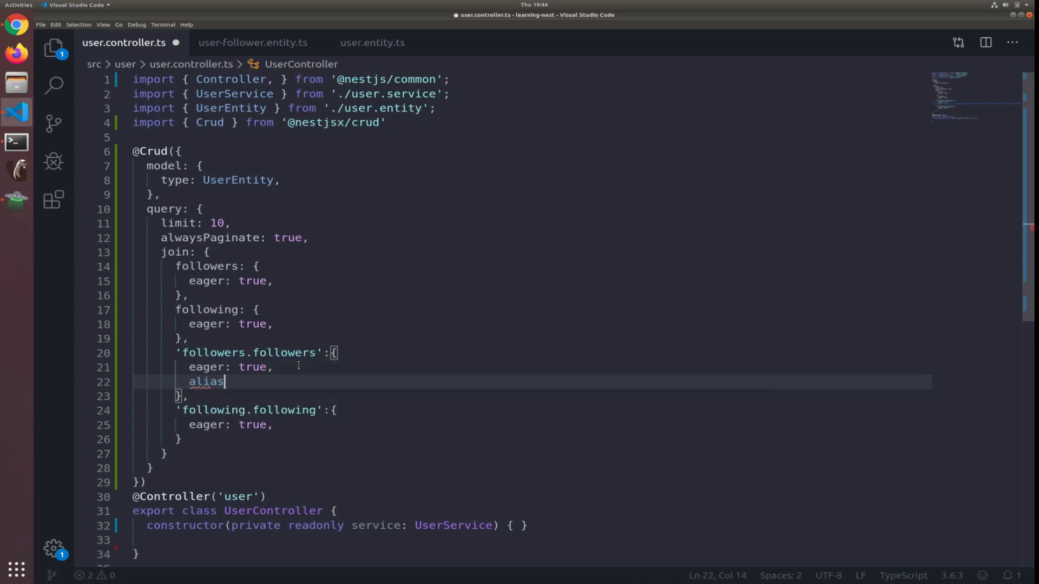
{"action": "type", "text": ": ''"}
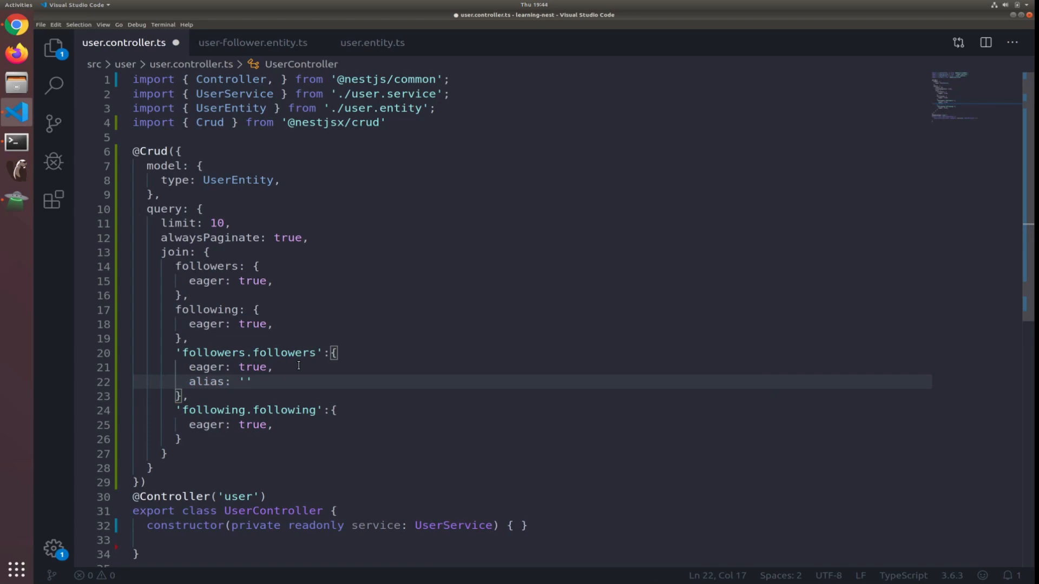
{"action": "type", "text": "following"}
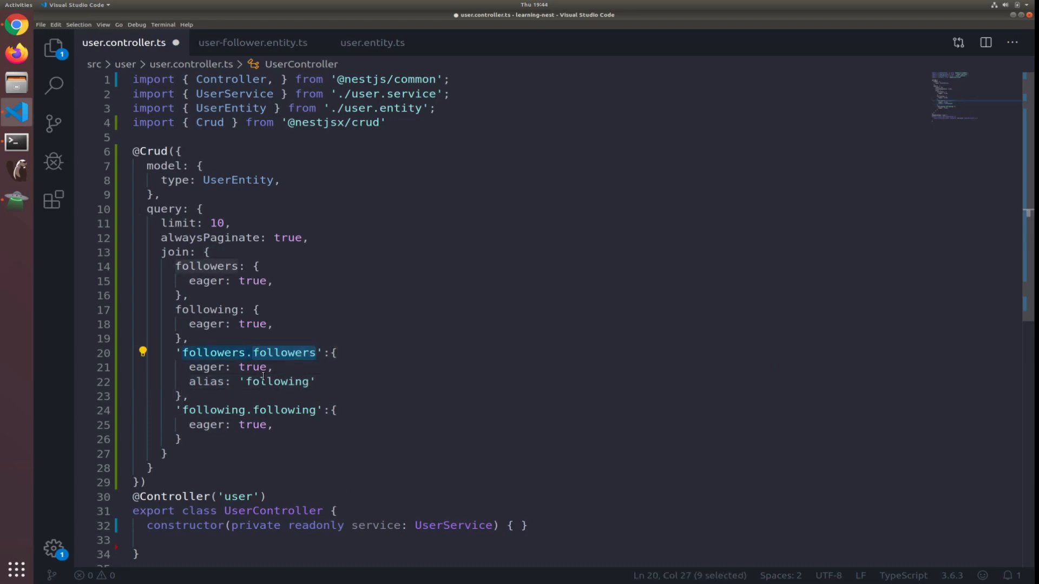
{"action": "type", "text": "user_"}
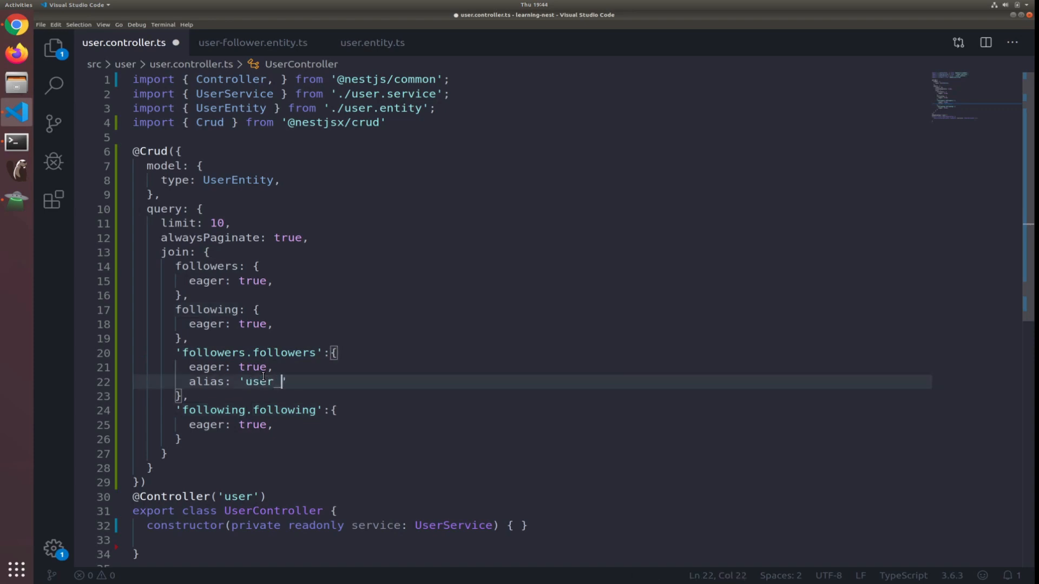
{"action": "type", "text": "followers'"}
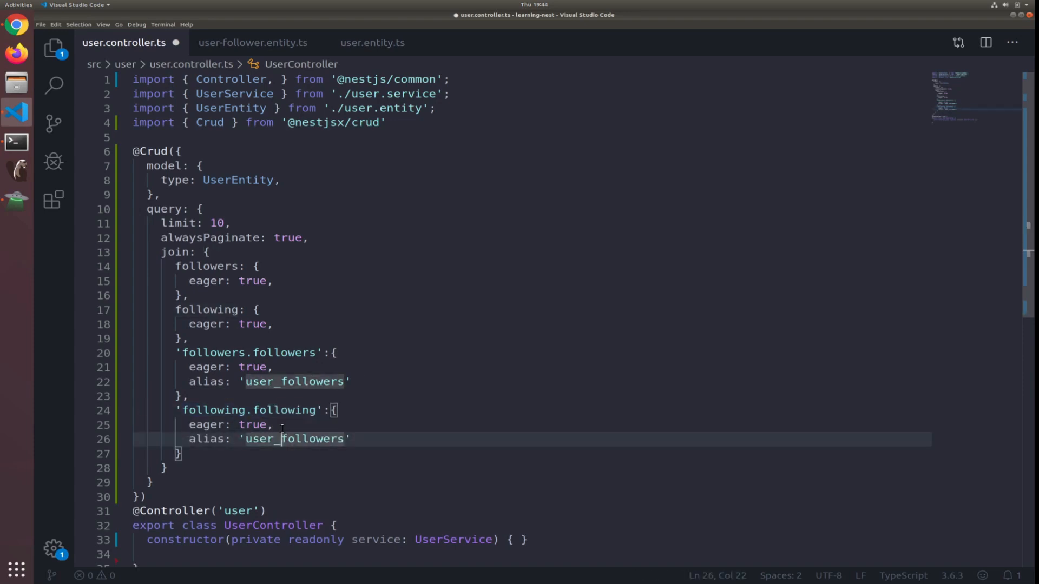
{"action": "type", "text": "user_following"}
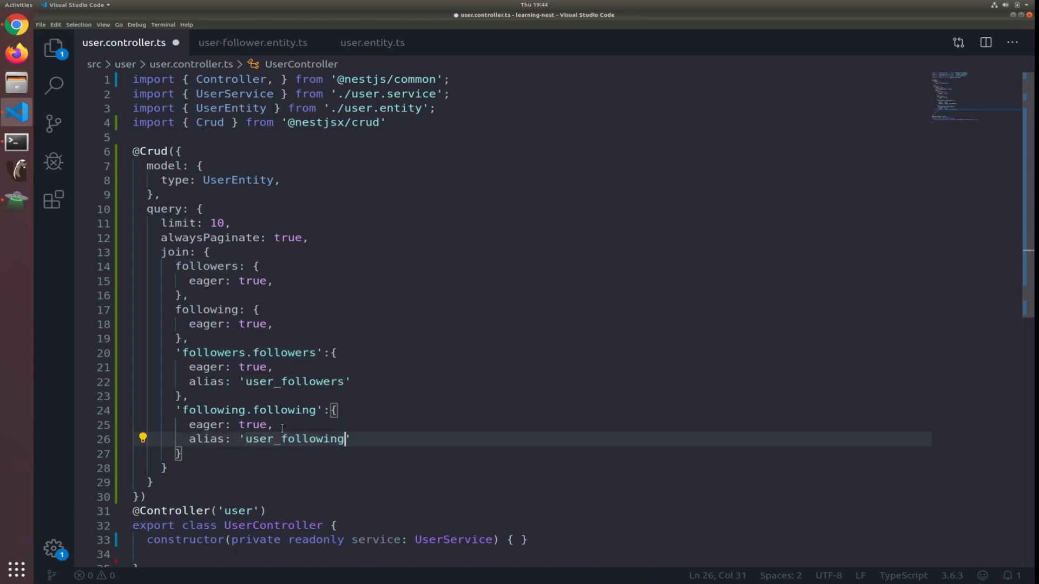
{"action": "key", "text": "ctrl+s"}
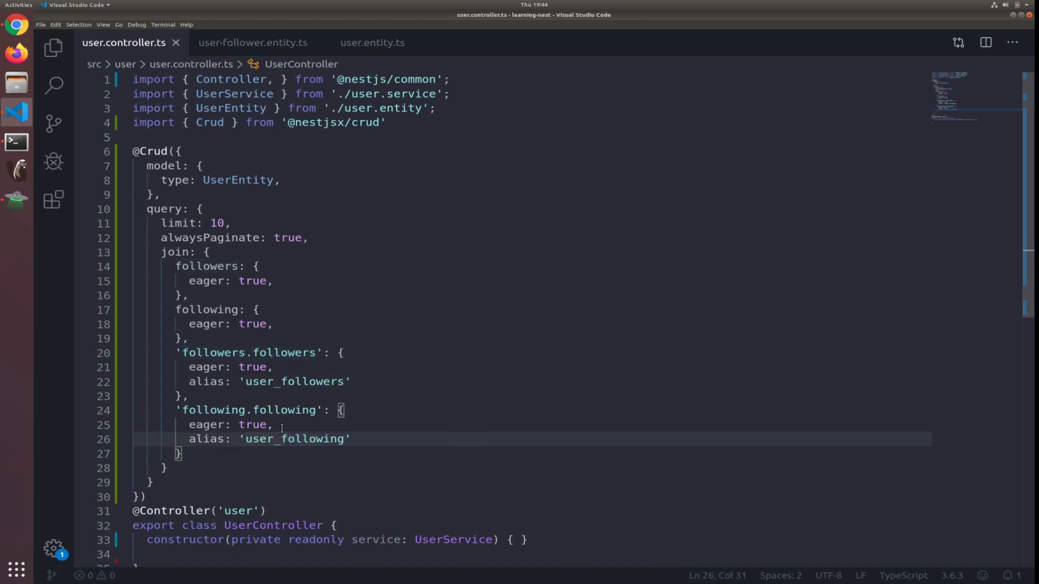
{"action": "mouse_move", "coordinate": [357, 284]}
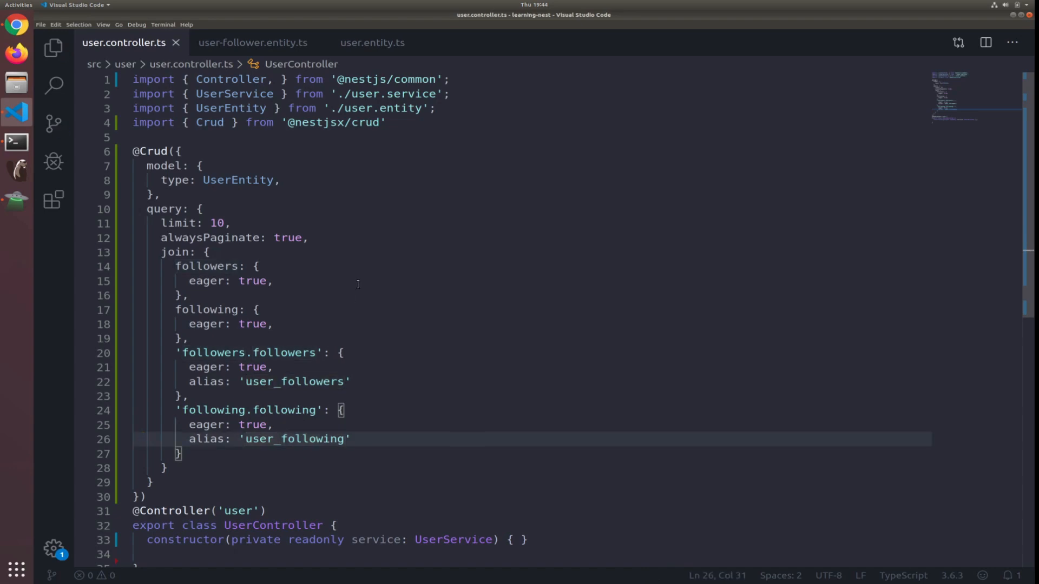
{"action": "mouse_move", "coordinate": [333, 293]}
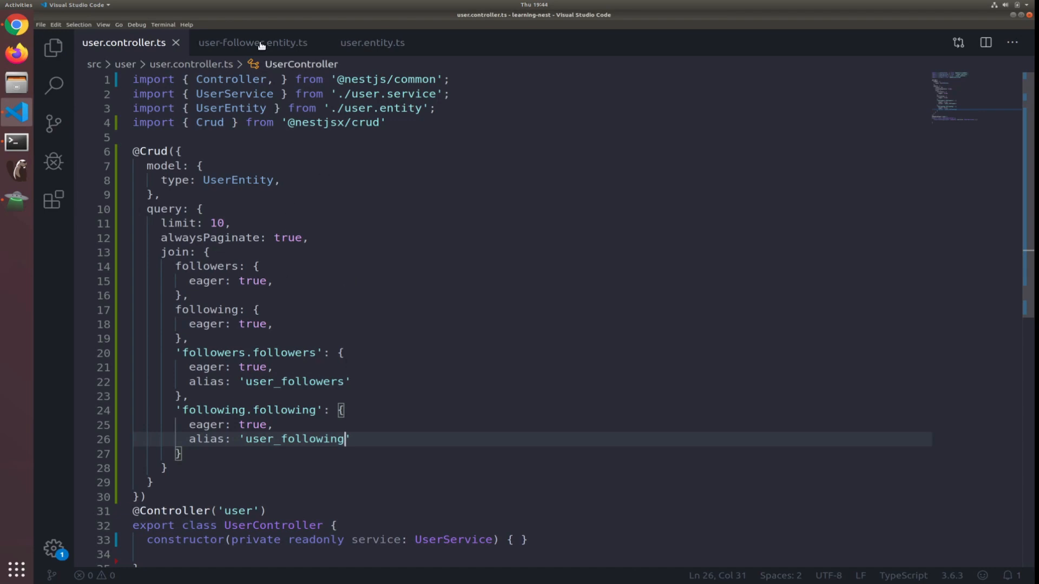
Step: Review the user-follower and user entity files, then switch over to Postwoman
{"action": "left_click", "coordinate": [252, 43]}
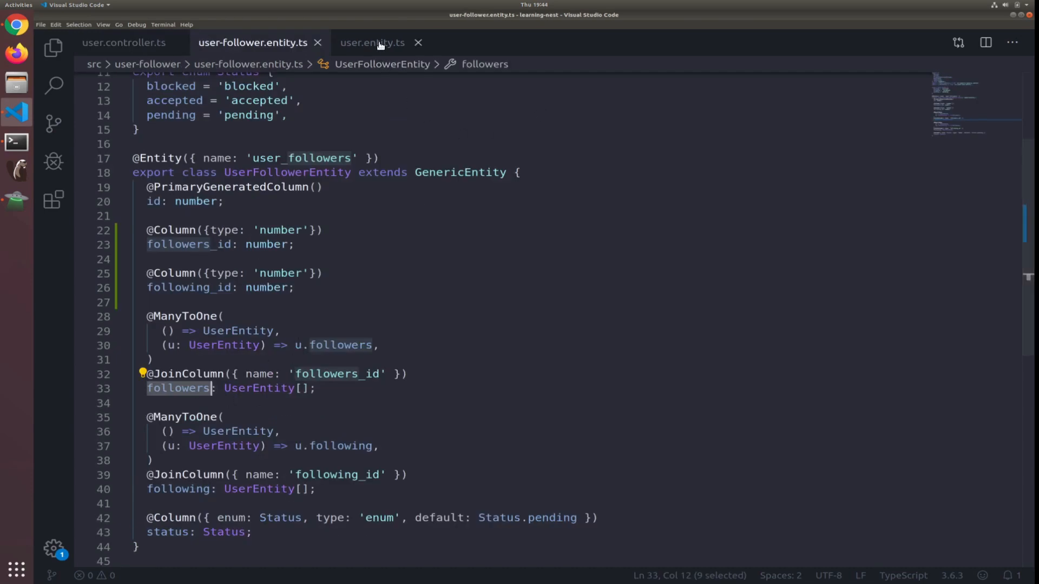
{"action": "left_click", "coordinate": [371, 42]}
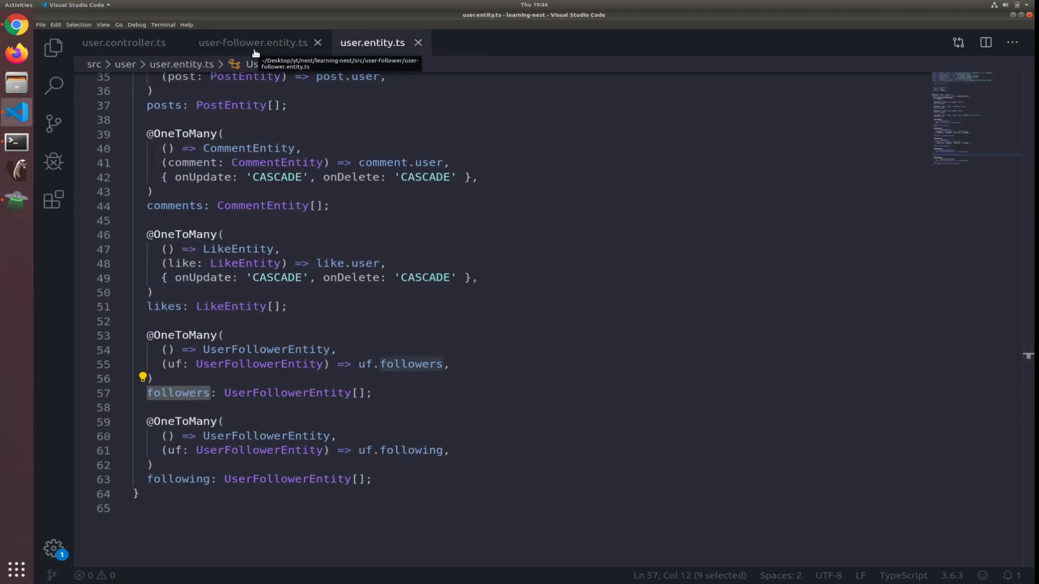
{"action": "left_click", "coordinate": [253, 42]}
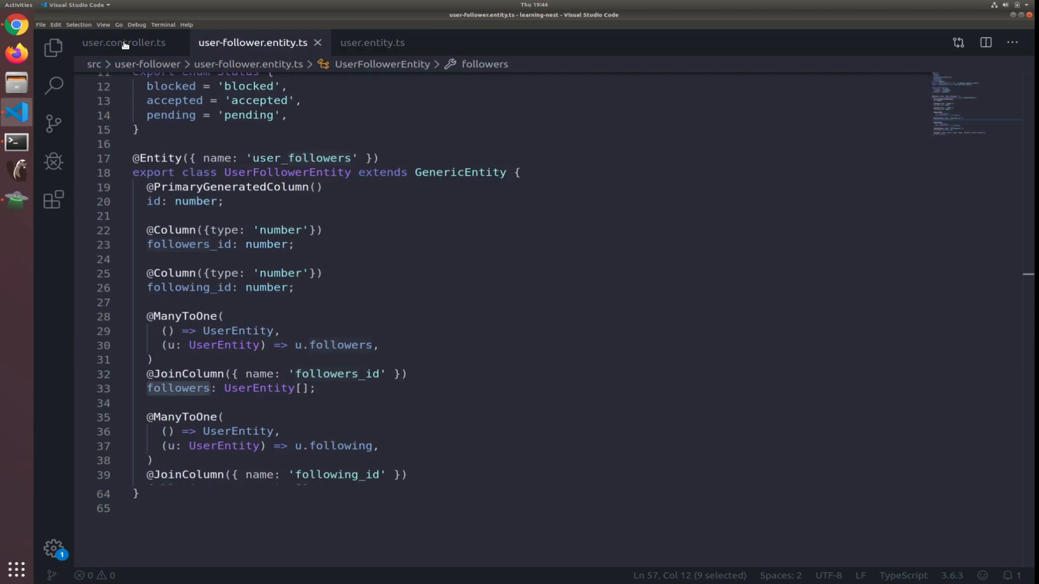
{"action": "left_click", "coordinate": [123, 43]}
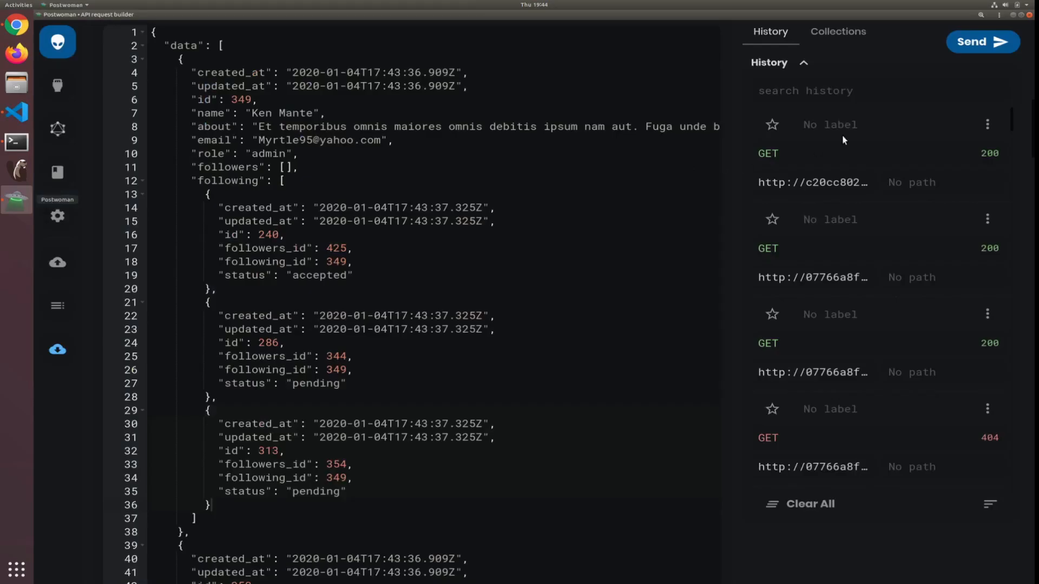
Step: Resend the users request, inspect the nested following user objects, and return to the editor
{"action": "left_click", "coordinate": [981, 42]}
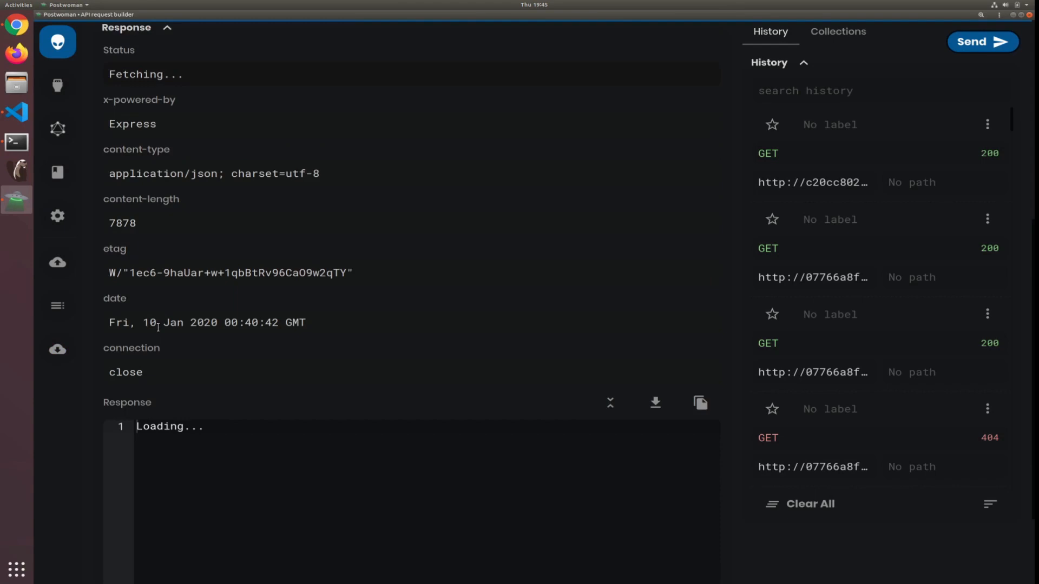
{"action": "left_click", "coordinate": [983, 43]}
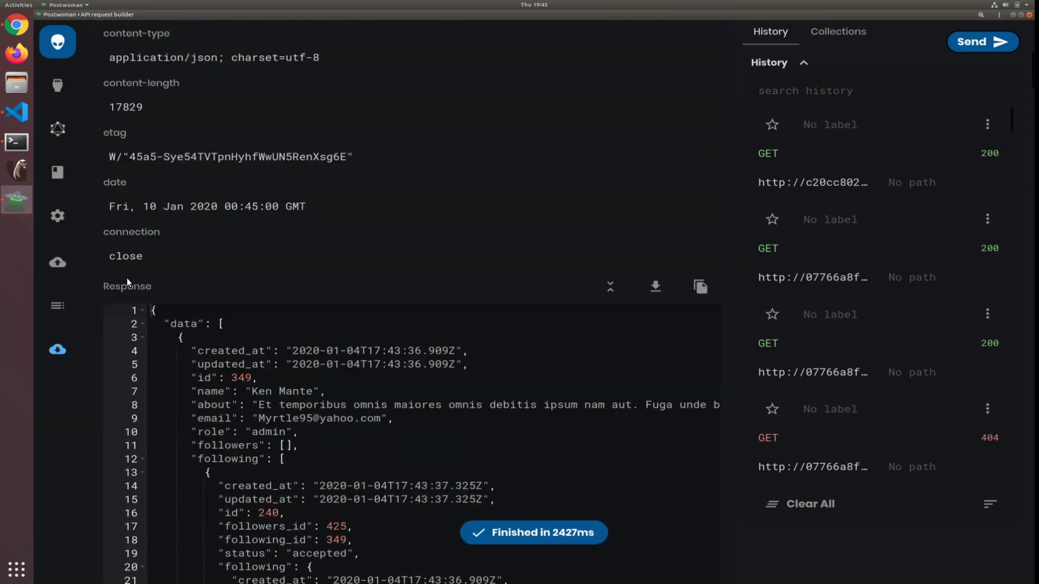
{"action": "scroll", "scroll_direction": "down", "scroll_amount": 3}
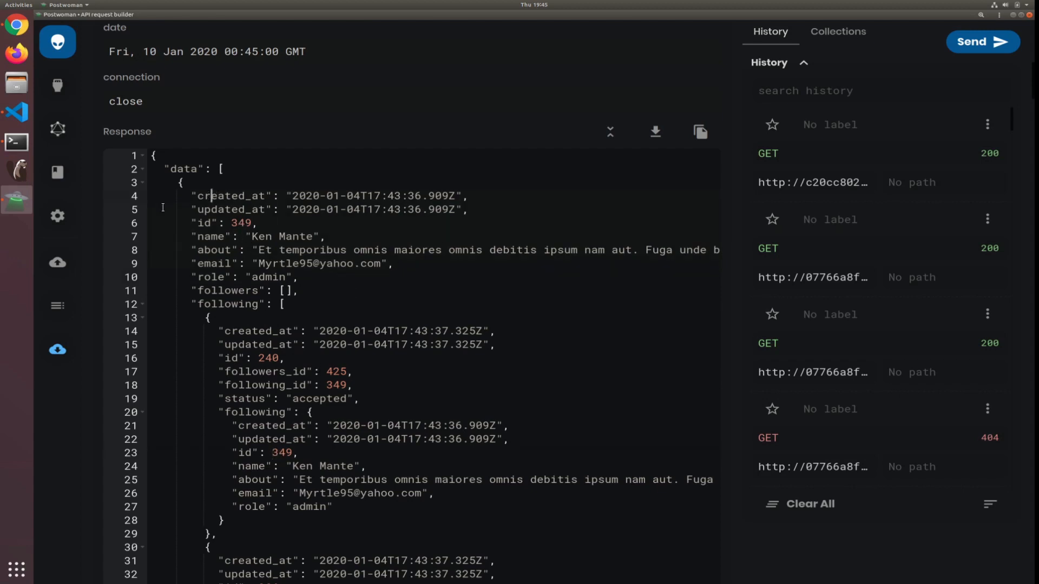
{"action": "left_click", "coordinate": [15, 112]}
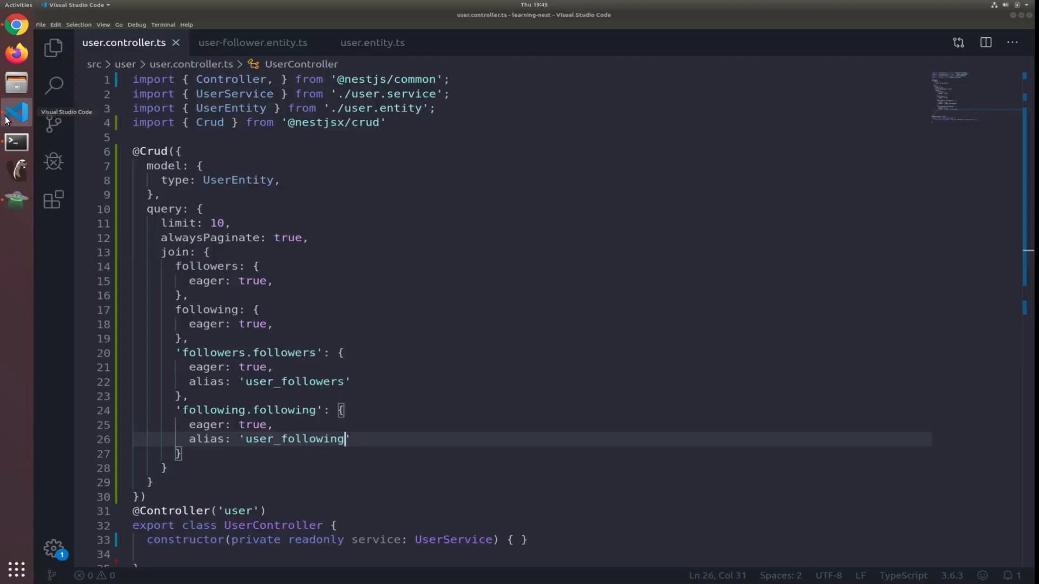
{"action": "mouse_move", "coordinate": [272, 413]}
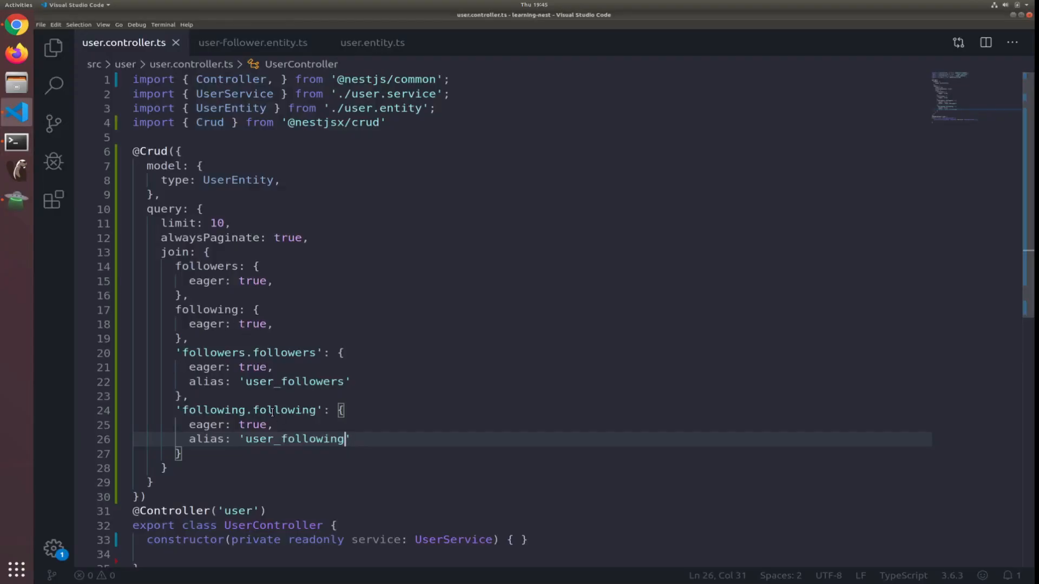
Step: Change the nested join keys to 'followers.following' and 'following.followers'
{"action": "type", "text": "following"}
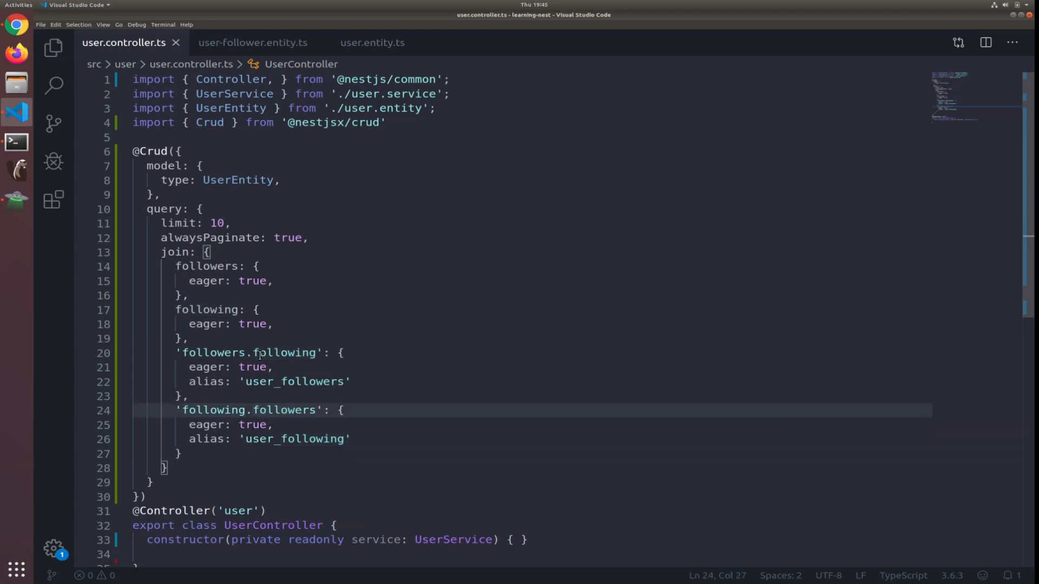
{"action": "mouse_move", "coordinate": [307, 277]}
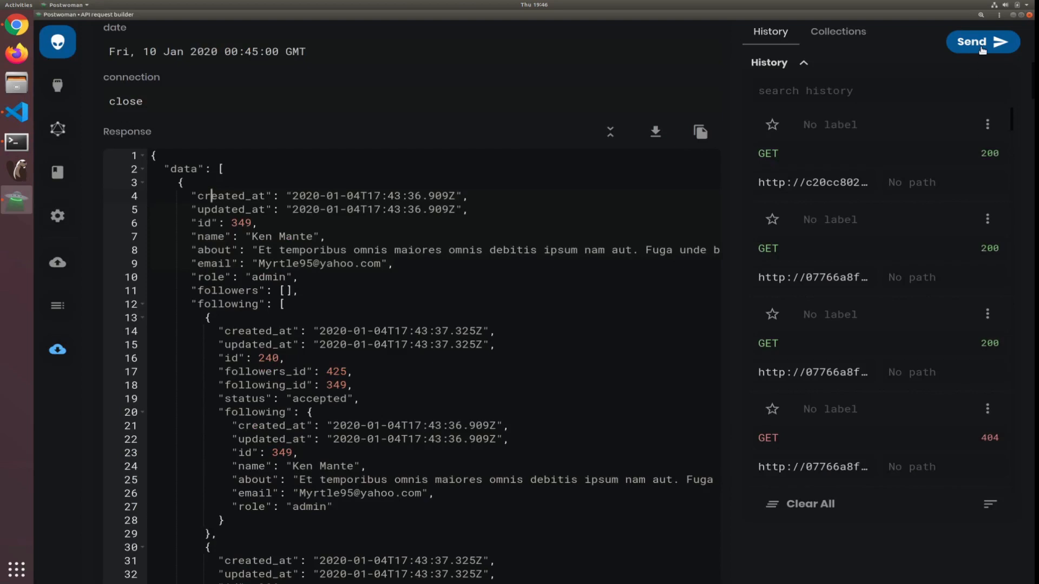
Step: Resend the users request and scroll to the nested followers user embedded in following entries
{"action": "left_click", "coordinate": [983, 41]}
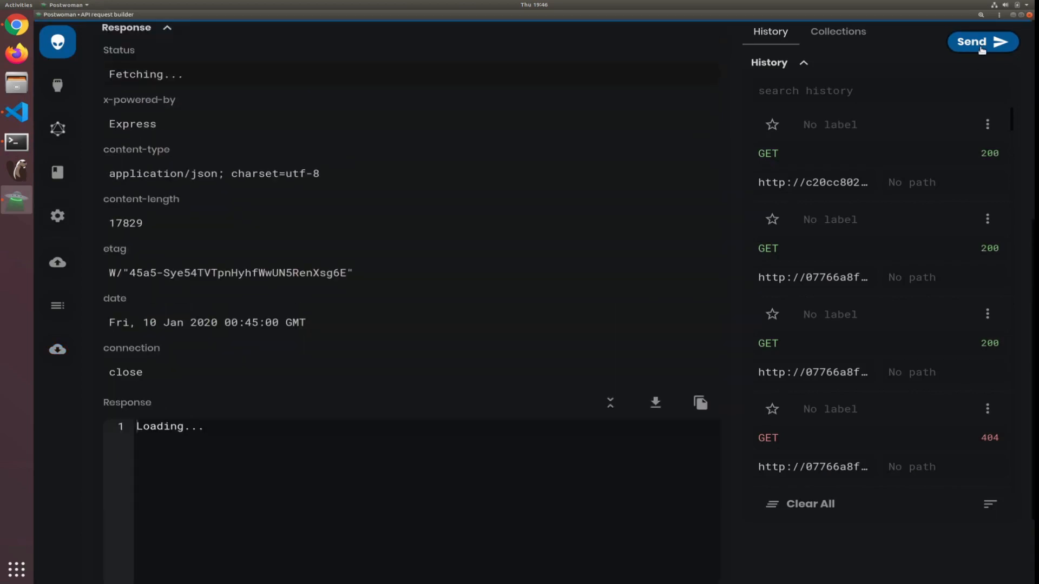
{"action": "left_click", "coordinate": [981, 41]}
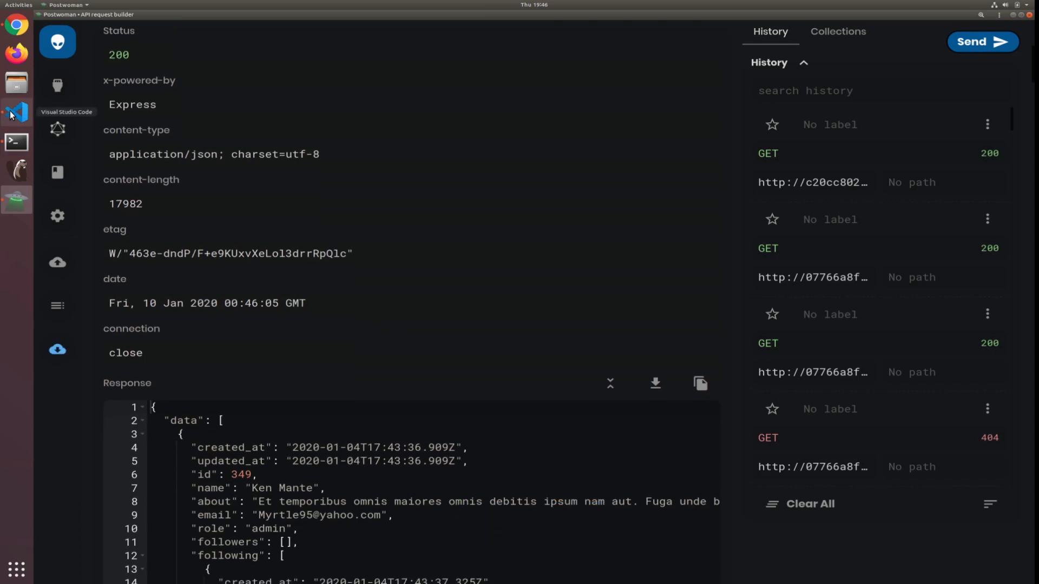
{"action": "left_click", "coordinate": [16, 113]}
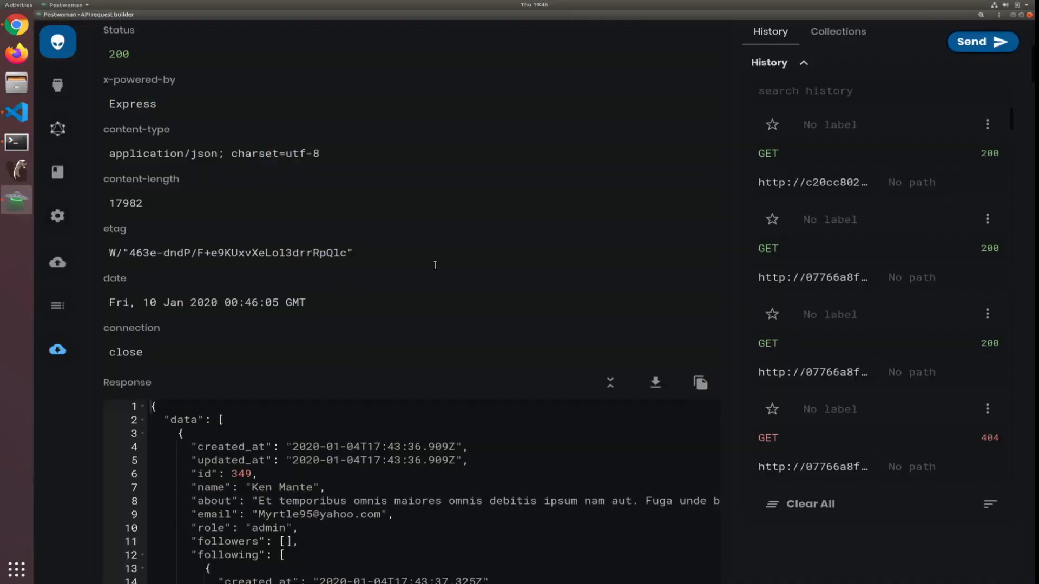
{"action": "scroll", "scroll_direction": "down", "scroll_amount": 3}
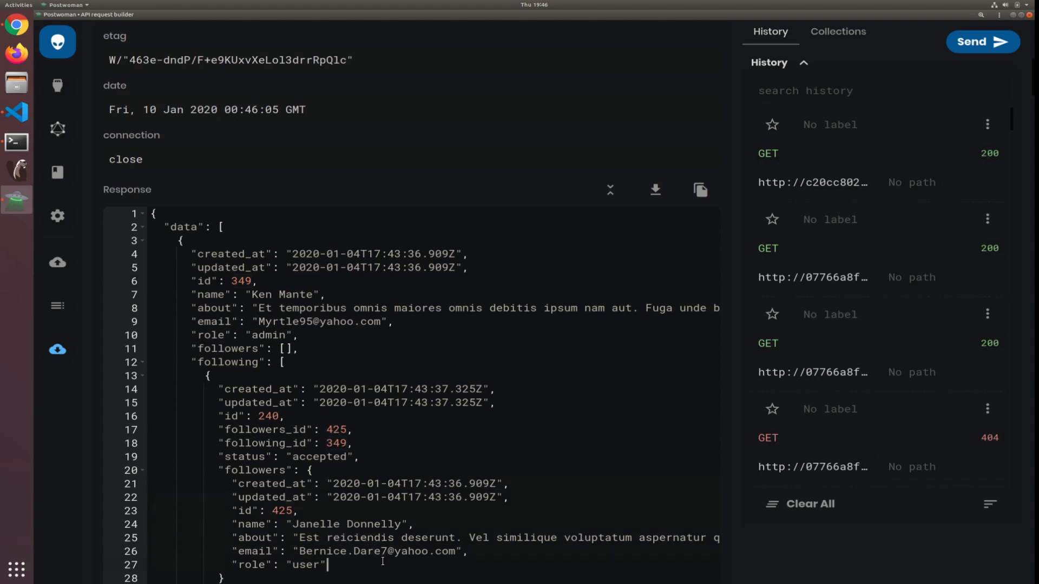
{"action": "scroll", "scroll_direction": "down", "scroll_amount": 3}
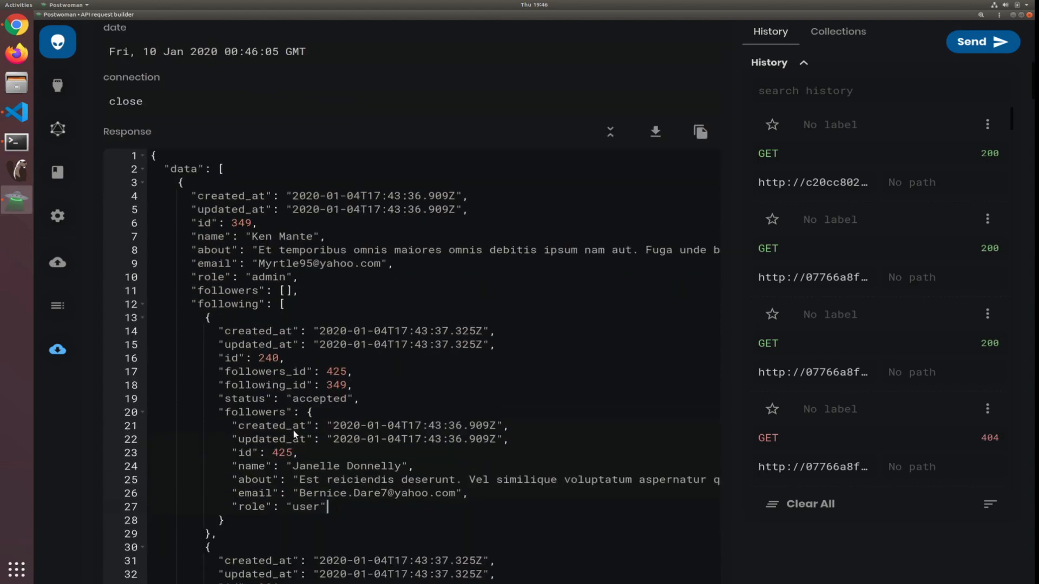
{"action": "scroll", "scroll_direction": "down", "scroll_amount": 3}
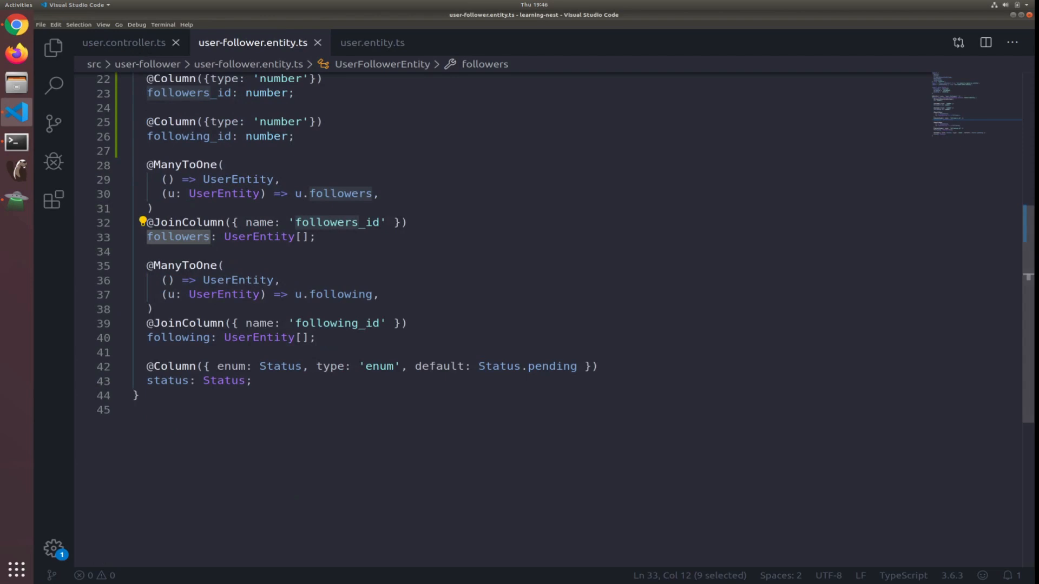
Step: Review the nested join block in user.controller.ts, then return to Postwoman
{"action": "left_click", "coordinate": [123, 42]}
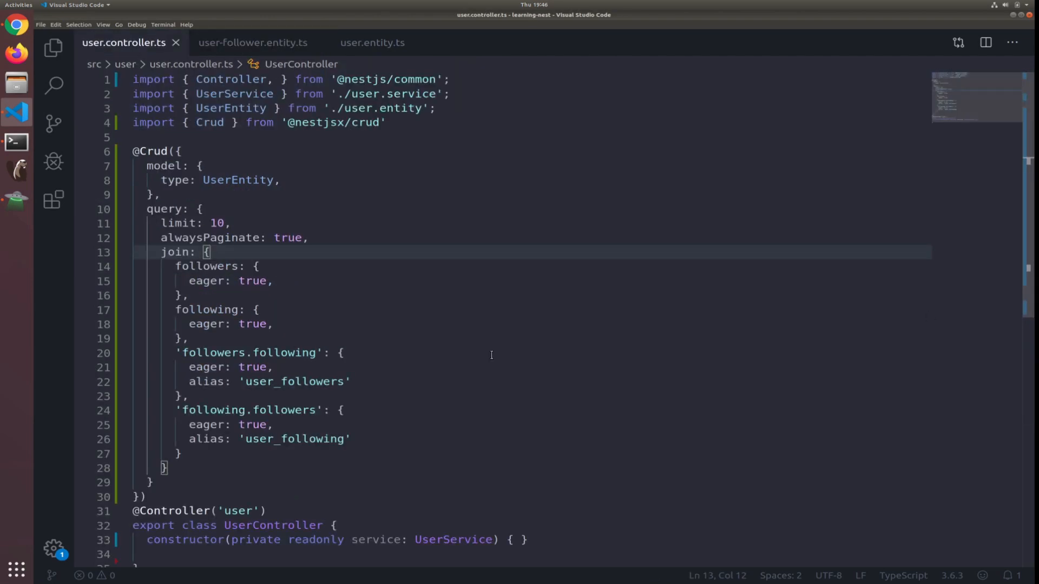
{"action": "scroll", "scroll_direction": "down", "scroll_amount": 3}
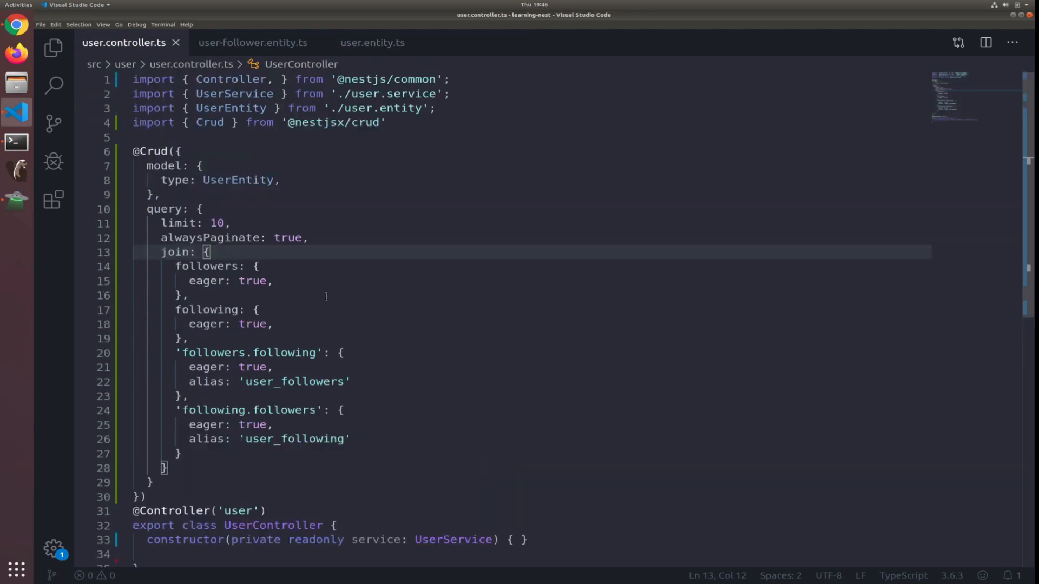
{"action": "left_click", "coordinate": [16, 199]}
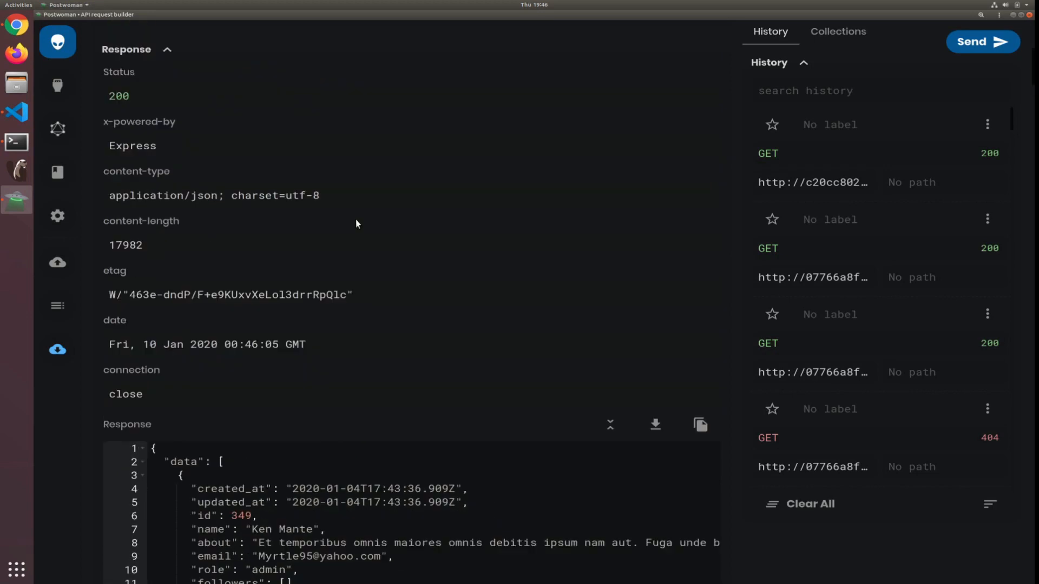
Step: Browse the request Method dropdown, keep GET selected, and switch back to VS Code
{"action": "left_click", "coordinate": [129, 132]}
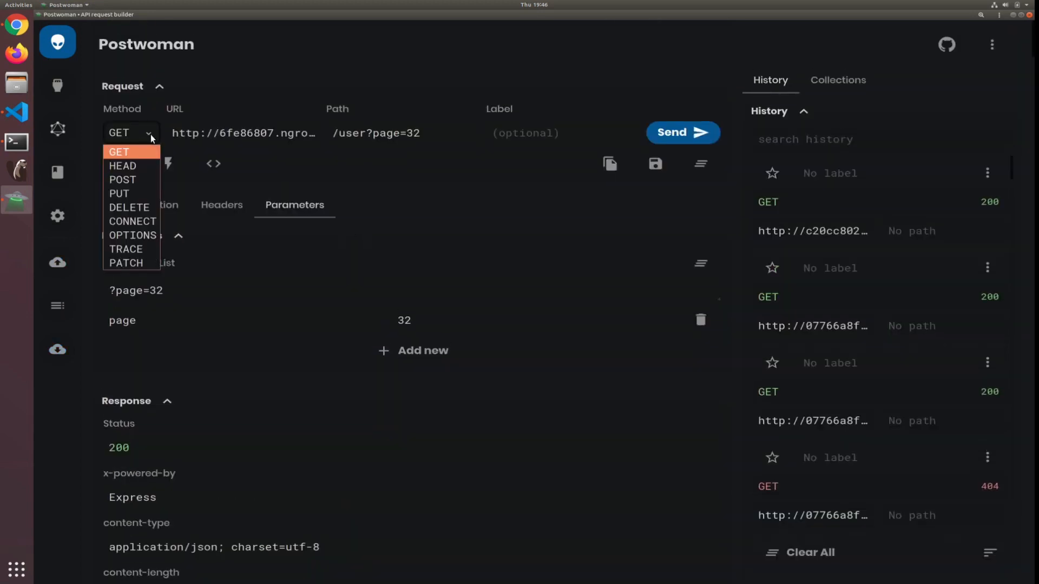
{"action": "mouse_move", "coordinate": [123, 179]}
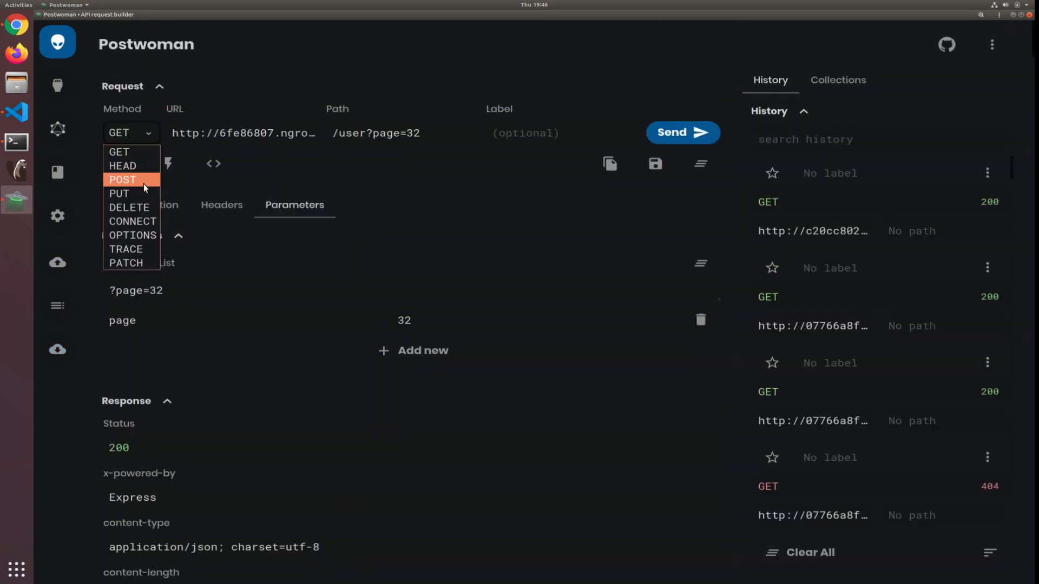
{"action": "left_click", "coordinate": [501, 219]}
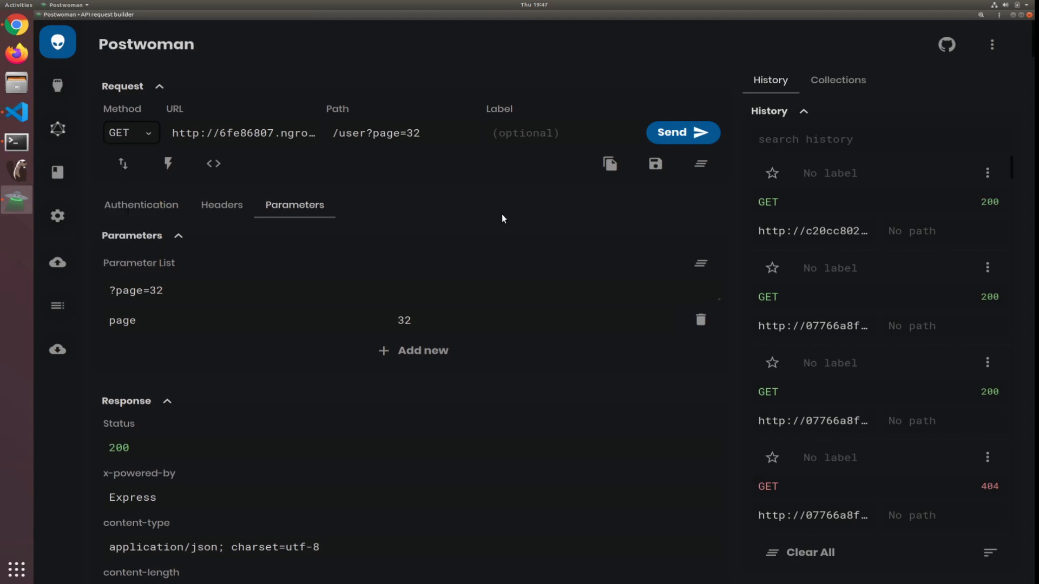
{"action": "mouse_move", "coordinate": [499, 223]}
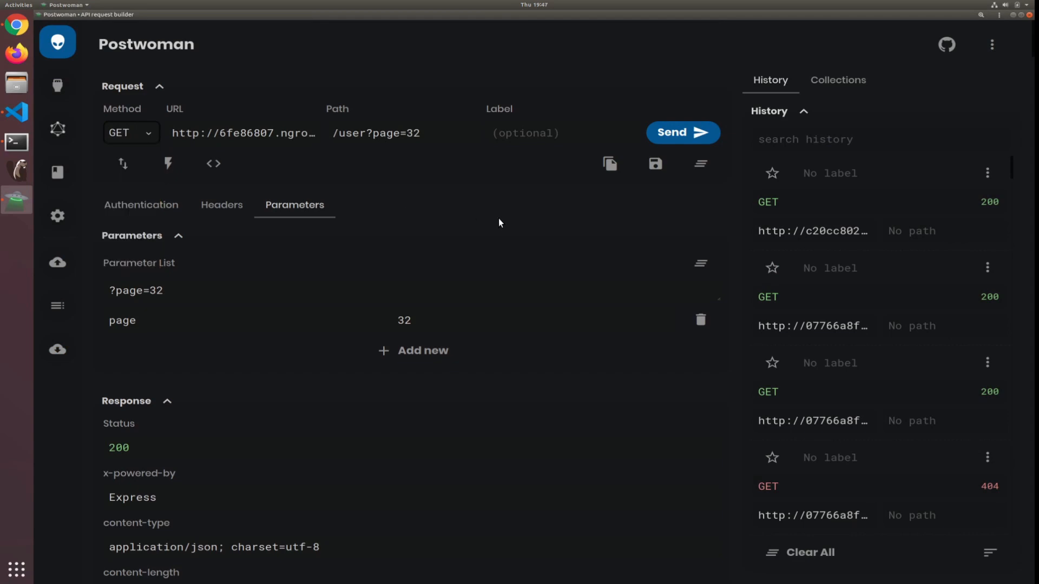
{"action": "mouse_move", "coordinate": [16, 53]}
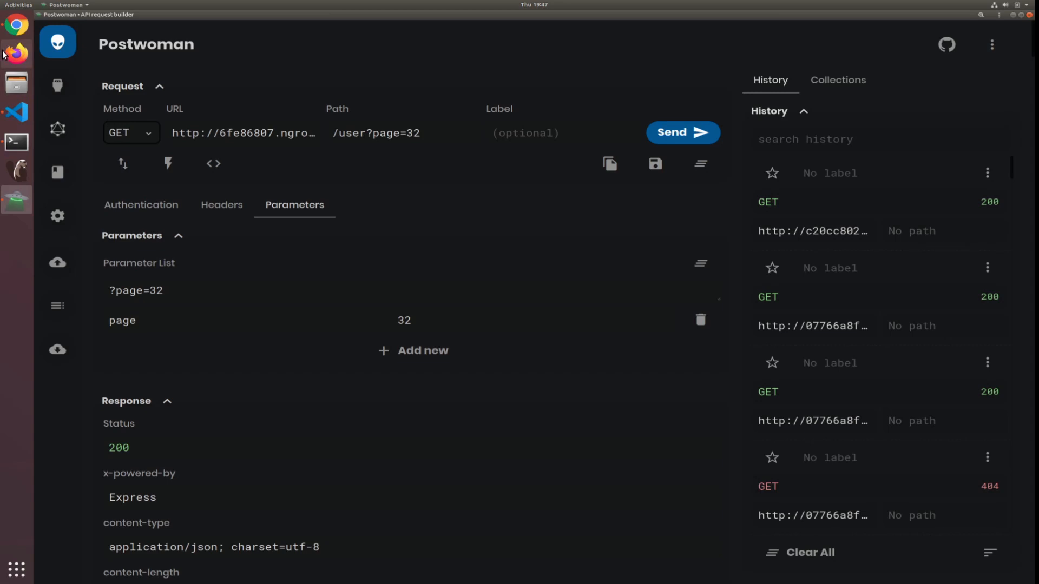
{"action": "left_click", "coordinate": [15, 25]}
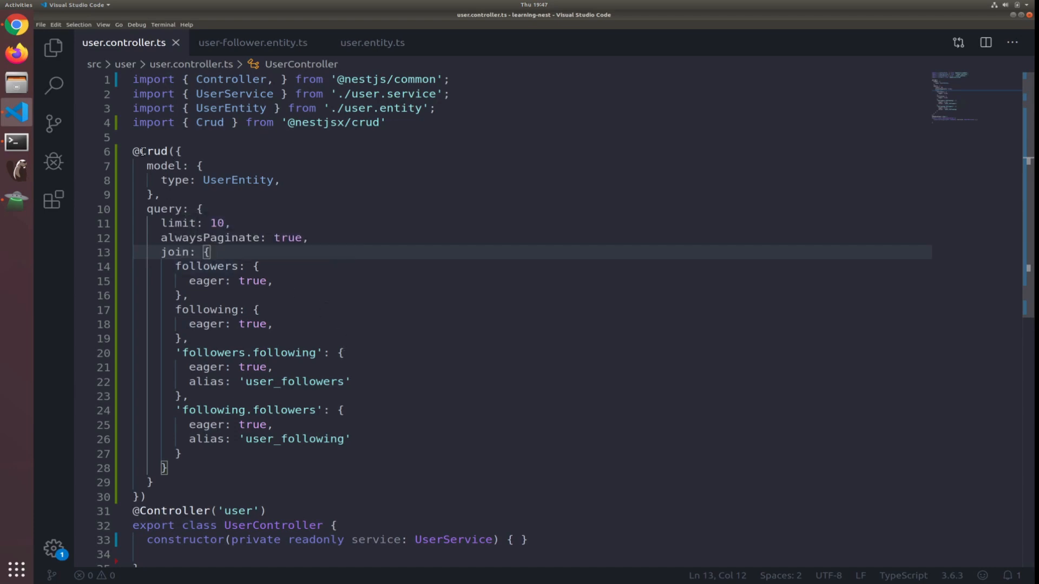
{"action": "double_click", "coordinate": [153, 152]}
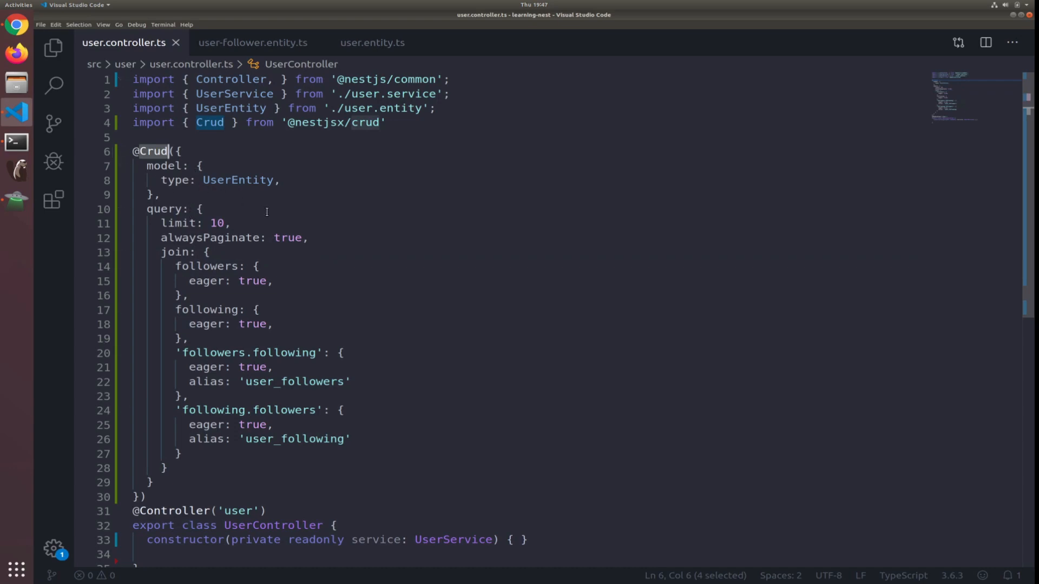
{"action": "mouse_move", "coordinate": [258, 219]}
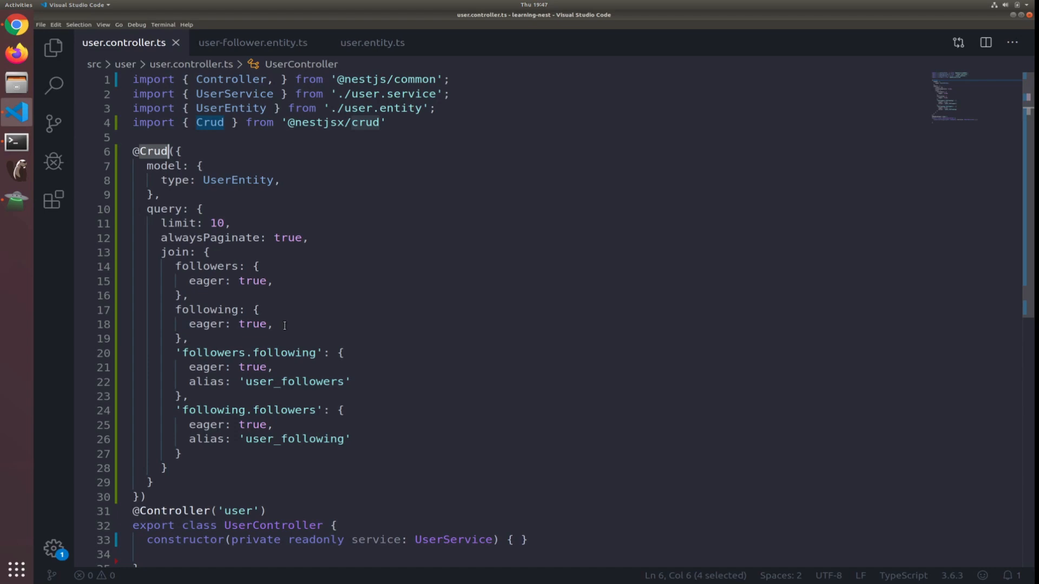
{"action": "mouse_move", "coordinate": [271, 199]}
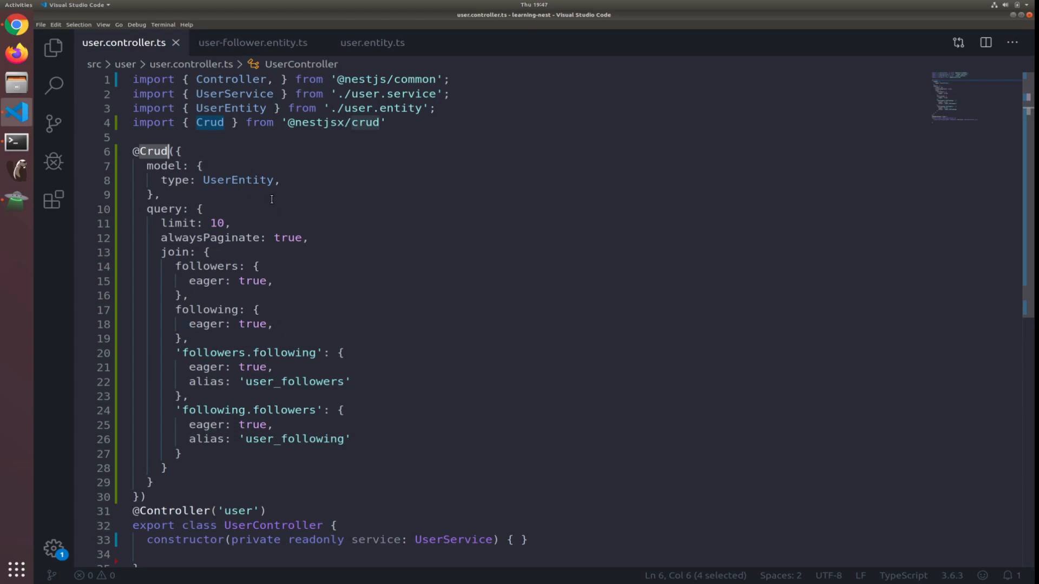
{"action": "mouse_move", "coordinate": [267, 204]}
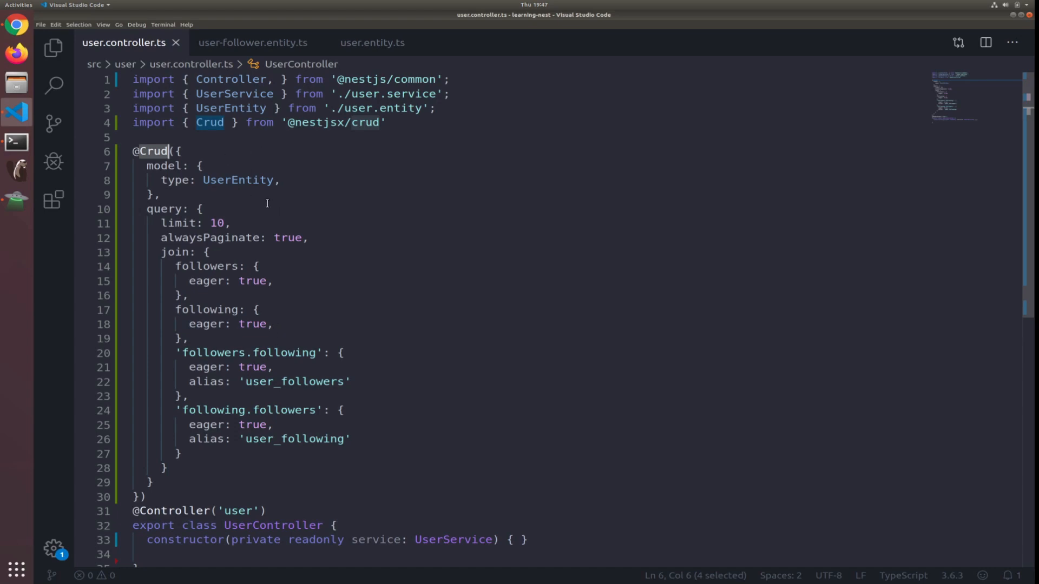
{"action": "mouse_move", "coordinate": [234, 163]}
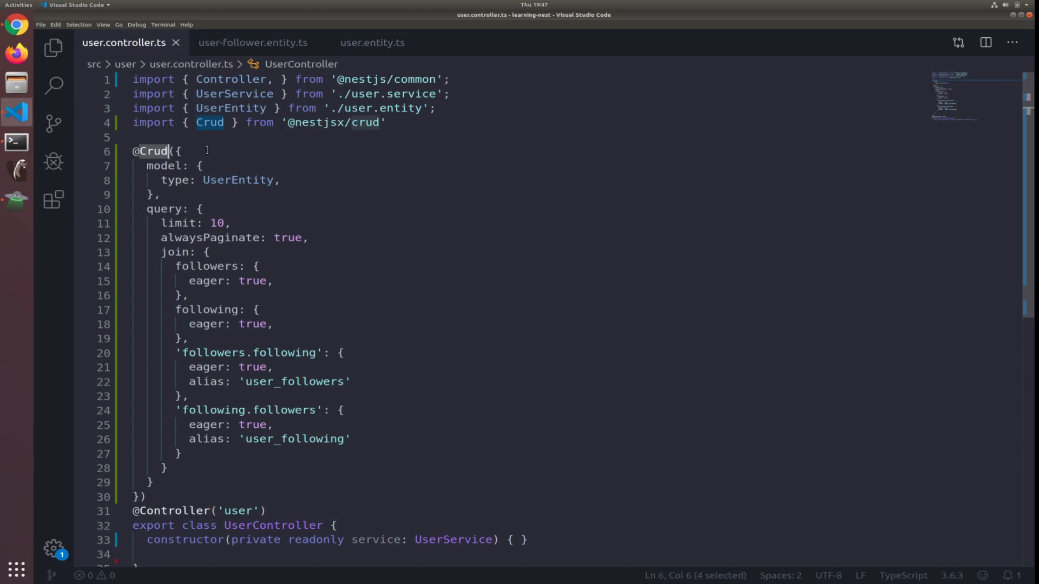
{"action": "mouse_move", "coordinate": [299, 341]}
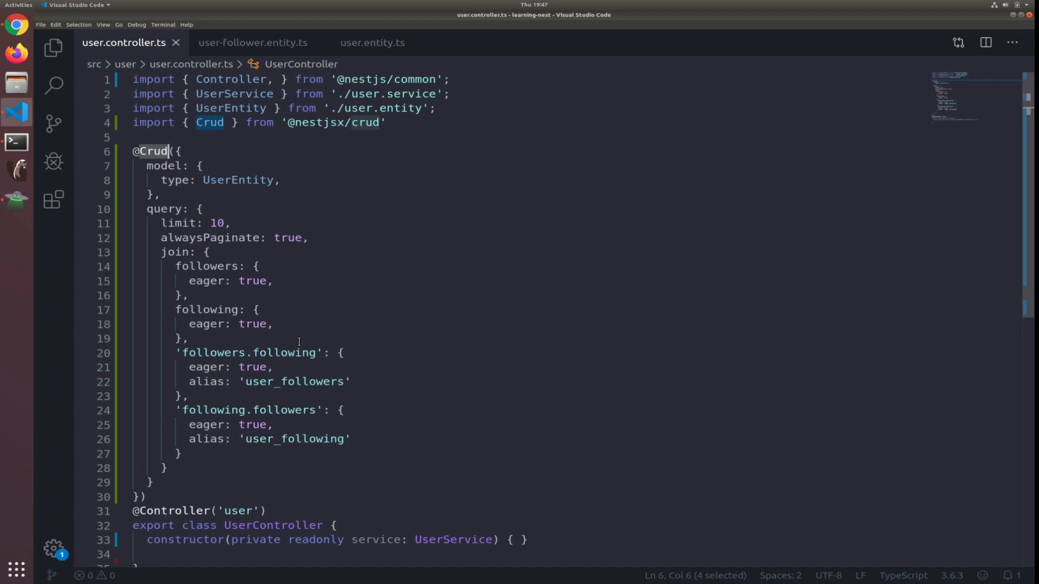
{"action": "mouse_move", "coordinate": [232, 224]}
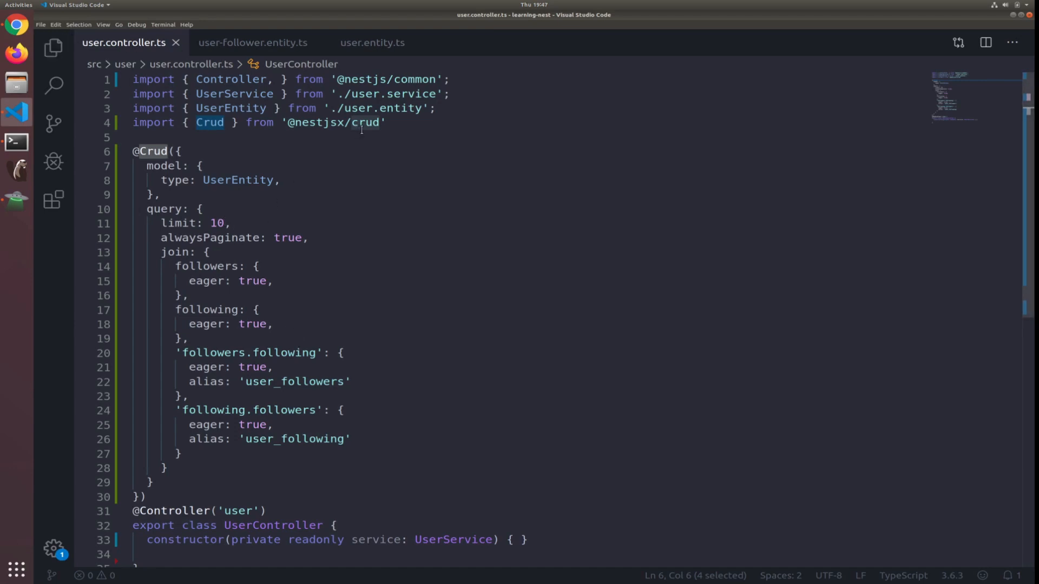
Step: Locate post.entity.ts via Quick Open and bring its comments_num count column into view
{"action": "key", "text": "ctrl+p"}
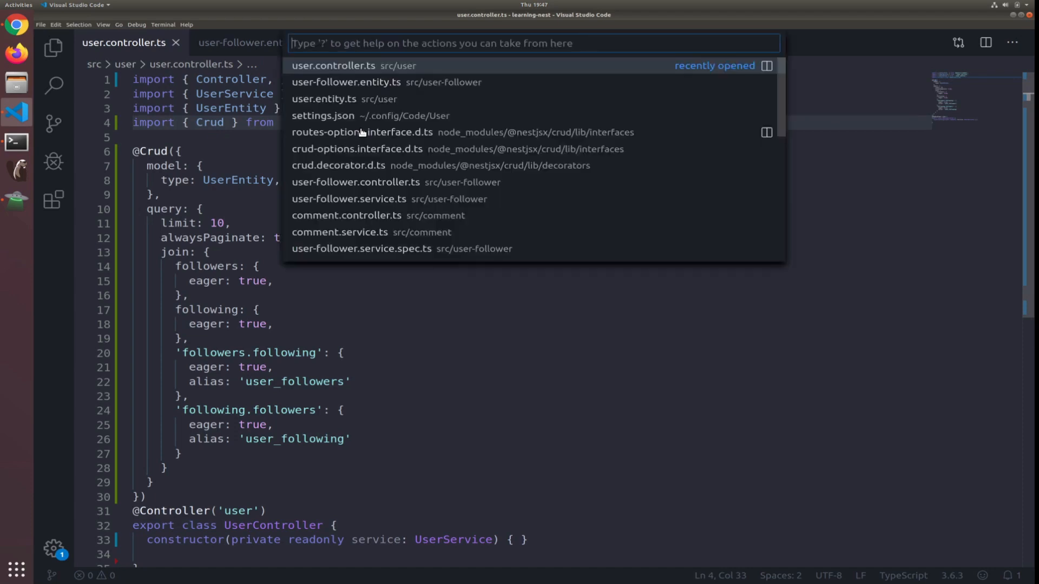
{"action": "type", "text": "postr"}
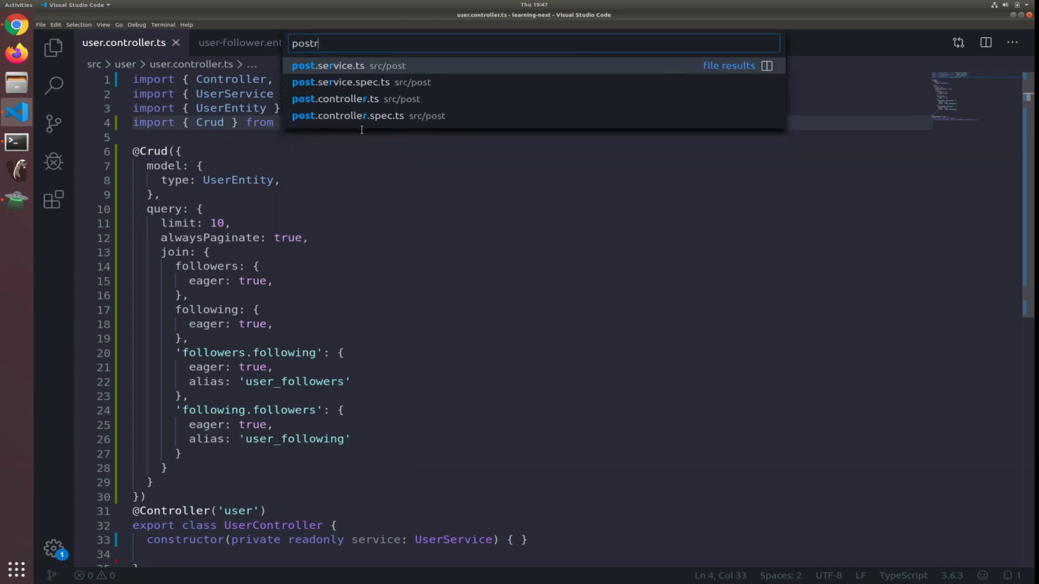
{"action": "key", "text": "Backspace"}
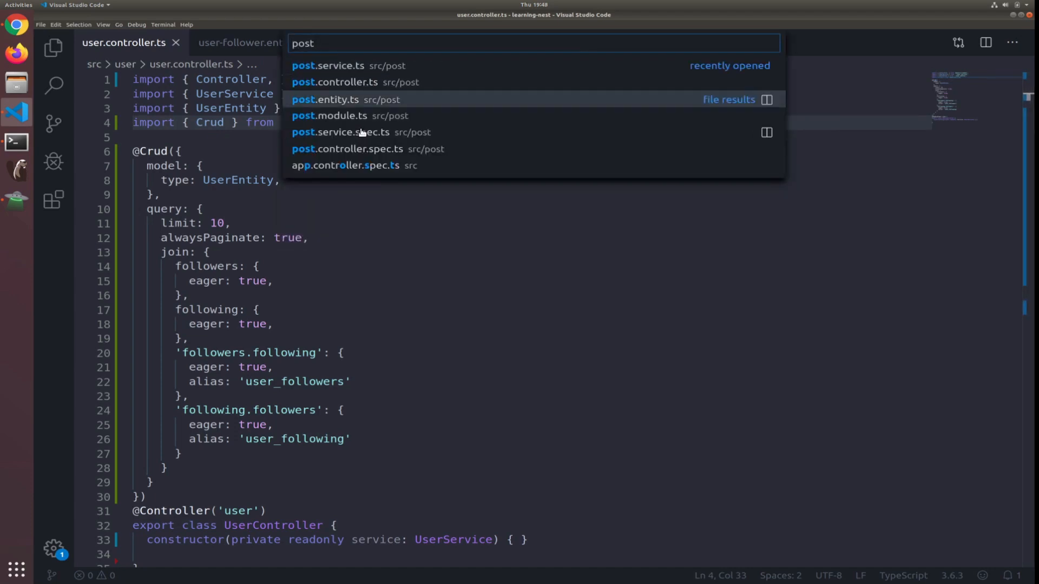
{"action": "left_click", "coordinate": [327, 100]}
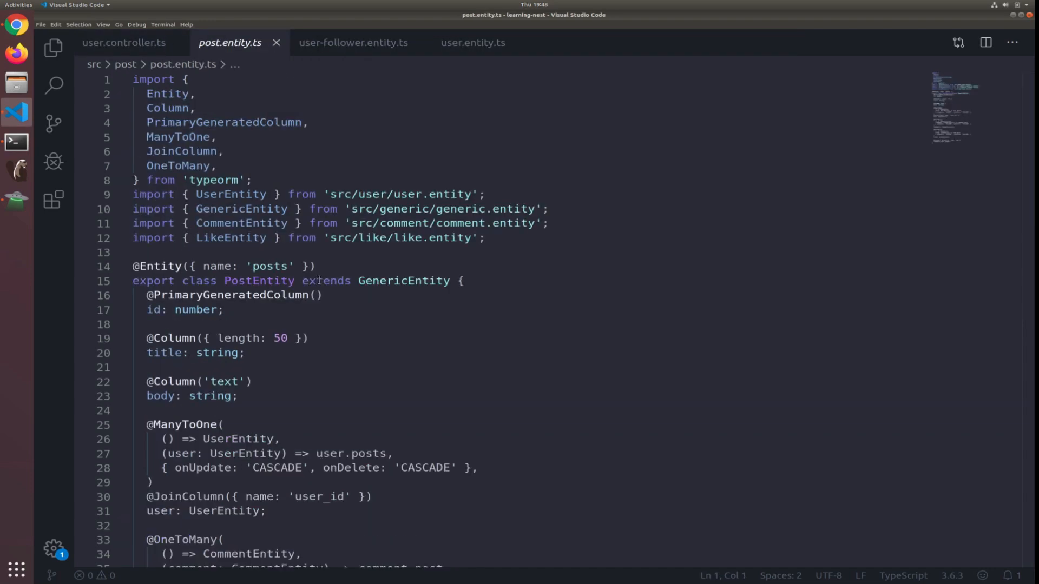
{"action": "scroll", "scroll_direction": "down", "scroll_amount": 3}
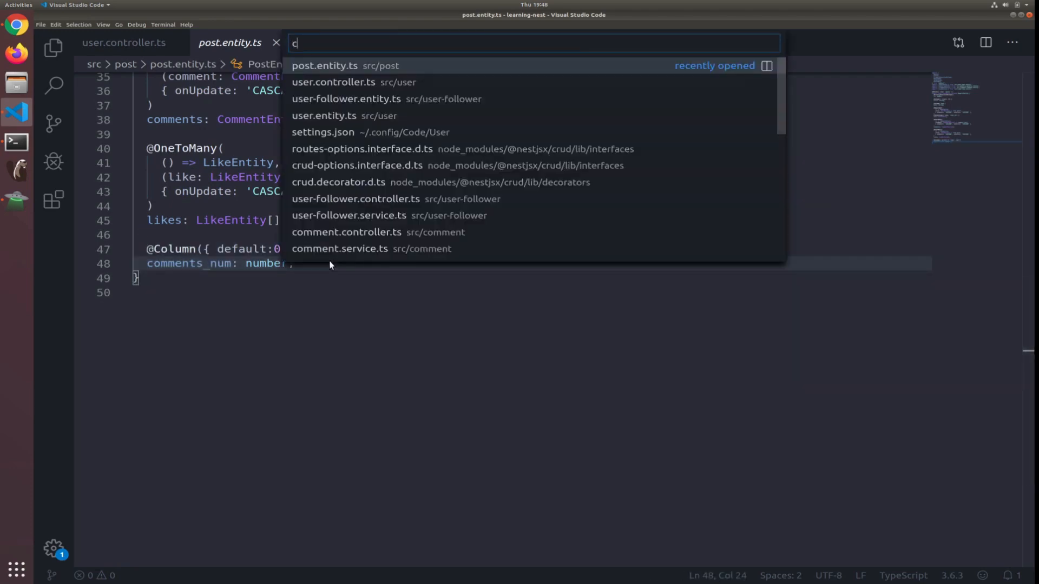
Step: View comment.subscriber.ts's afterInsert hook updating comments_num, then return to user.controller.ts
{"action": "type", "text": "omm"}
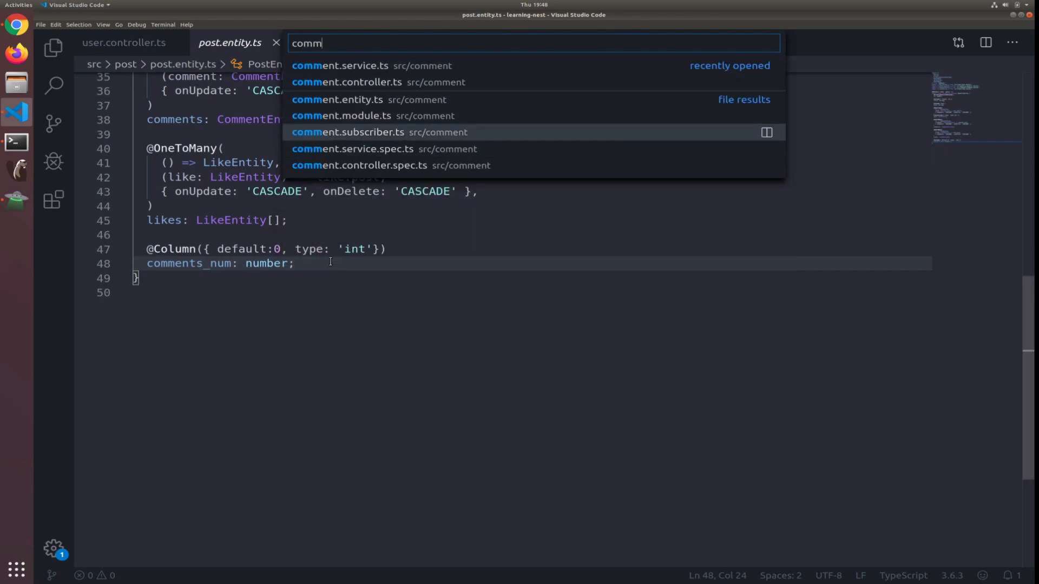
{"action": "left_click", "coordinate": [339, 132]}
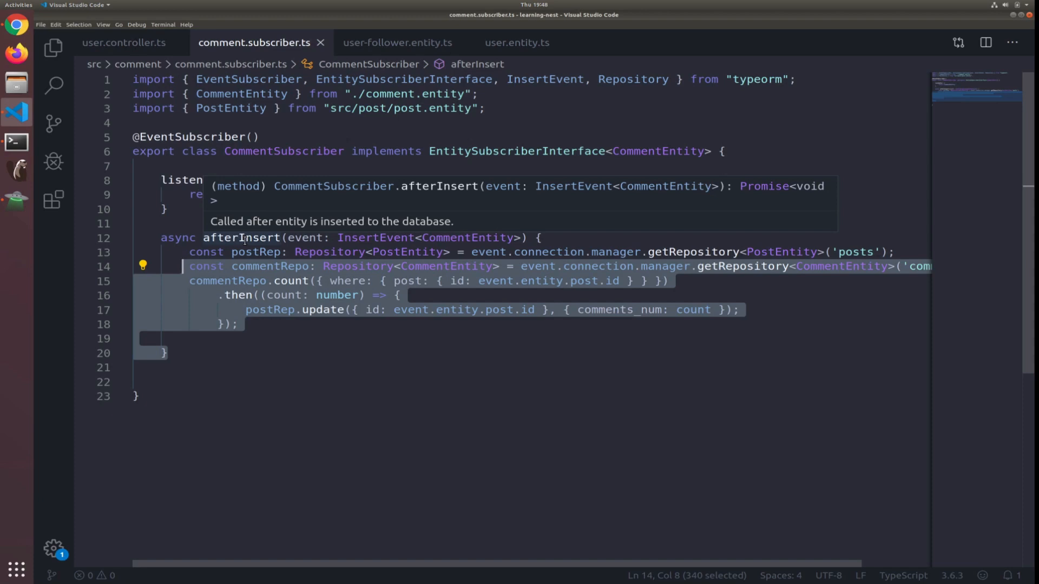
{"action": "mouse_move", "coordinate": [334, 260]}
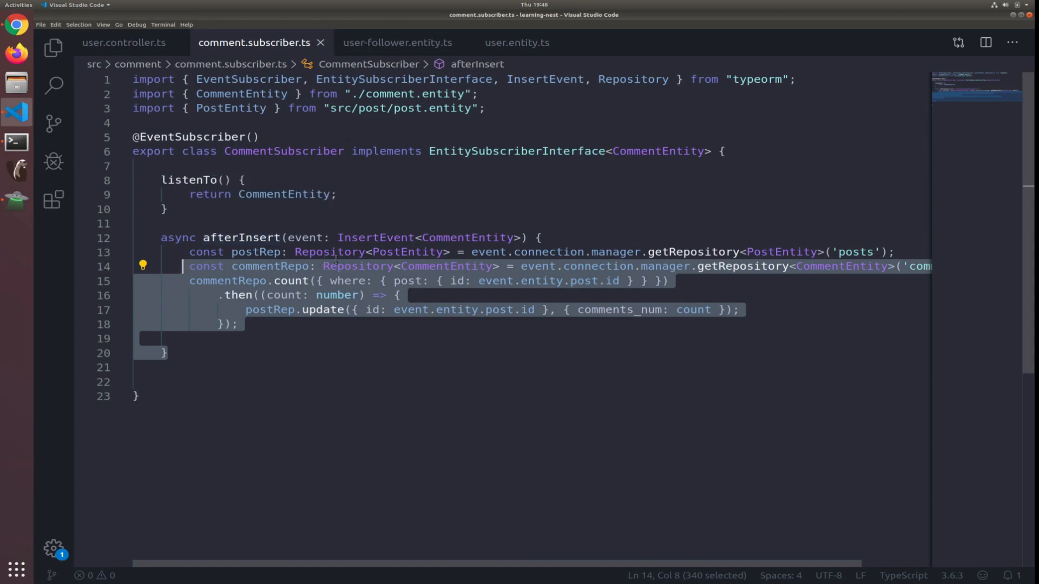
{"action": "left_click", "coordinate": [356, 309]}
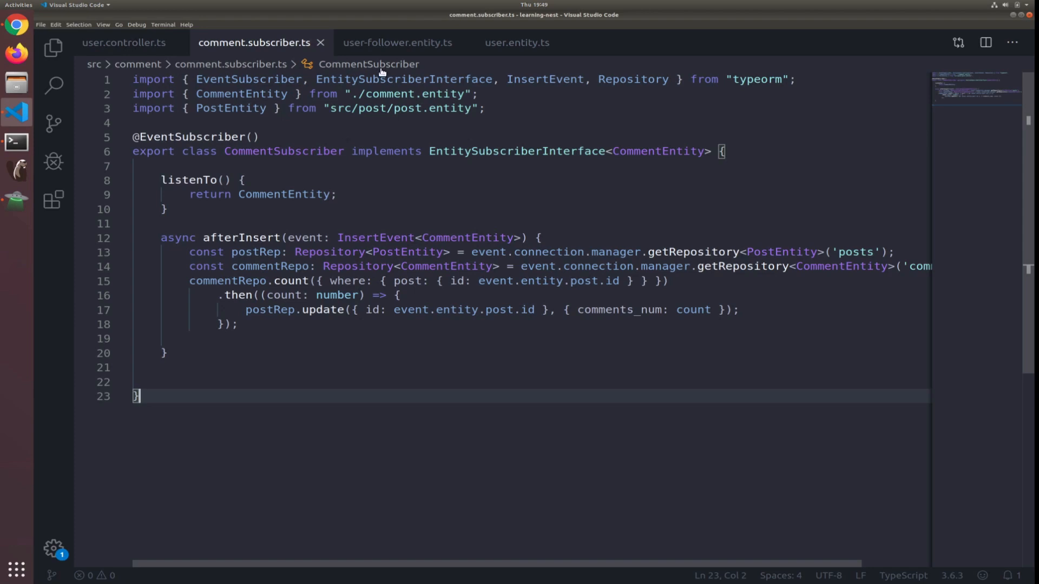
{"action": "left_click", "coordinate": [124, 43]}
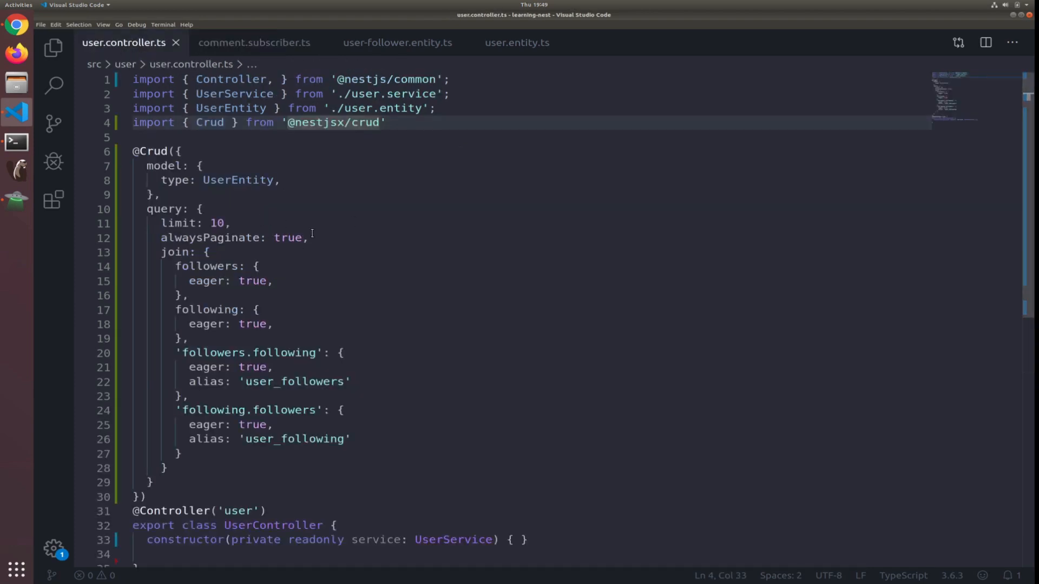
{"action": "mouse_move", "coordinate": [397, 42]}
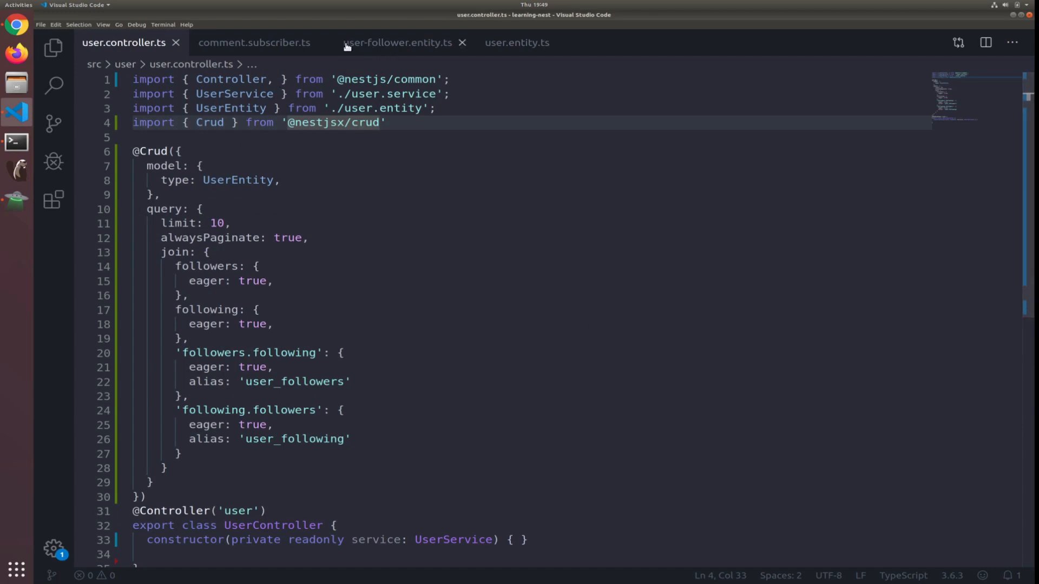
Step: Compare user-follower.entity.ts with comment.subscriber.ts, then return to user.controller.ts
{"action": "left_click", "coordinate": [397, 42]}
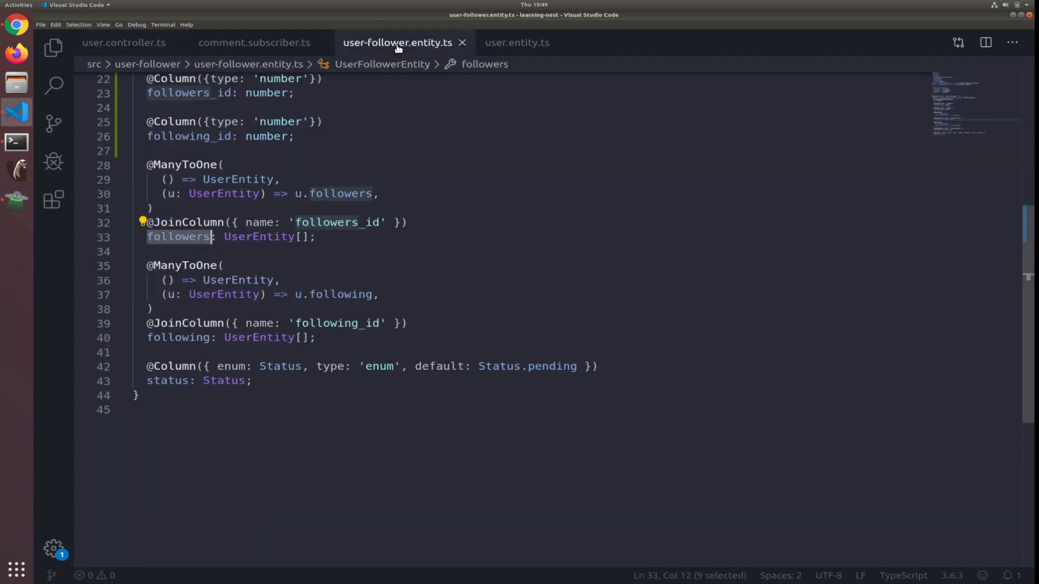
{"action": "left_click", "coordinate": [253, 42]}
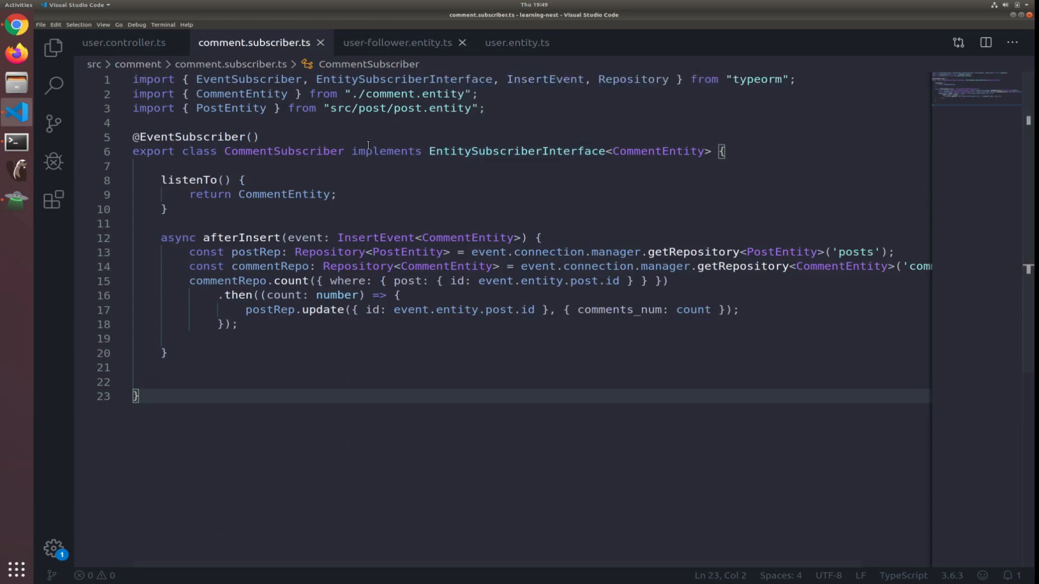
{"action": "left_click", "coordinate": [397, 43]}
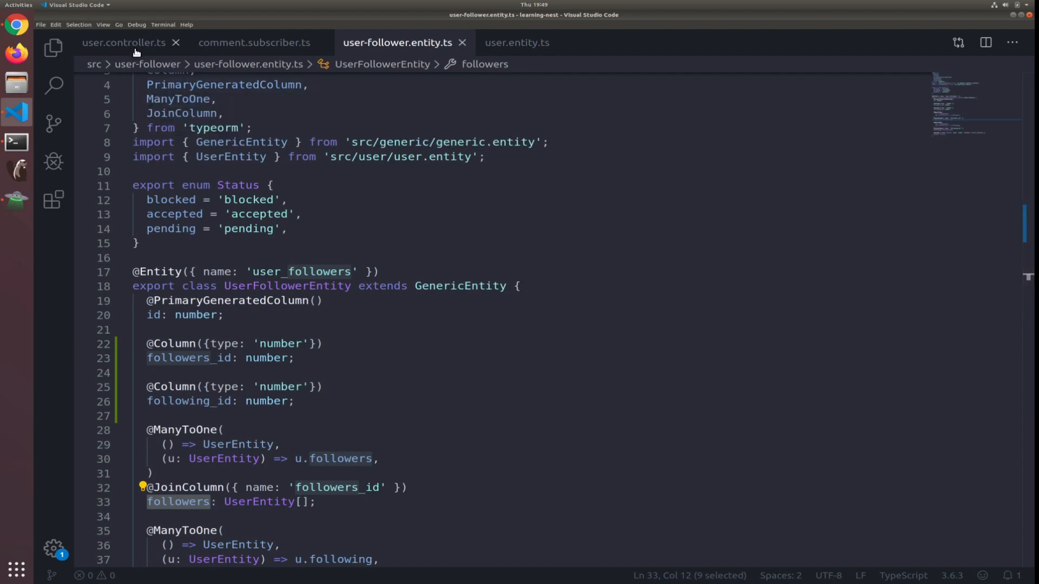
{"action": "left_click", "coordinate": [124, 43]}
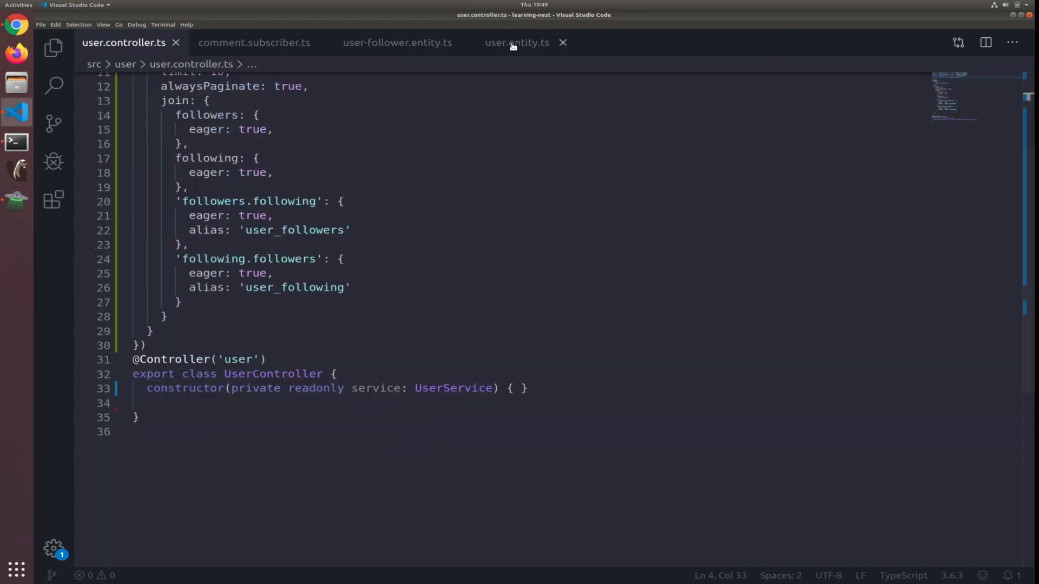
Step: Review user.entity.ts's OneToMany relations against user-follower.entity.ts's ManyToOne followers and following
{"action": "left_click", "coordinate": [516, 42]}
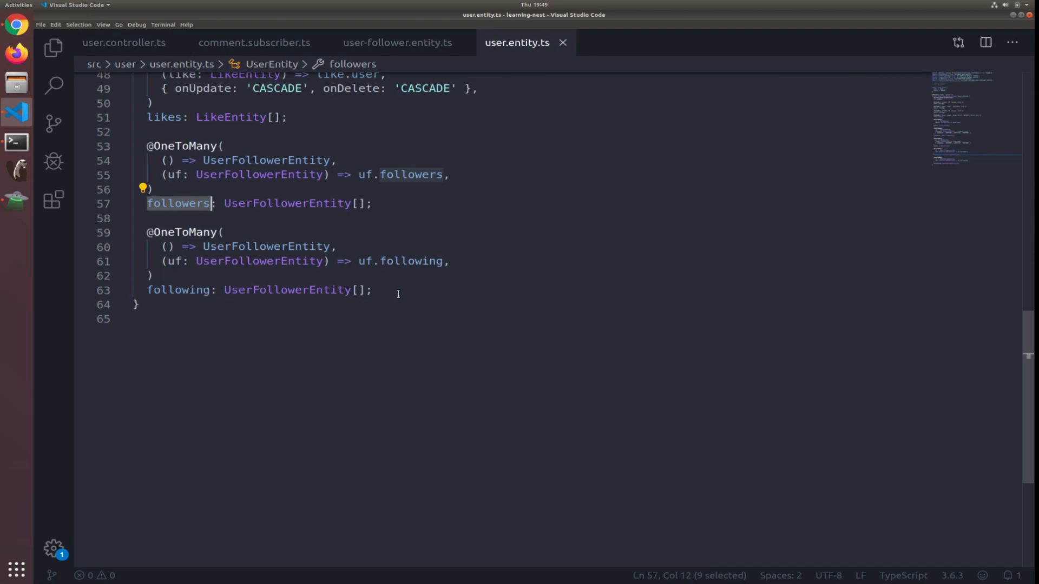
{"action": "mouse_move", "coordinate": [396, 298]}
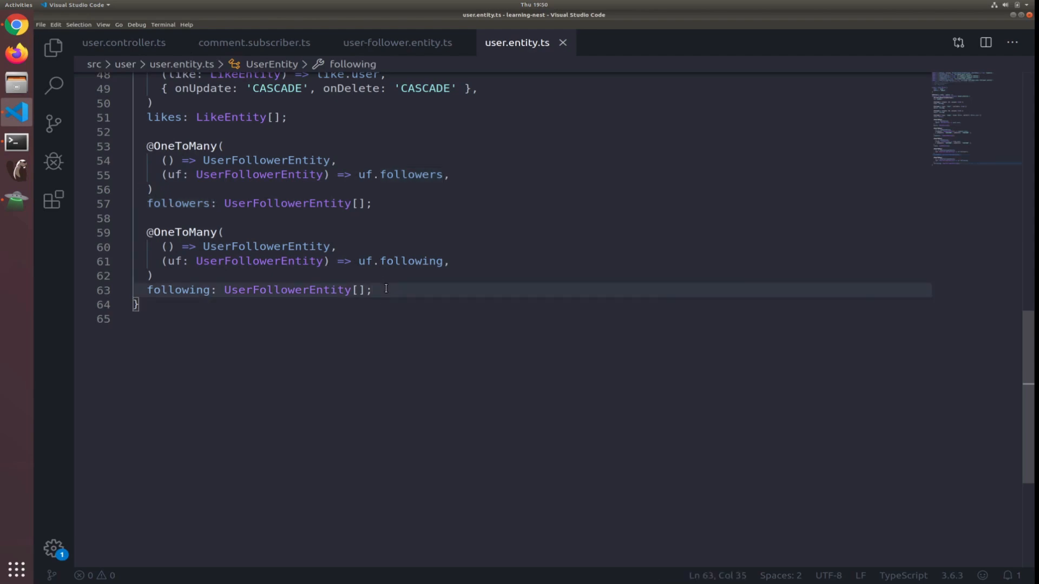
{"action": "mouse_move", "coordinate": [397, 42]}
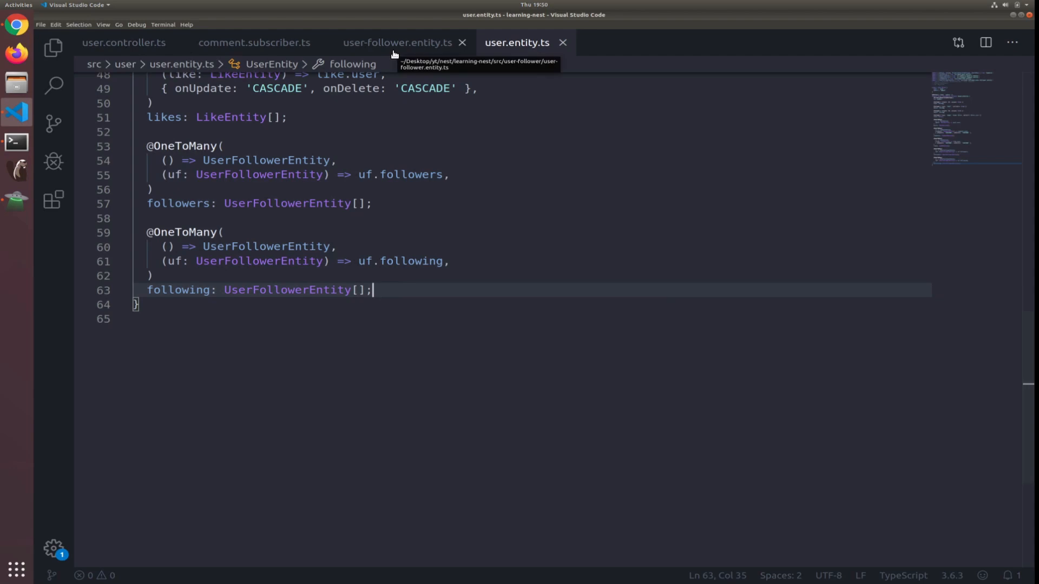
{"action": "left_click", "coordinate": [397, 43]}
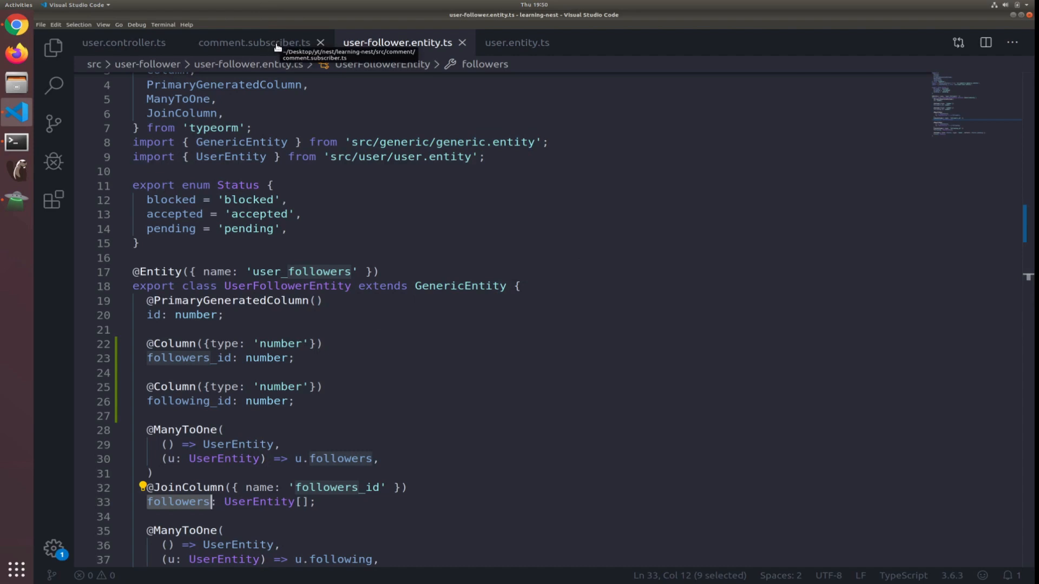
{"action": "scroll", "scroll_direction": "down", "scroll_amount": 3}
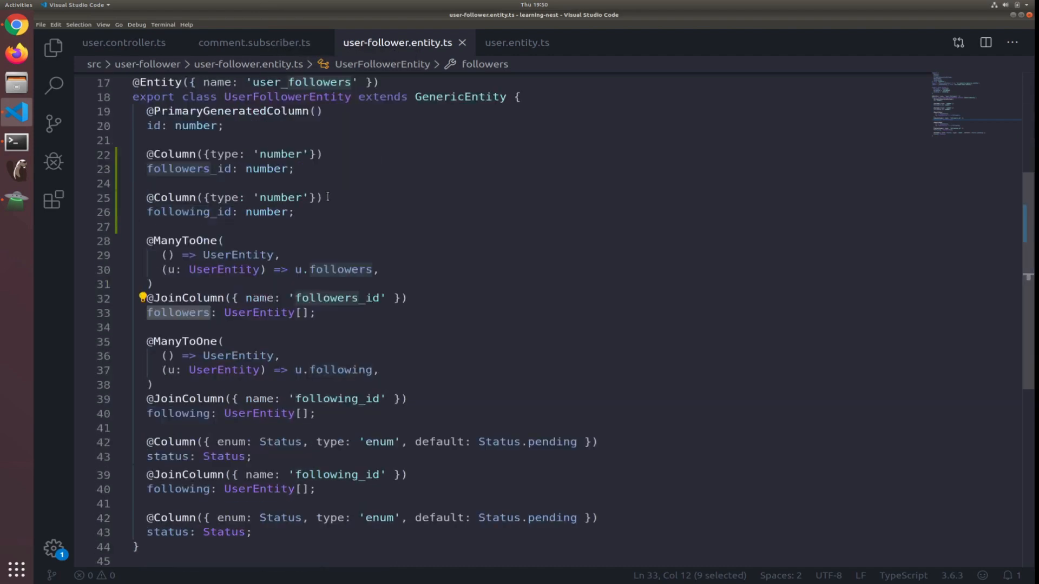